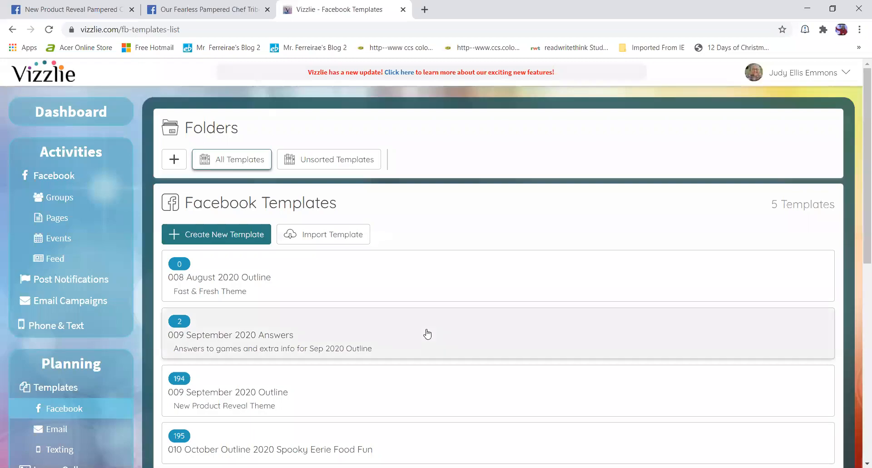
pyautogui.moveTo(134, 168)
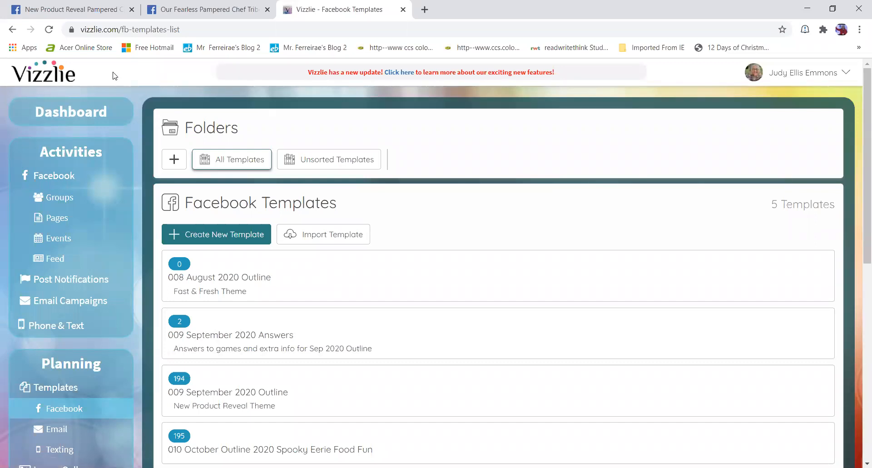
pyautogui.moveTo(109, 75)
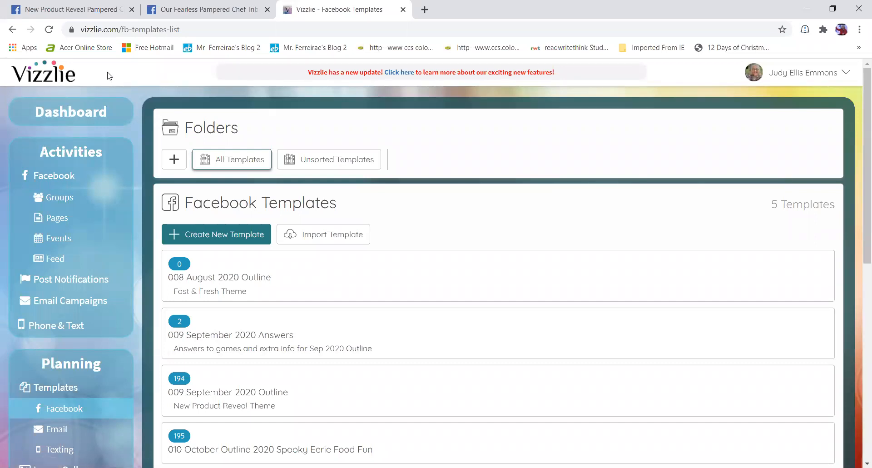
pyautogui.moveTo(165, 65)
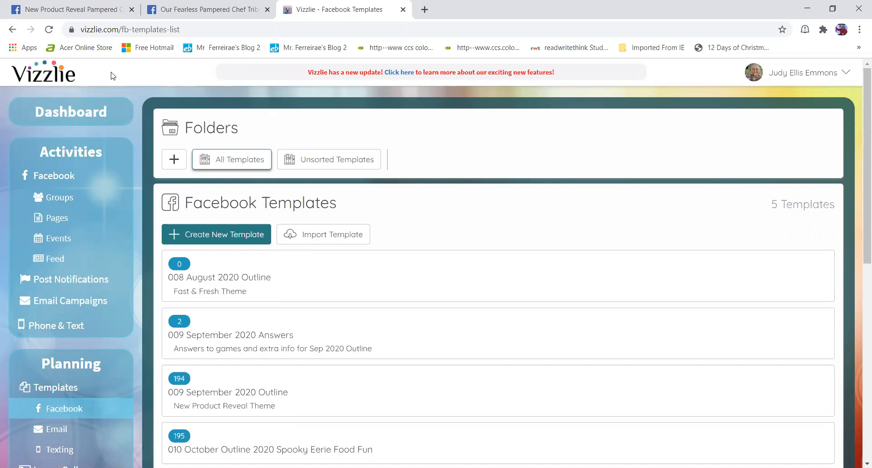
pyautogui.moveTo(91, 84)
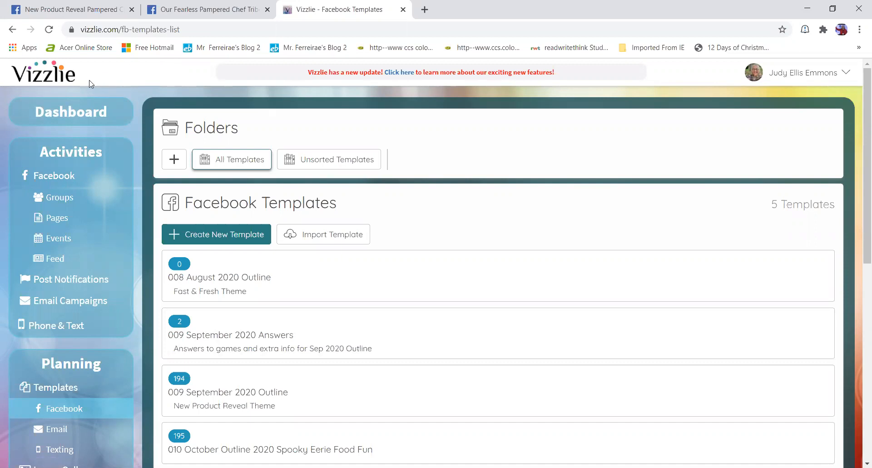
pyautogui.moveTo(123, 80)
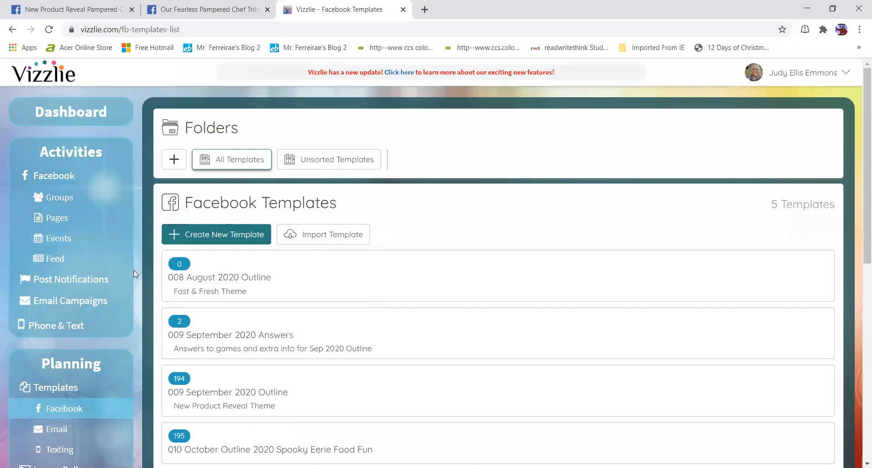
pyautogui.scroll(-3)
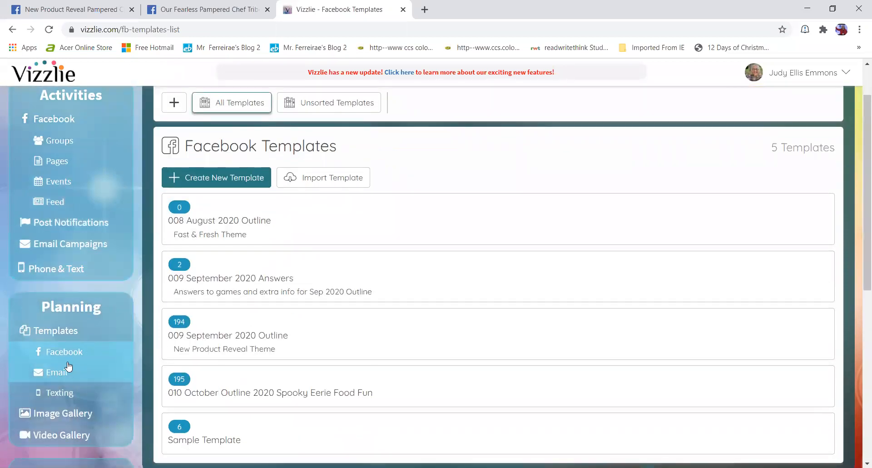
pyautogui.scroll(-3)
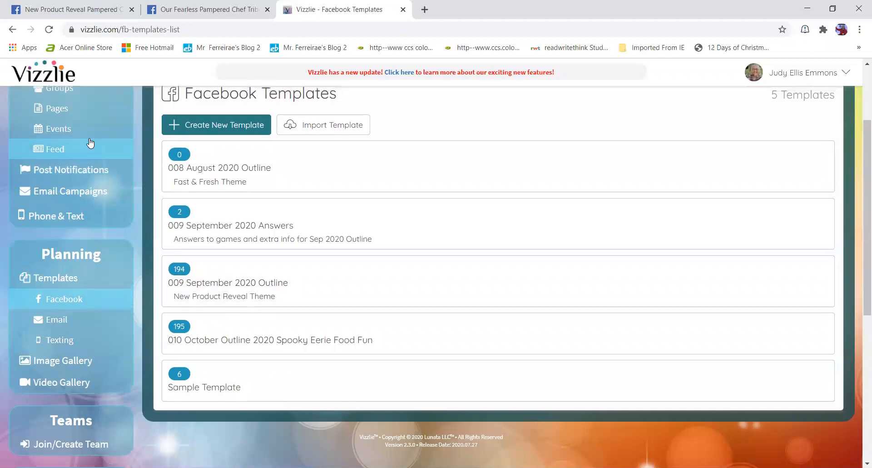
pyautogui.click(67, 9)
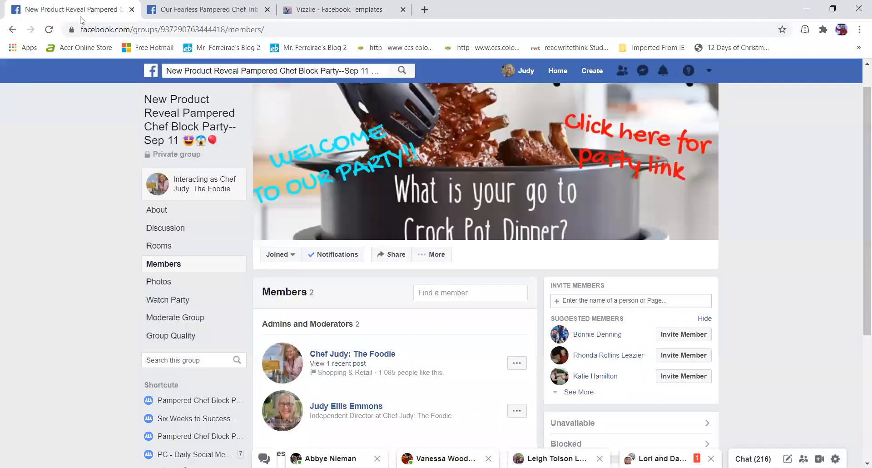
pyautogui.moveTo(174, 318)
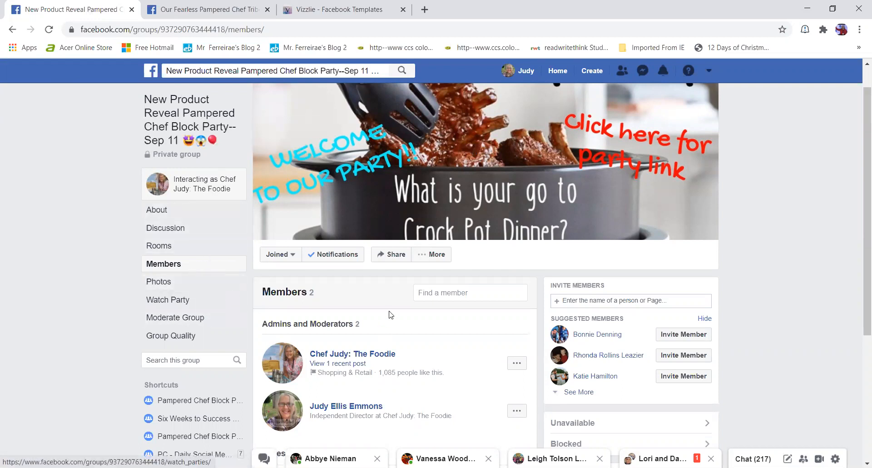
pyautogui.scroll(-3)
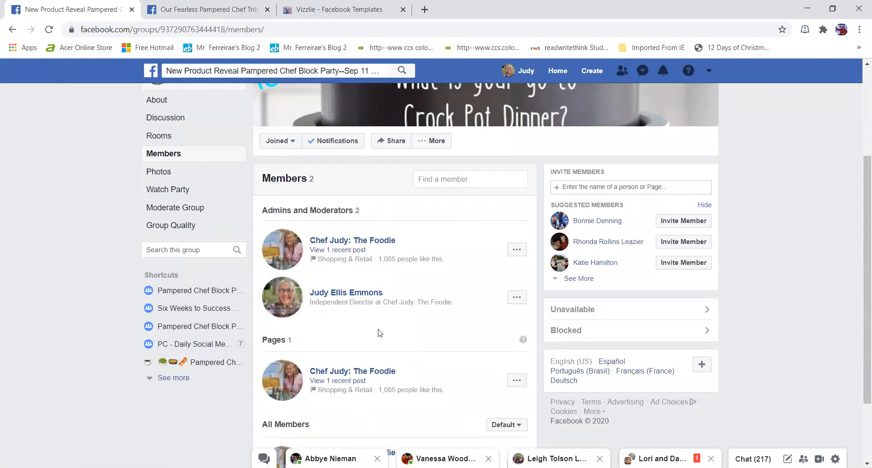
pyautogui.moveTo(390, 320)
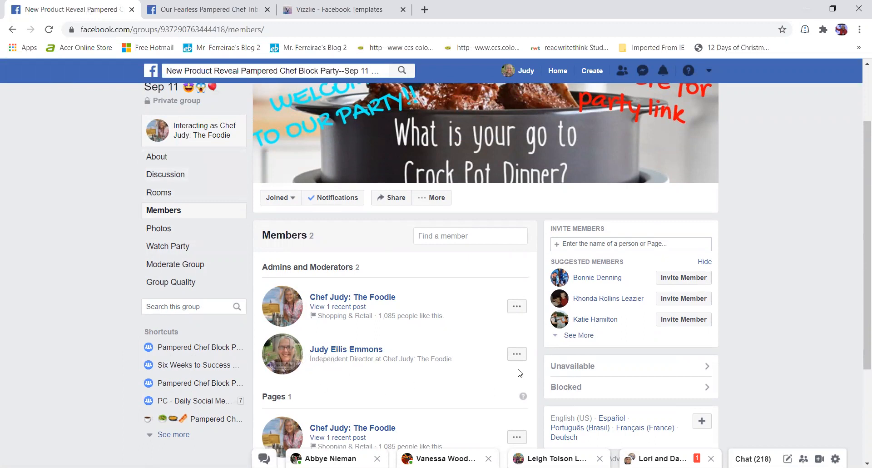
pyautogui.click(517, 354)
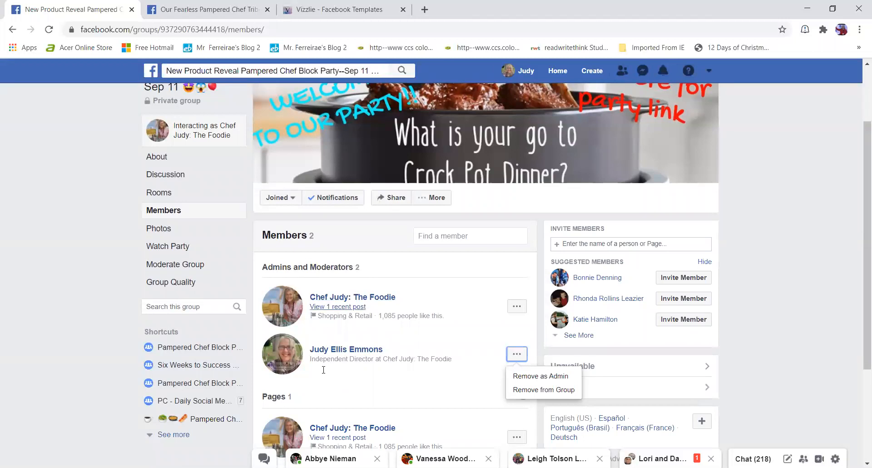
pyautogui.moveTo(278, 361)
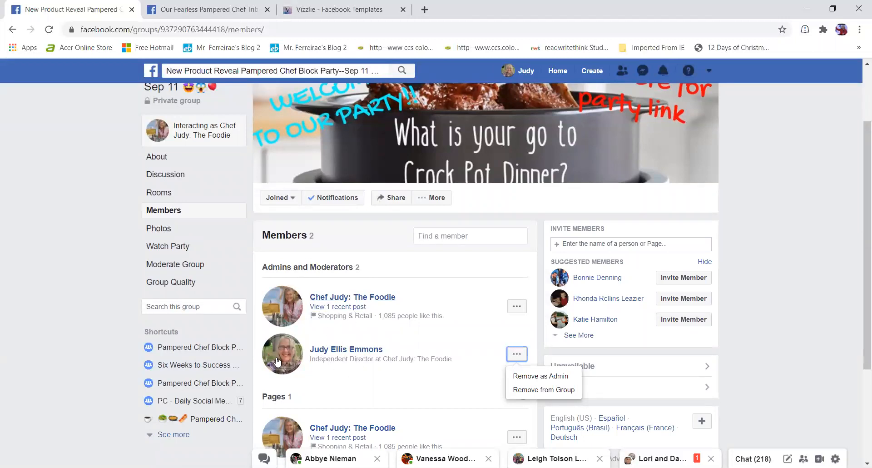
pyautogui.moveTo(117, 359)
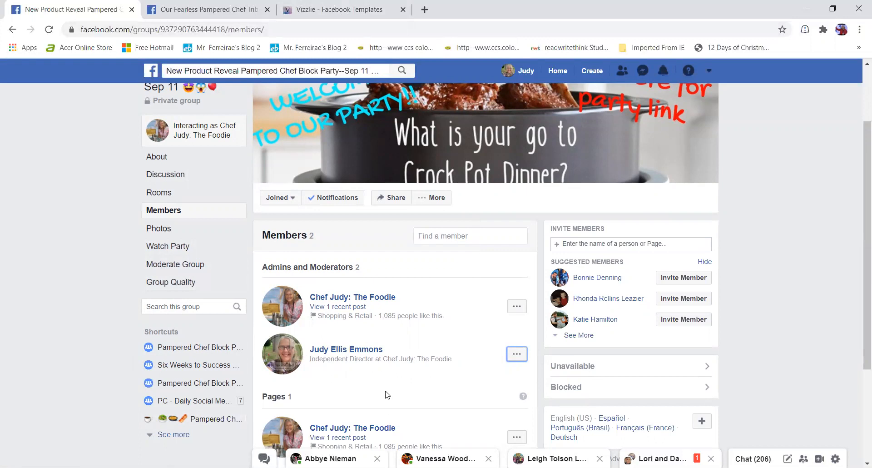
# Step: Open the party group's Edit Group Settings page, where Vizzlie appears among the apps
pyautogui.click(436, 198)
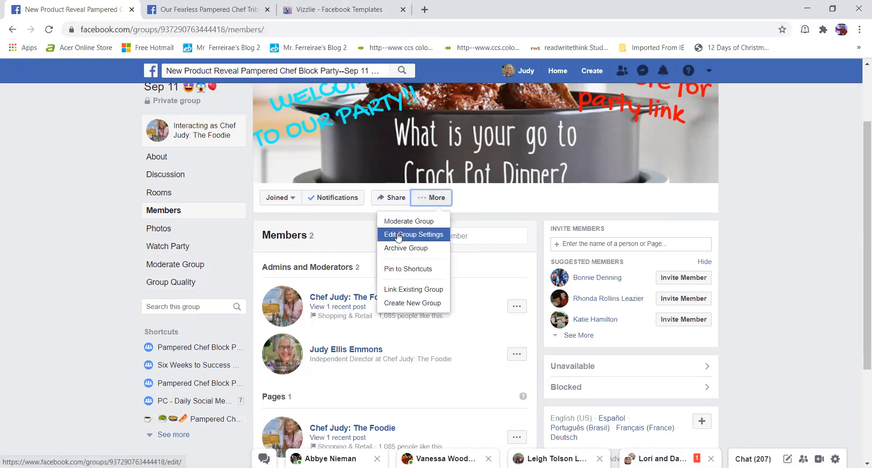
pyautogui.moveTo(396, 242)
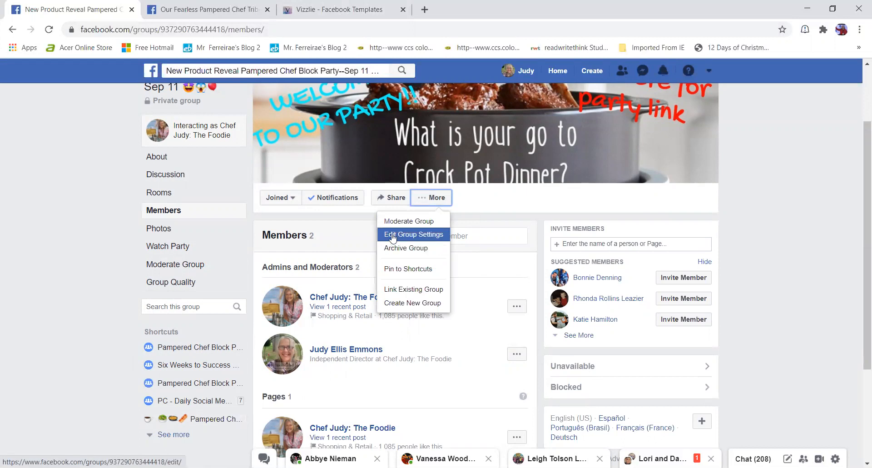
pyautogui.click(413, 235)
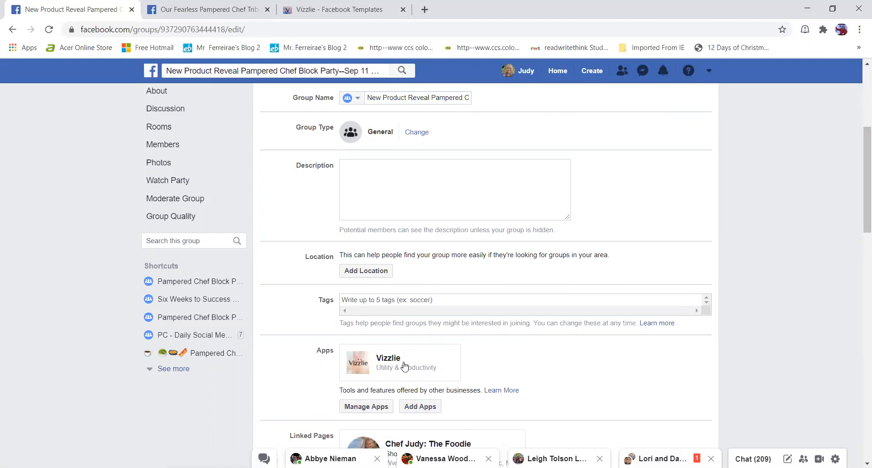
pyautogui.moveTo(402, 364)
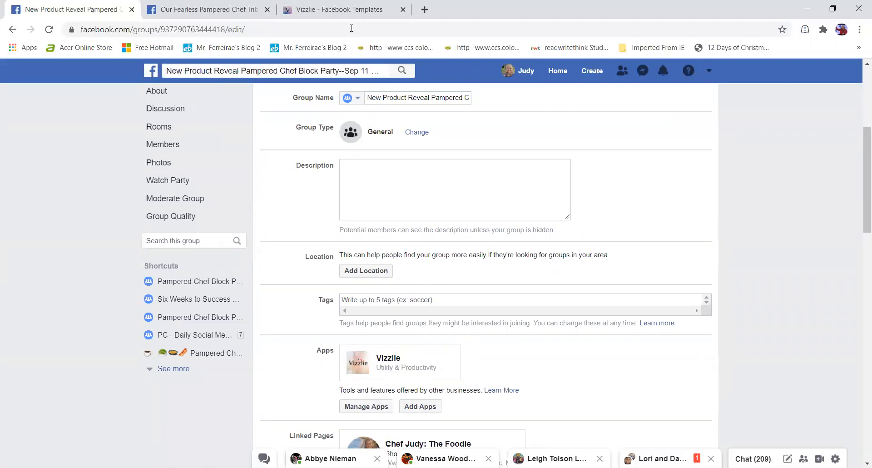
# Step: Switch back to Vizzlie and review the five Facebook Templates, including the September 2020 Outline
pyautogui.click(344, 10)
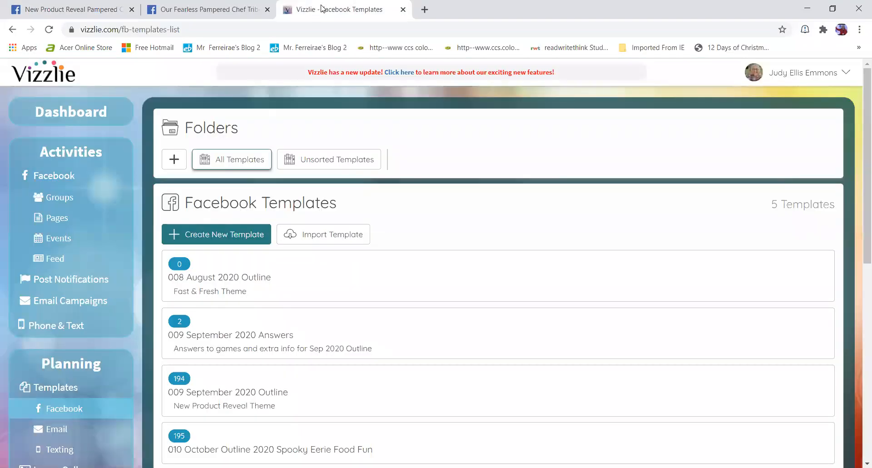
pyautogui.moveTo(221, 333)
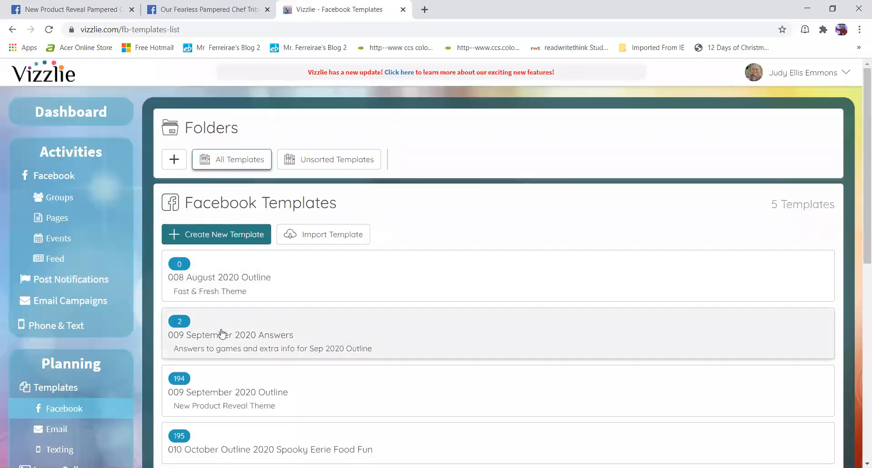
pyautogui.scroll(-3)
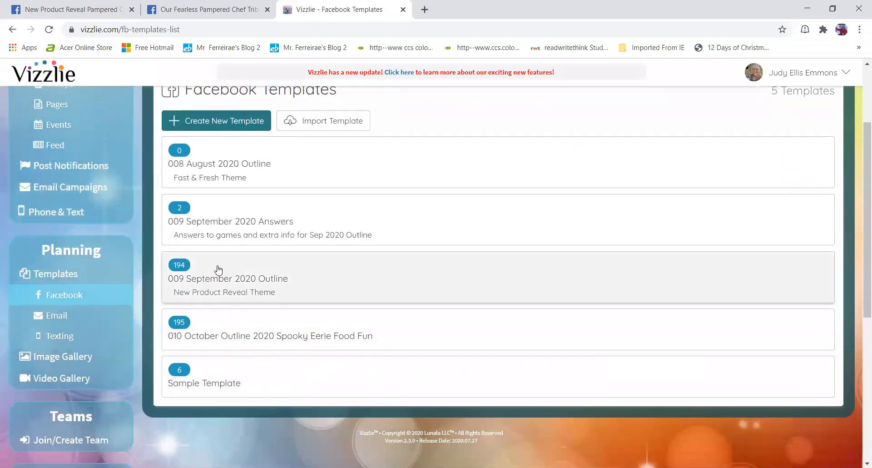
pyautogui.moveTo(191, 297)
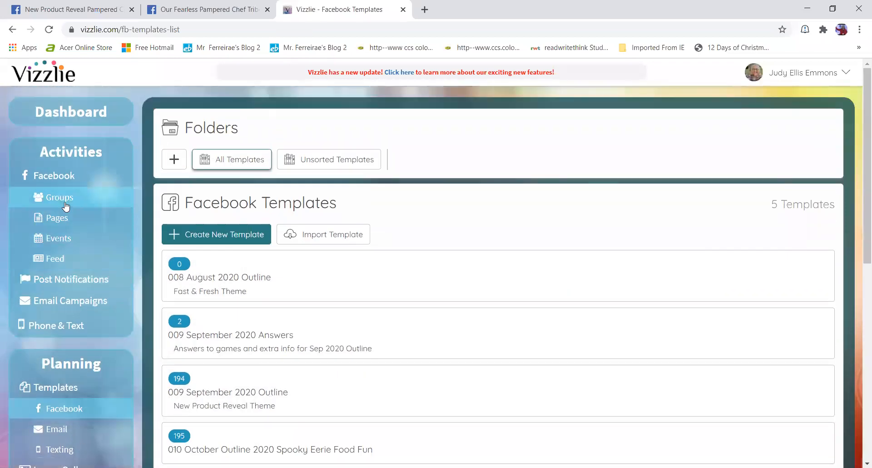
pyautogui.moveTo(75, 295)
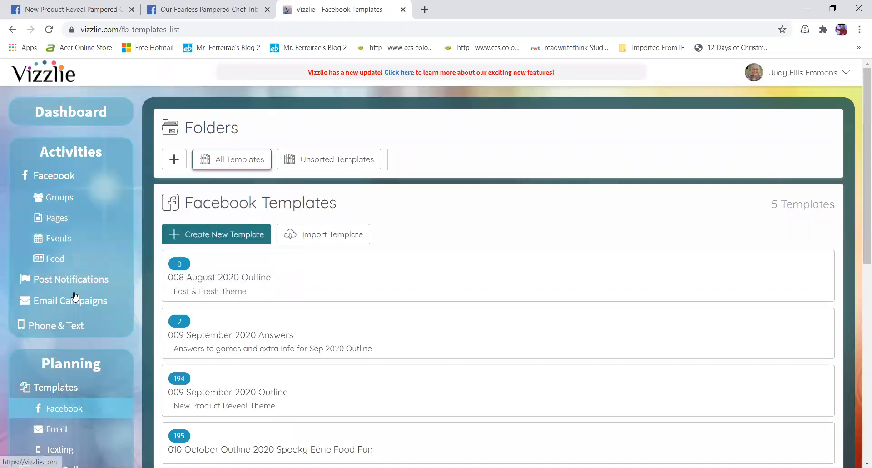
# Step: Open Vizzlie's Facebook Groups page and review the five tracked groups and available groups
pyautogui.click(60, 197)
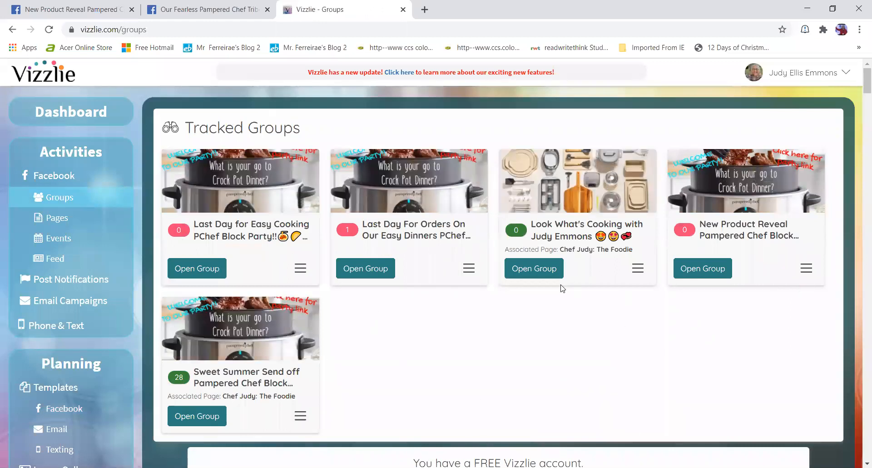
pyautogui.moveTo(546, 336)
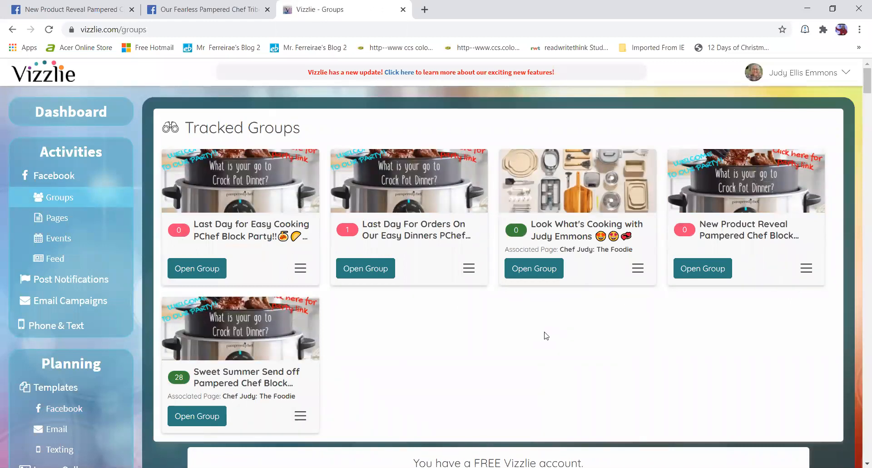
pyautogui.moveTo(859, 168)
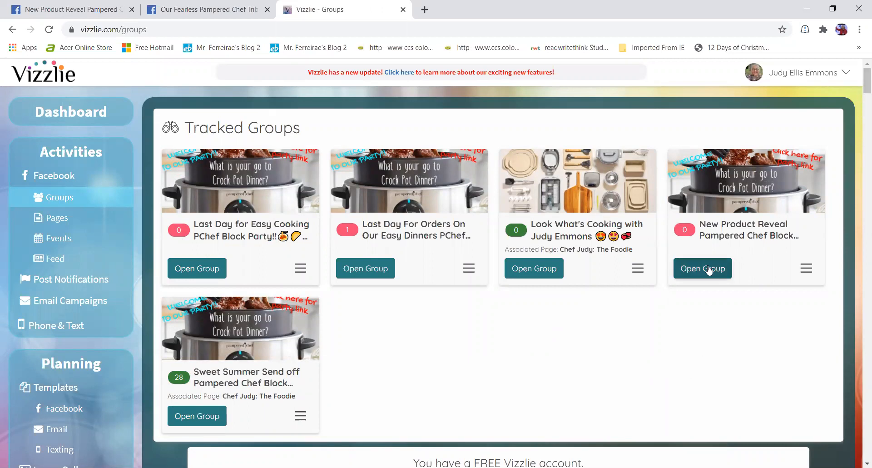
pyautogui.scroll(-3)
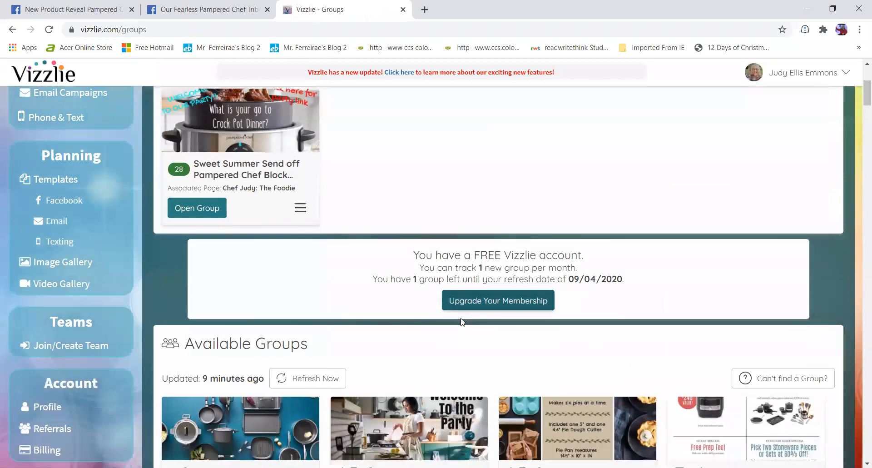
pyautogui.scroll(-3)
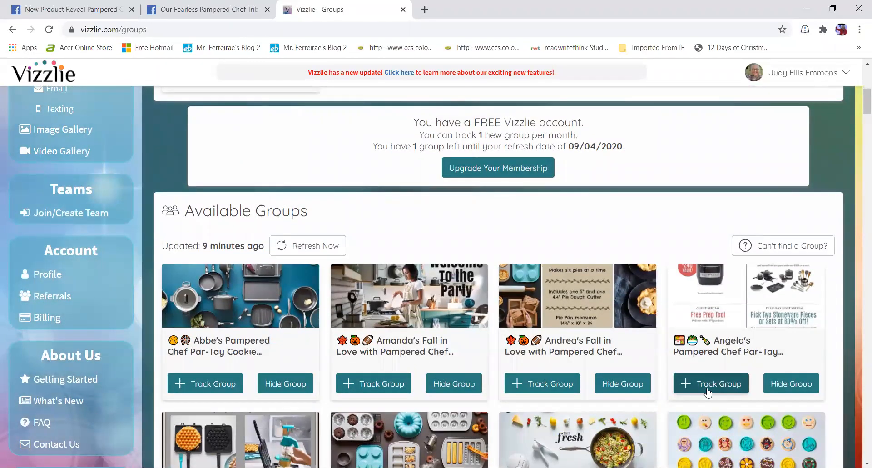
pyautogui.scroll(3)
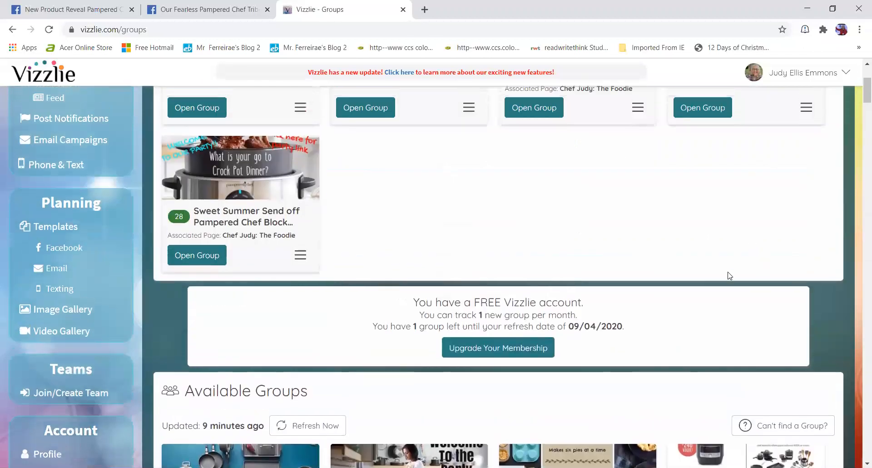
pyautogui.scroll(-3)
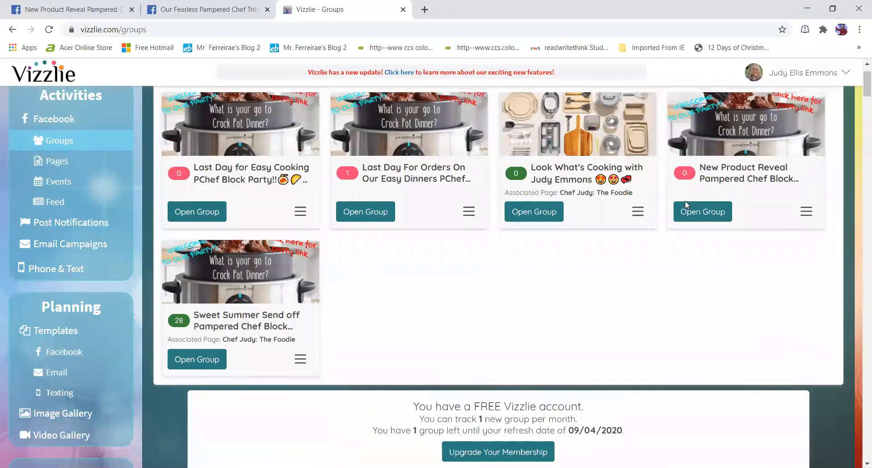
pyautogui.click(703, 211)
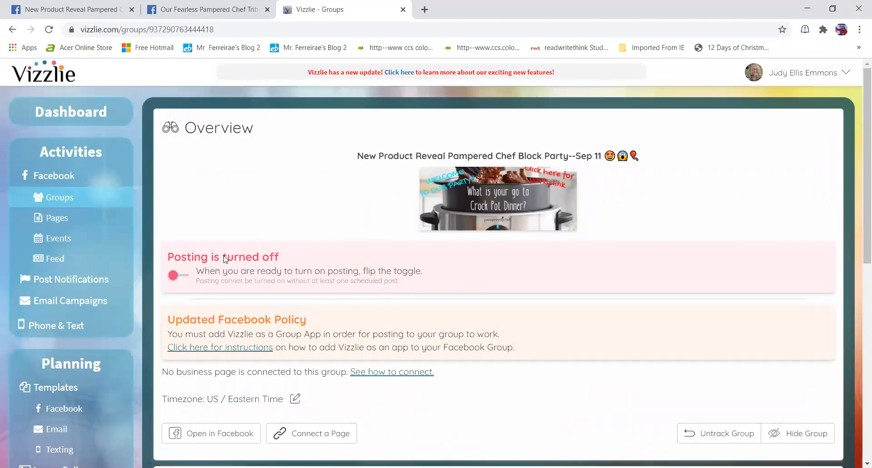
pyautogui.scroll(-3)
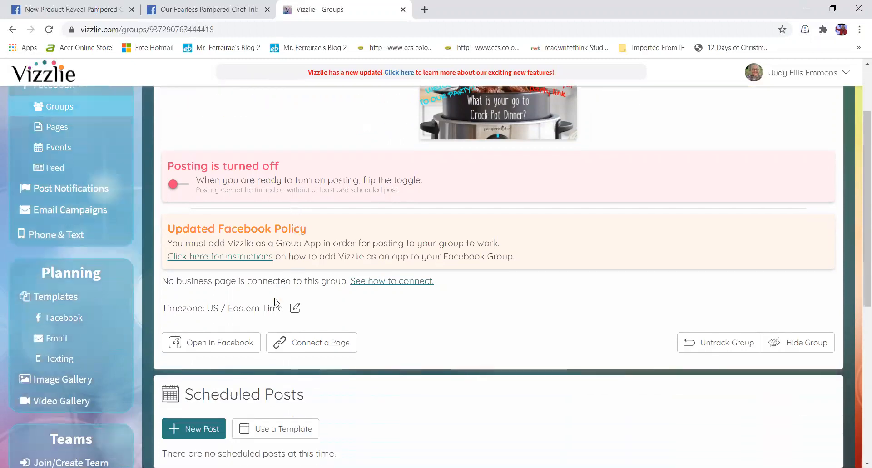
pyautogui.scroll(-3)
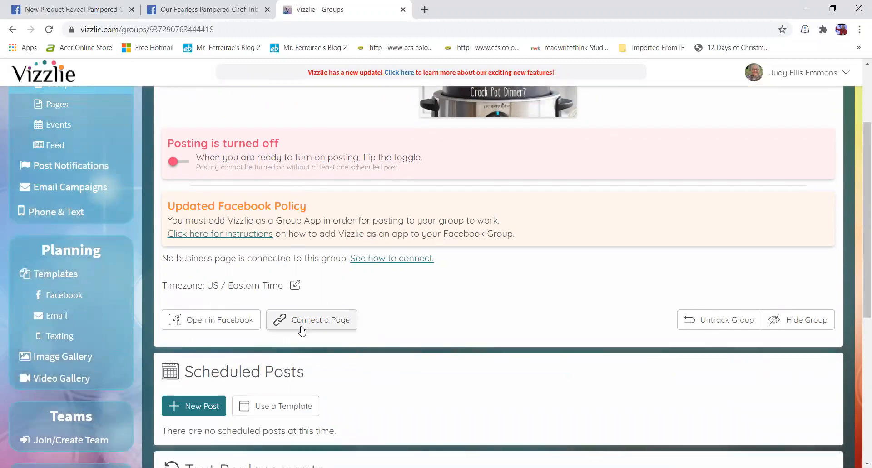
pyautogui.moveTo(309, 334)
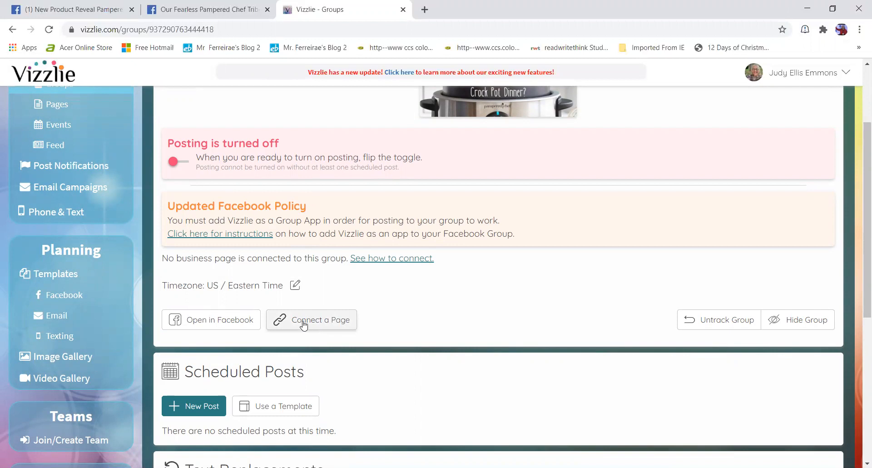
# Step: Link the party group to the Chef Judy: The Foodie business page after verifying and acknowledging
pyautogui.click(311, 320)
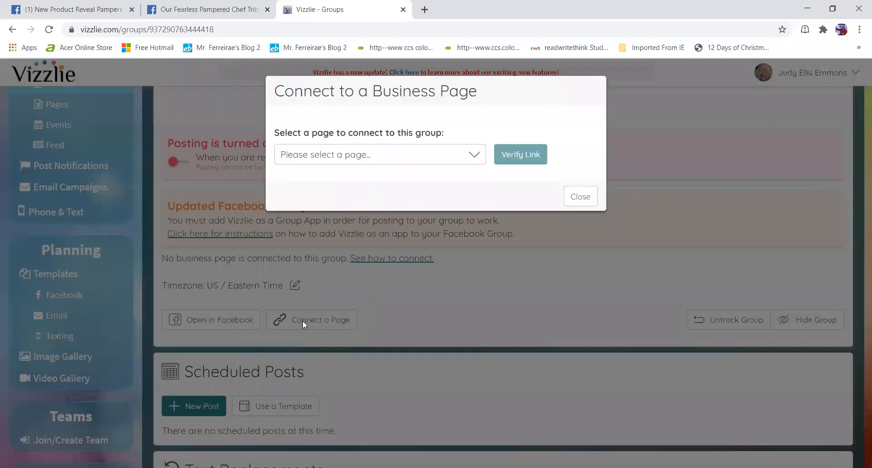
pyautogui.click(380, 154)
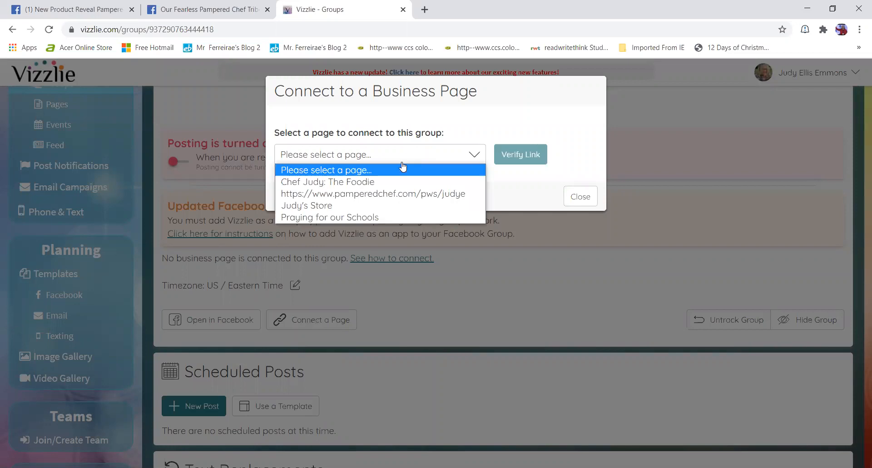
pyautogui.click(327, 182)
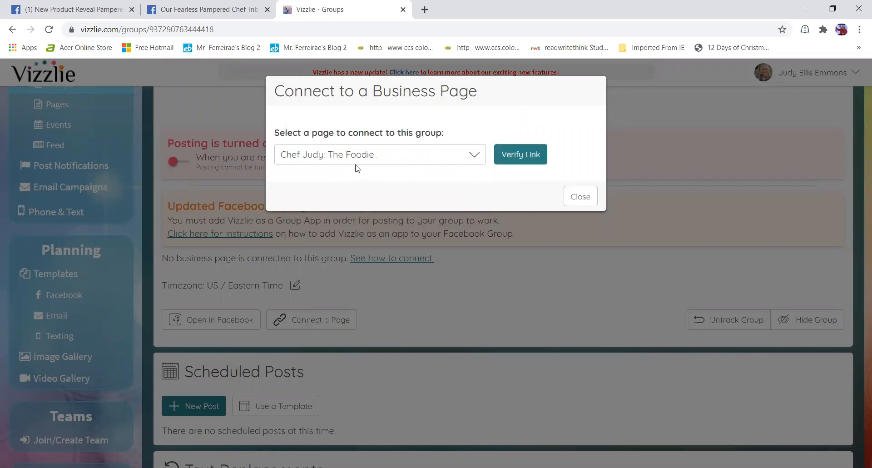
pyautogui.click(519, 154)
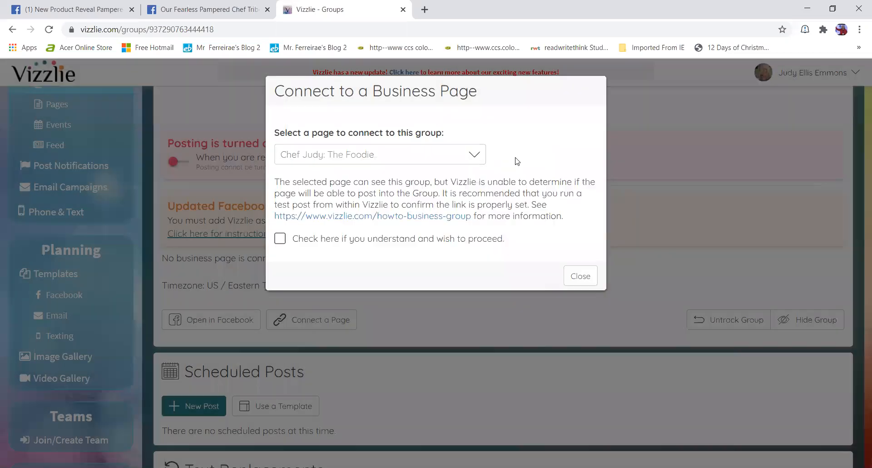
pyautogui.click(279, 238)
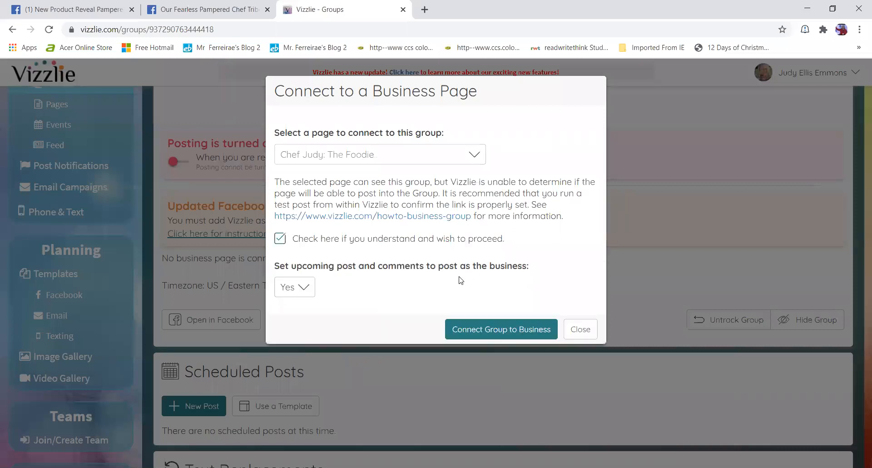
pyautogui.moveTo(500, 329)
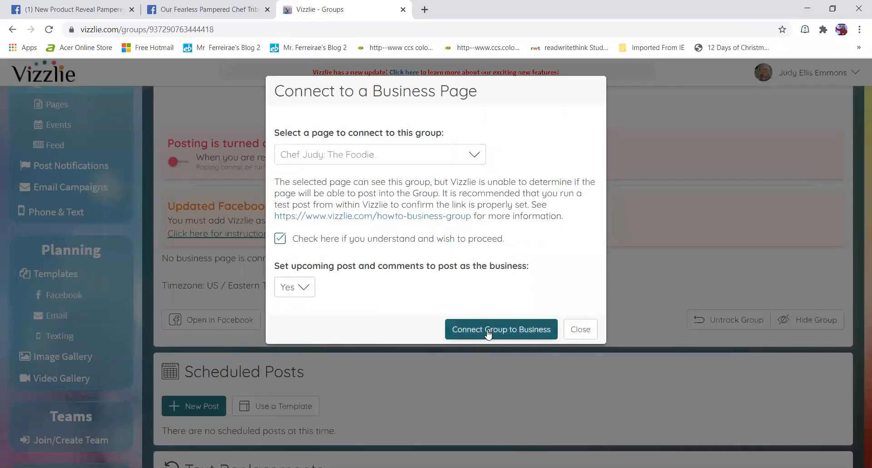
pyautogui.click(500, 329)
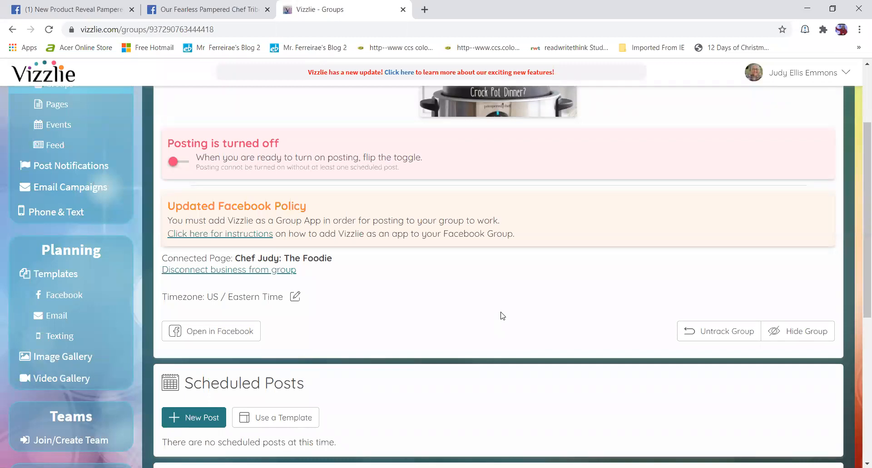
pyautogui.moveTo(263, 270)
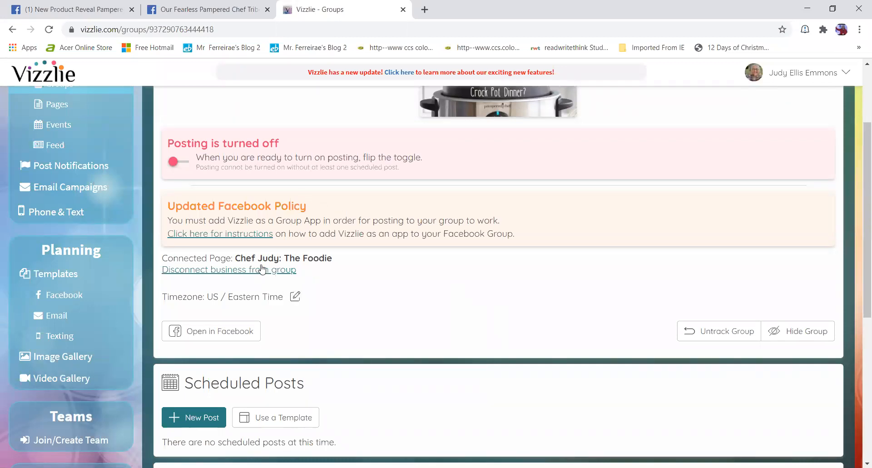
pyautogui.moveTo(358, 290)
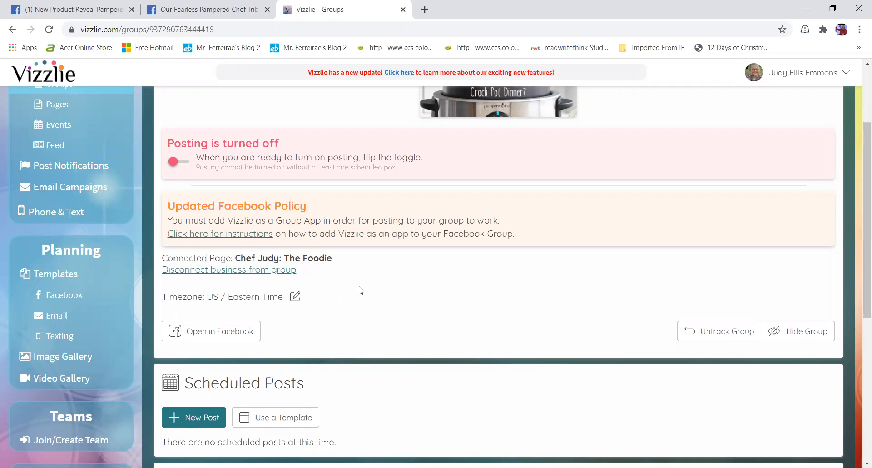
pyautogui.moveTo(334, 277)
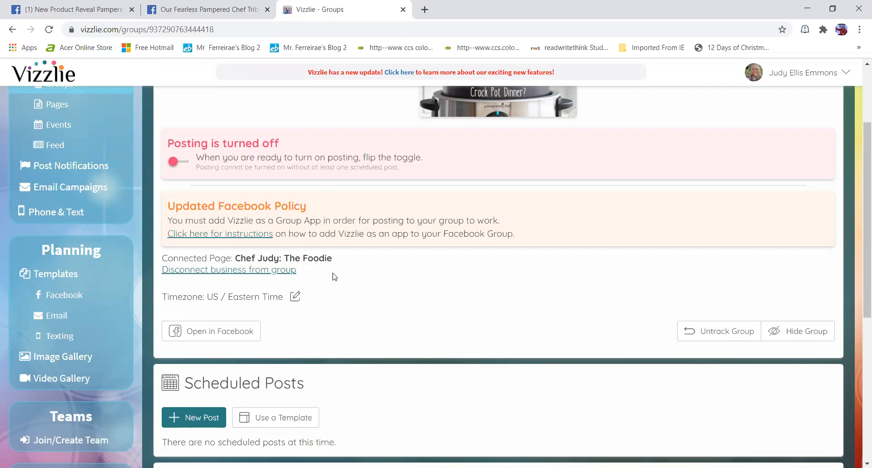
pyautogui.moveTo(367, 242)
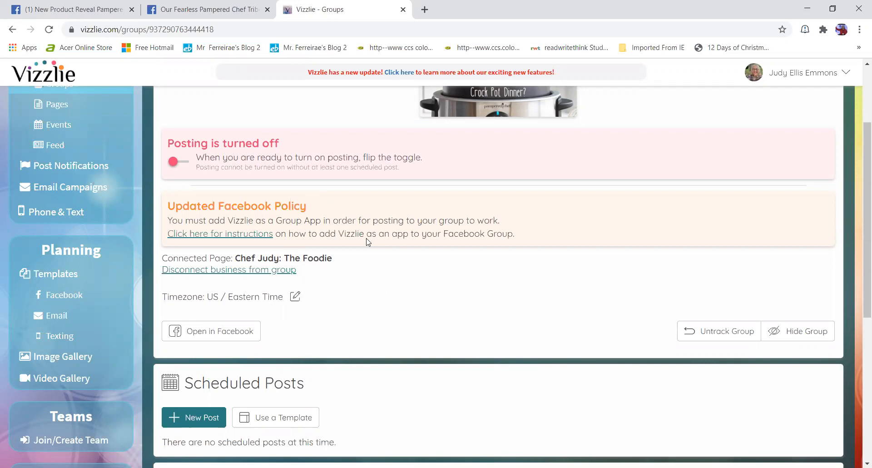
pyautogui.moveTo(386, 233)
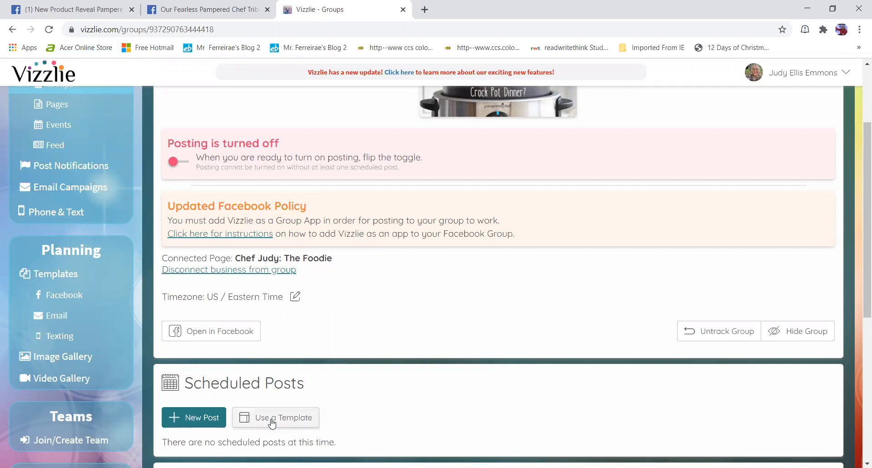
# Step: Start a template import using 009 September 2020 Outline, beginning Sep 7, 2020 at 9:00 AM
pyautogui.click(276, 417)
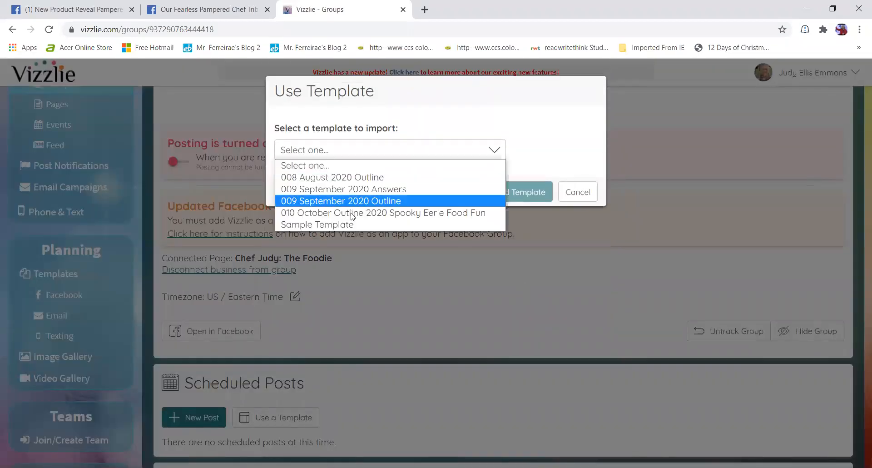
pyautogui.click(340, 201)
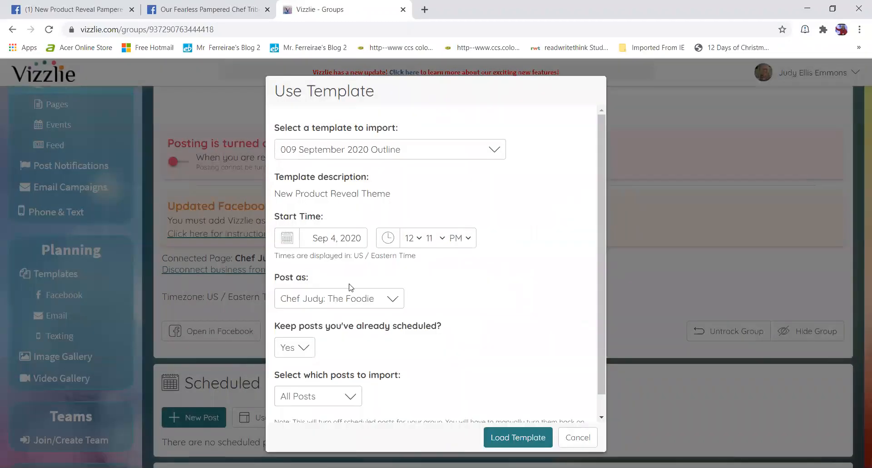
pyautogui.moveTo(330, 242)
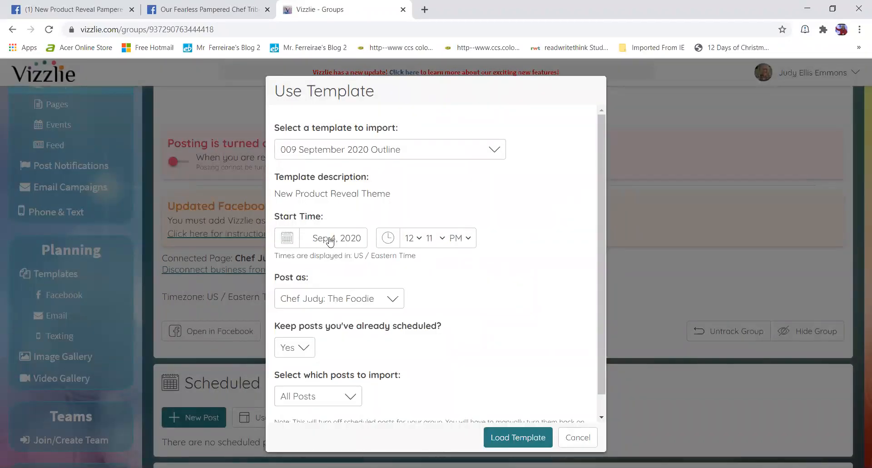
pyautogui.moveTo(372, 272)
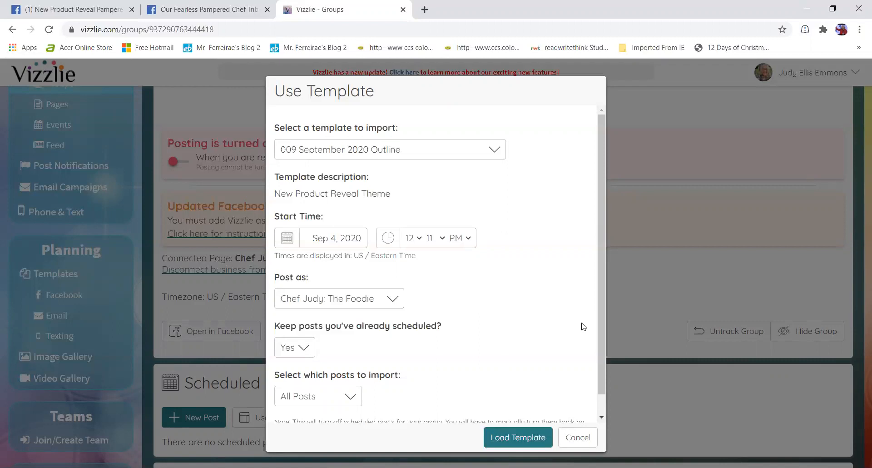
pyautogui.moveTo(340, 249)
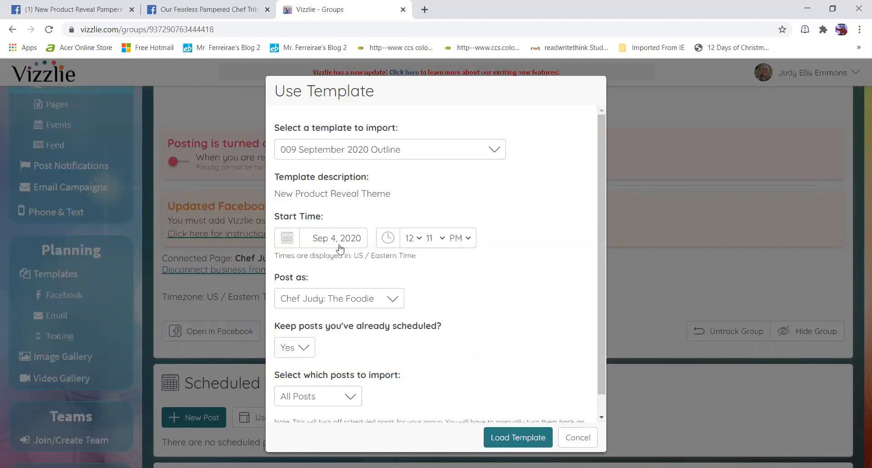
pyautogui.moveTo(329, 247)
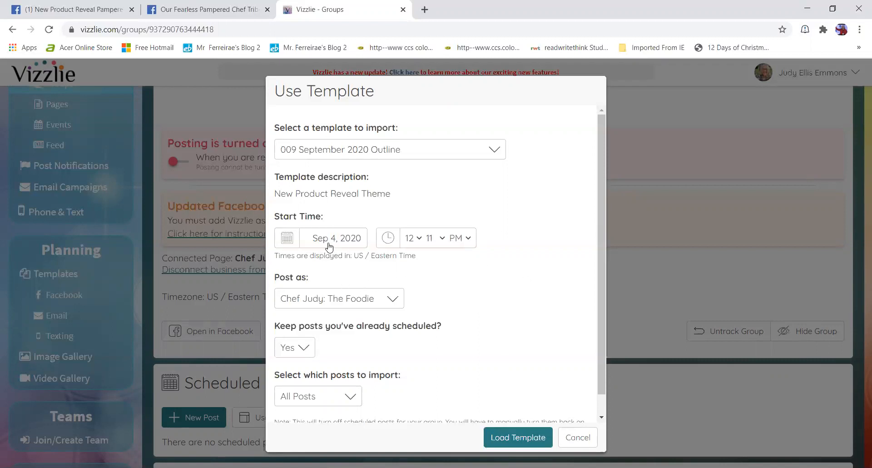
pyautogui.click(287, 238)
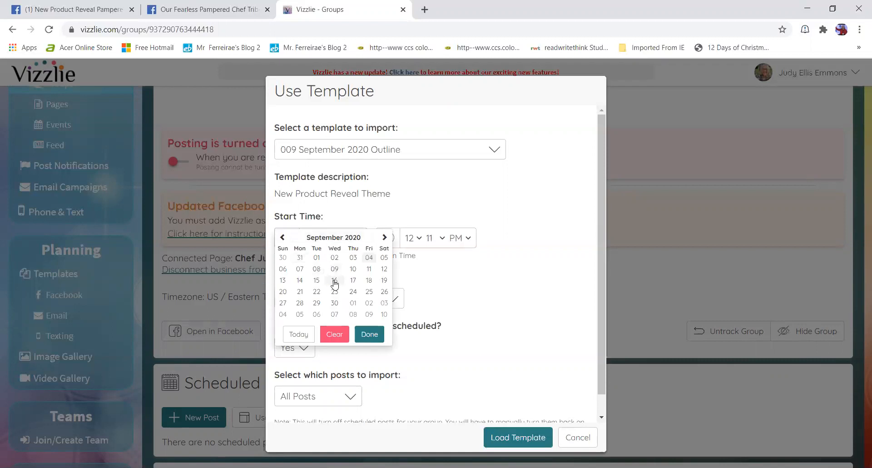
pyautogui.moveTo(299, 269)
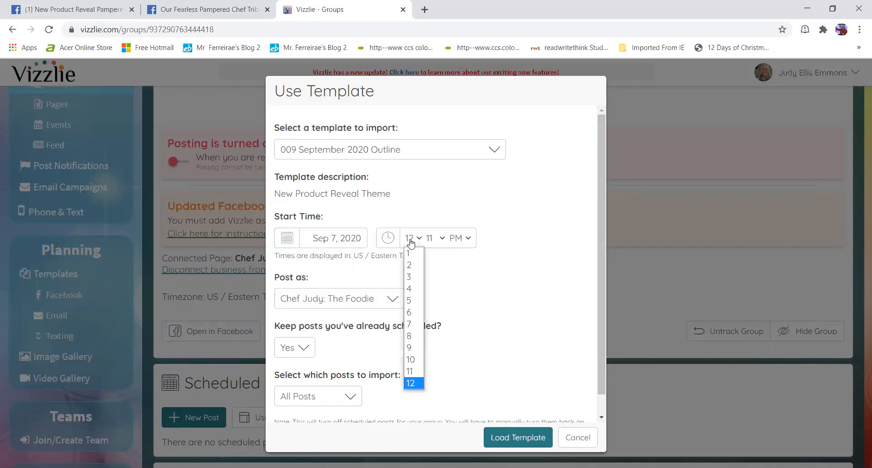
pyautogui.click(409, 347)
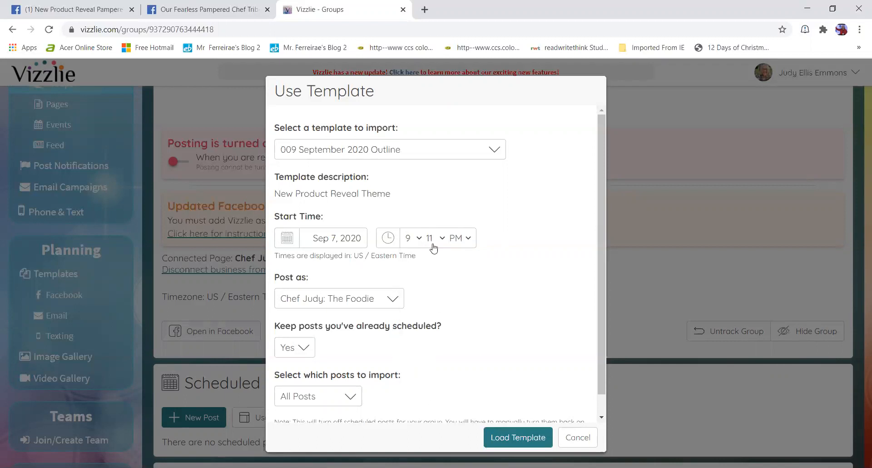
pyautogui.click(431, 237)
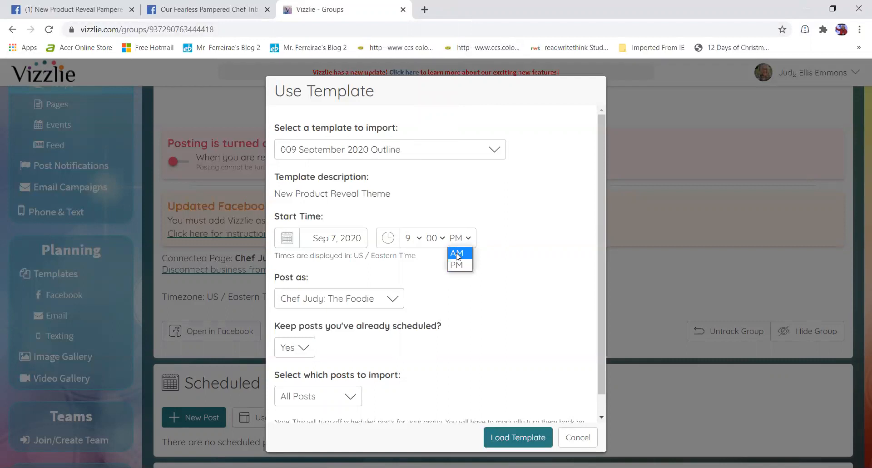
pyautogui.click(457, 253)
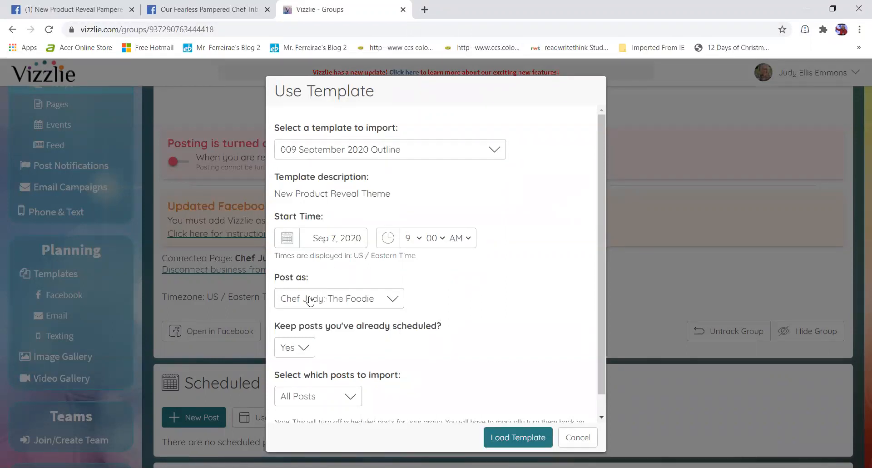
pyautogui.moveTo(312, 345)
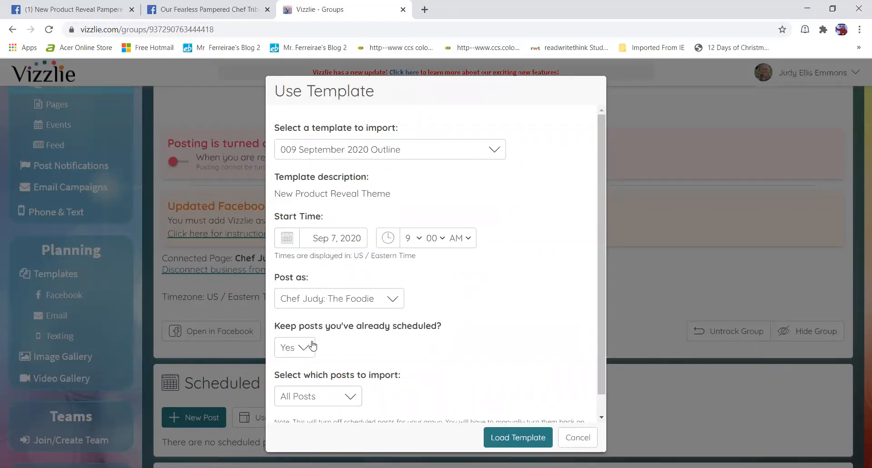
# Step: Load all 194 September 2020 Outline posts into the group, keeping existing posts
pyautogui.scroll(-3)
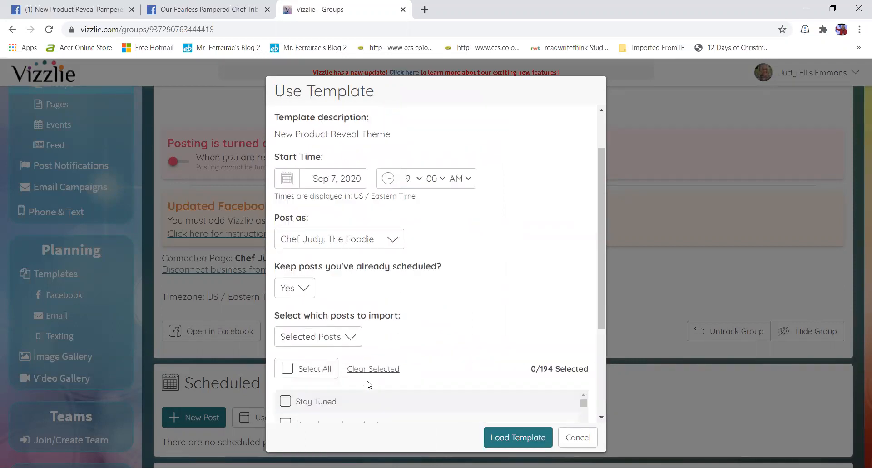
pyautogui.scroll(-3)
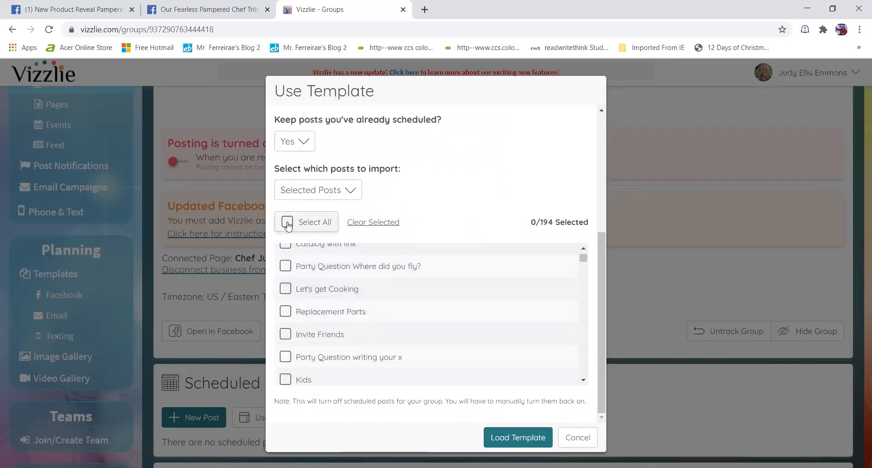
pyautogui.click(286, 222)
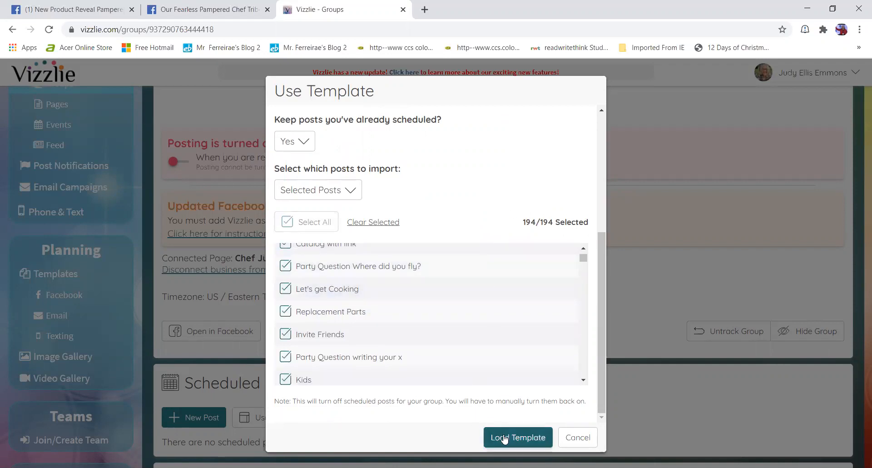
pyautogui.click(517, 437)
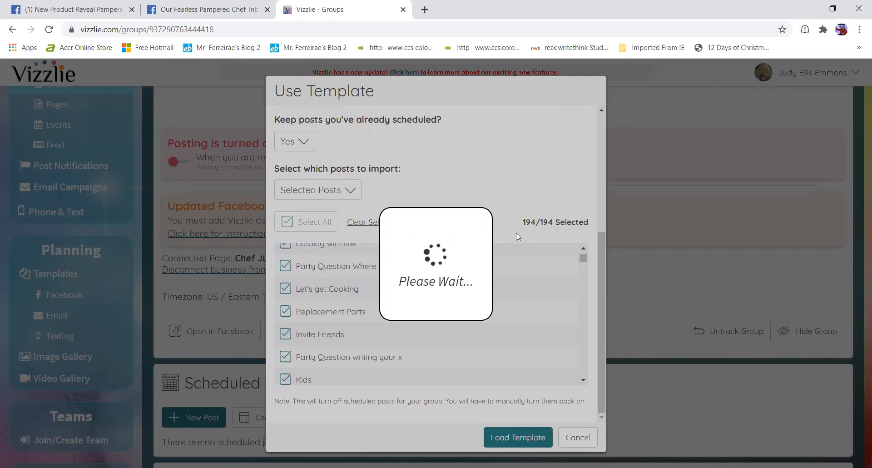
pyautogui.moveTo(533, 189)
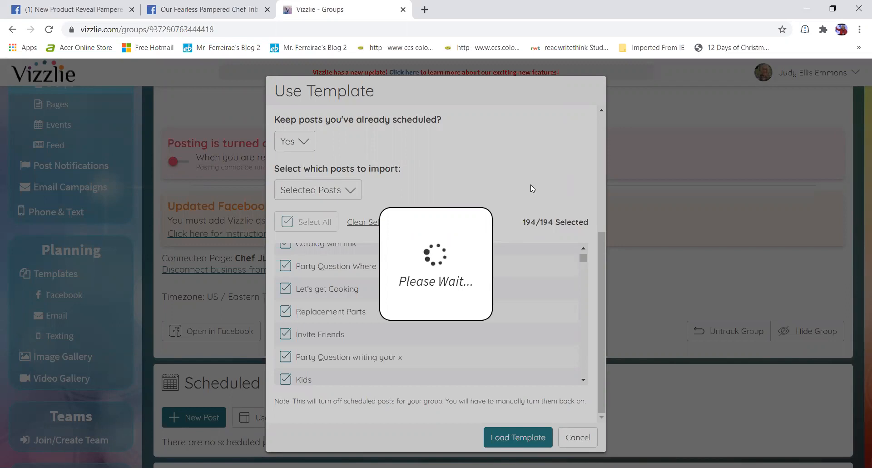
pyautogui.click(517, 437)
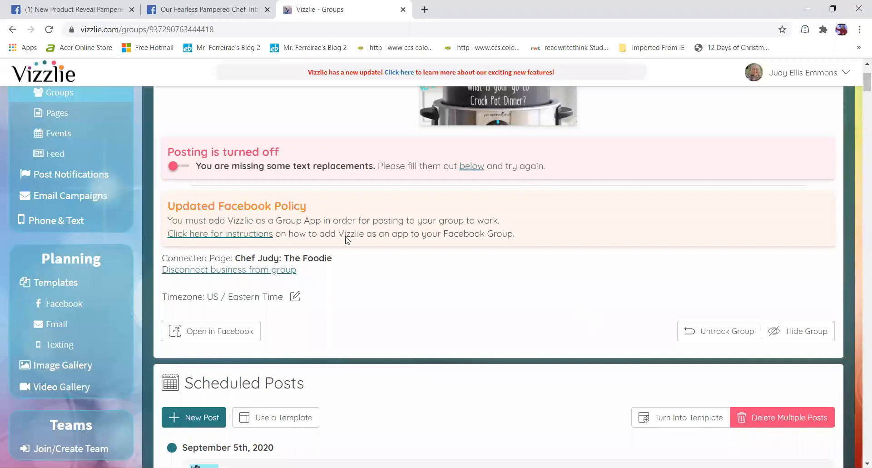
pyautogui.moveTo(386, 292)
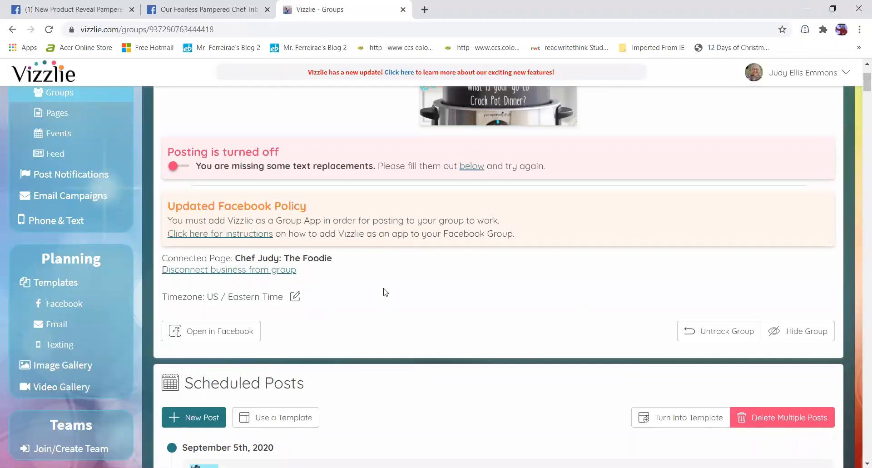
pyautogui.moveTo(503, 399)
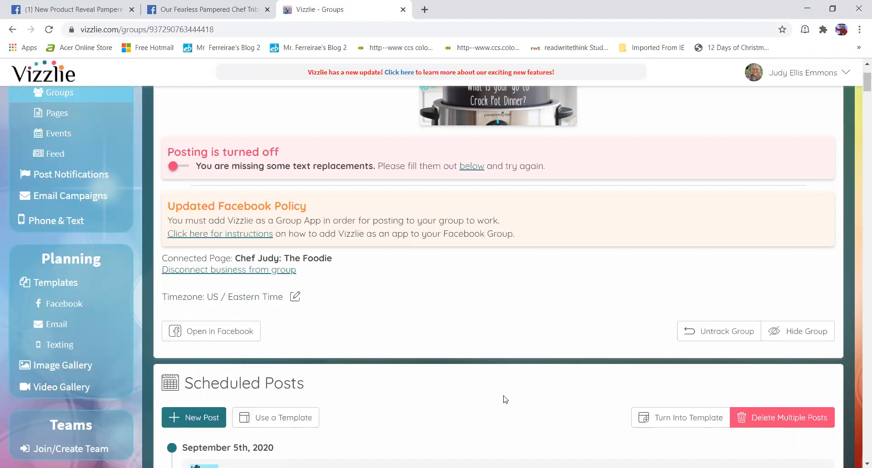
pyautogui.moveTo(599, 411)
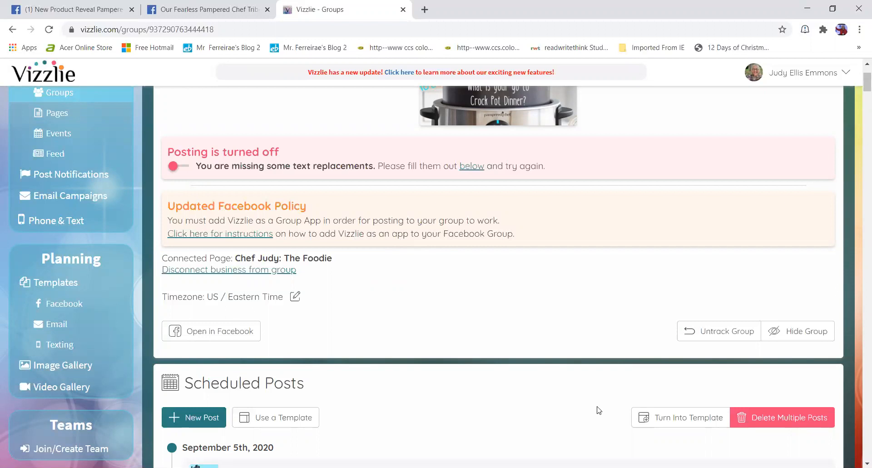
pyautogui.scroll(-3)
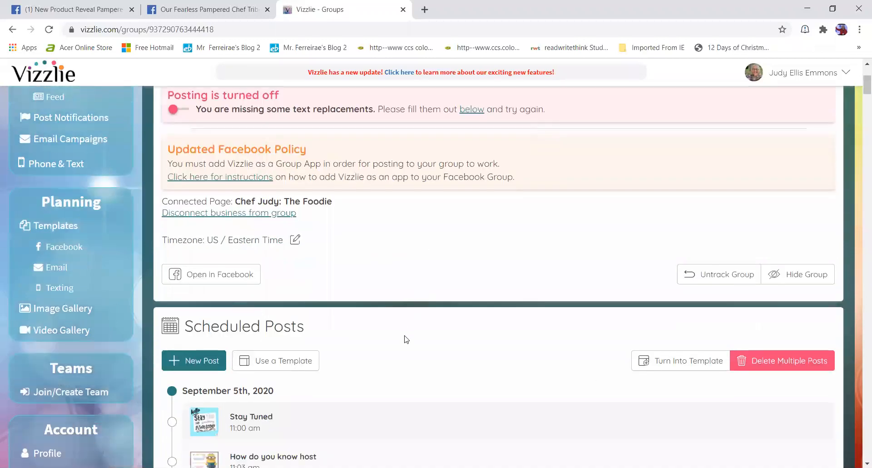
pyautogui.moveTo(796, 367)
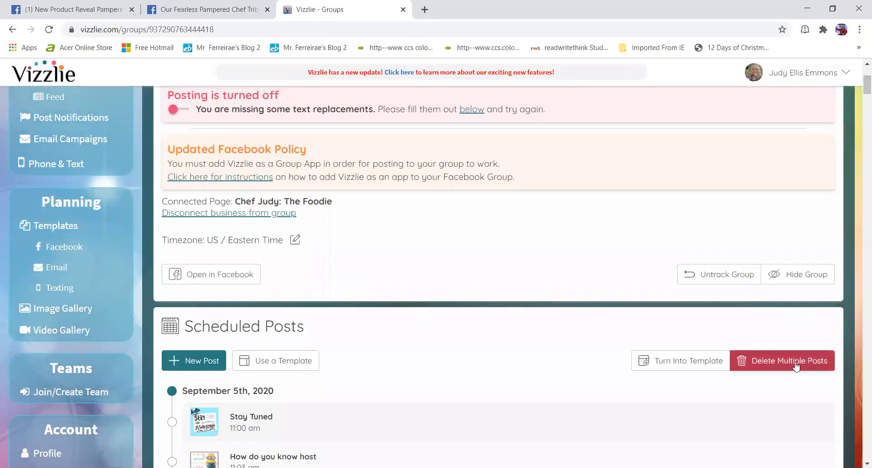
pyautogui.moveTo(778, 355)
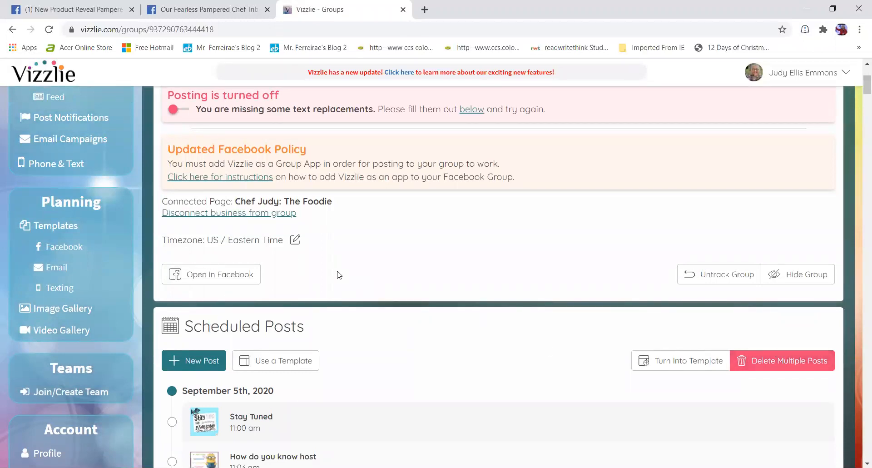
pyautogui.scroll(-3)
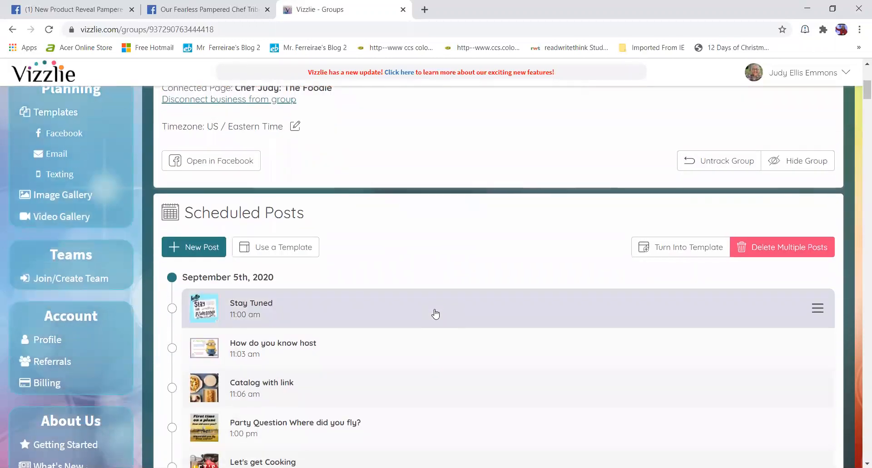
pyautogui.moveTo(466, 284)
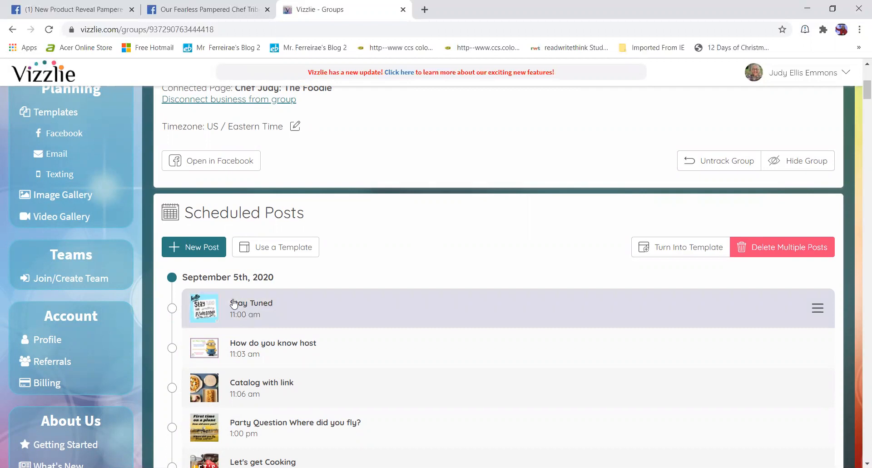
pyautogui.moveTo(350, 312)
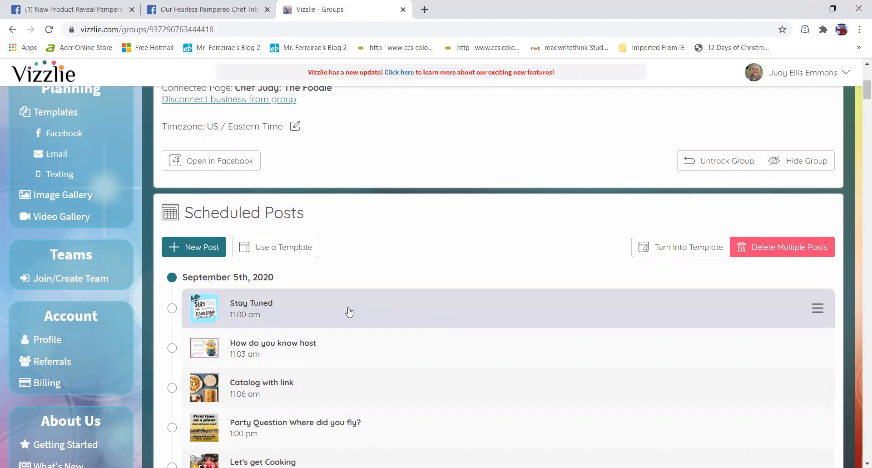
pyautogui.scroll(-3)
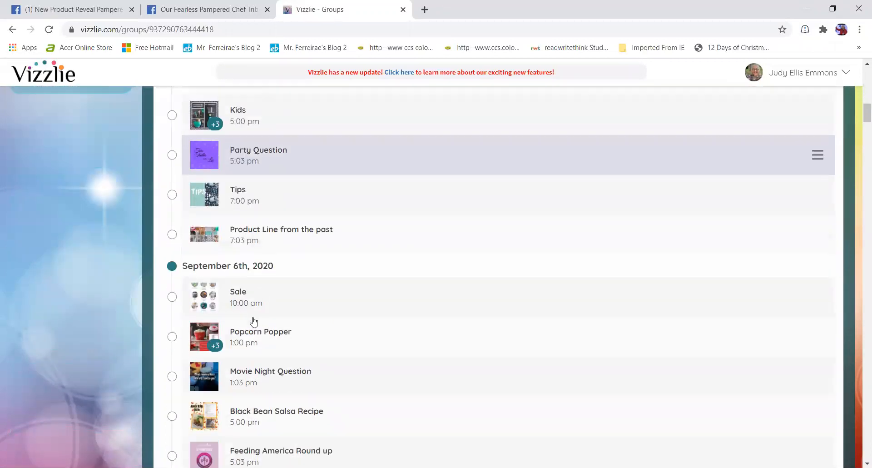
pyautogui.scroll(-3)
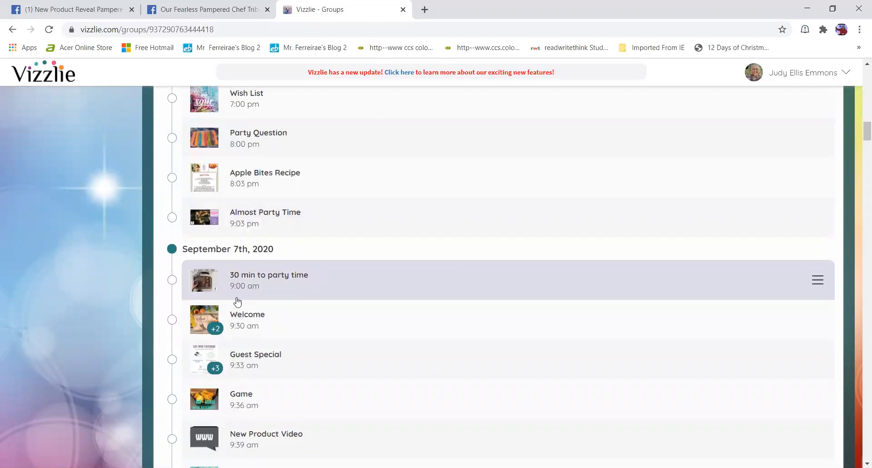
pyautogui.moveTo(325, 322)
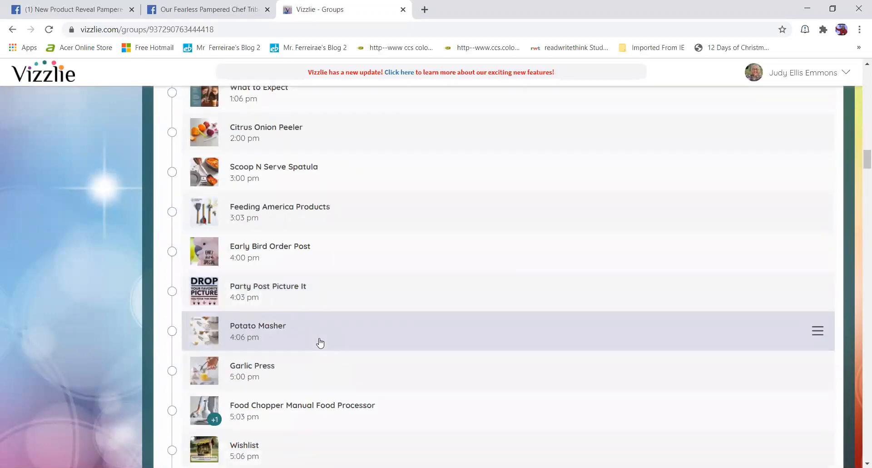
pyautogui.scroll(-3)
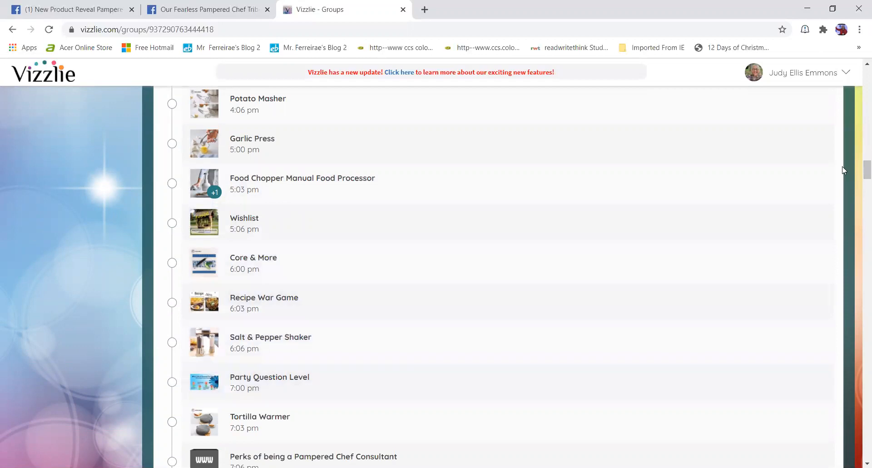
pyautogui.scroll(-3)
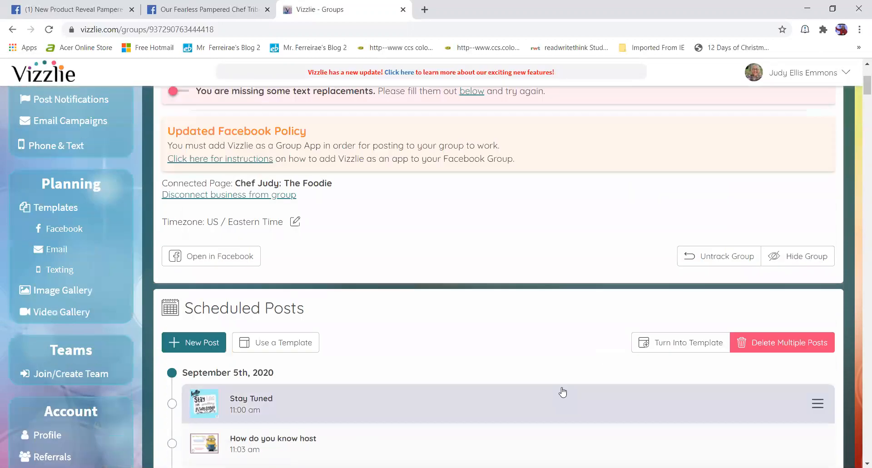
pyautogui.scroll(-3)
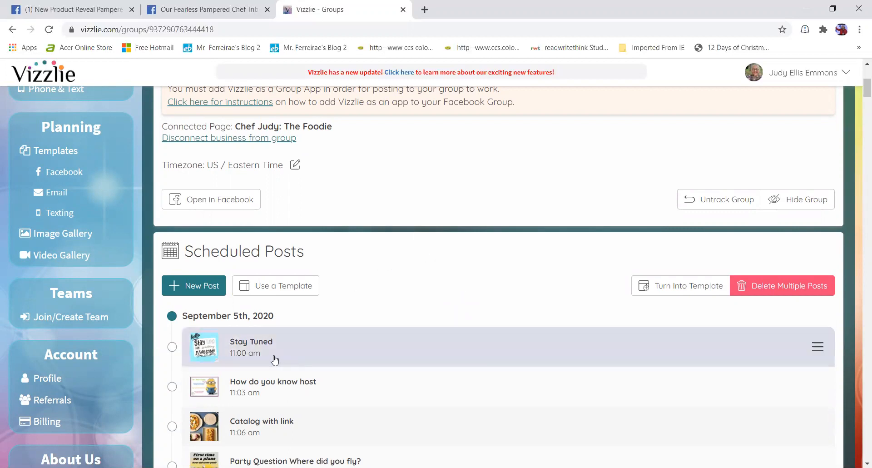
pyautogui.moveTo(246, 348)
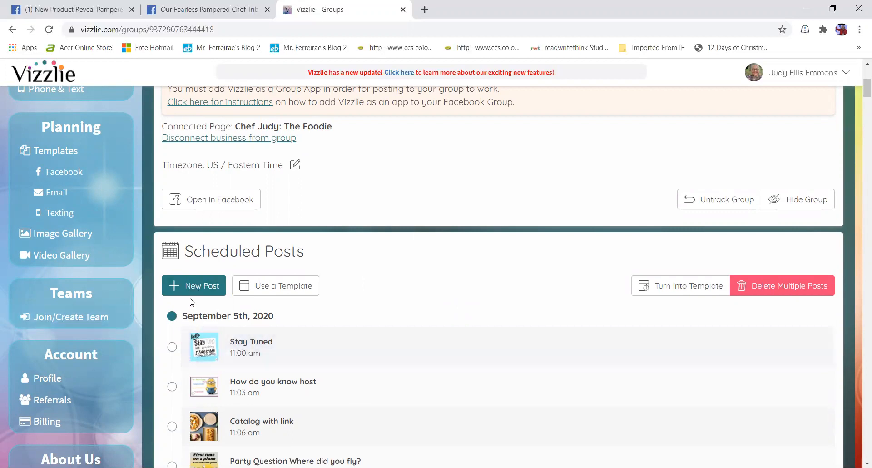
# Step: Postpone the Stay Tuned post and later posts by one day, to September 6th, 2020
pyautogui.scroll(-3)
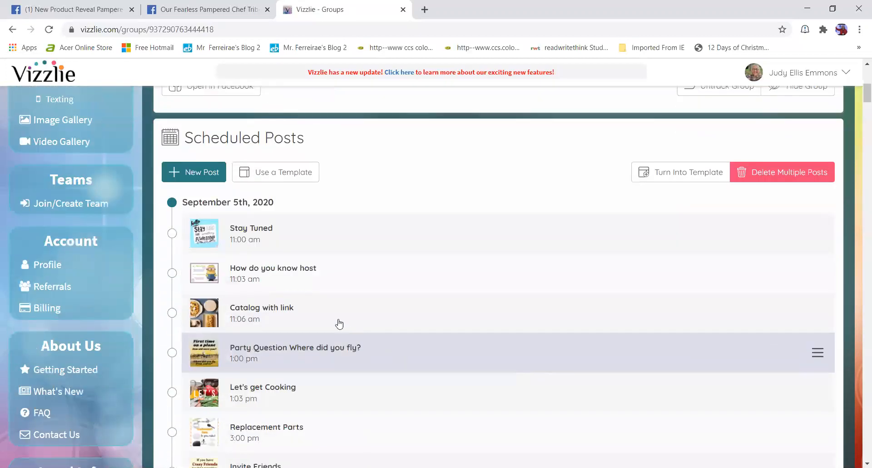
pyautogui.moveTo(257, 255)
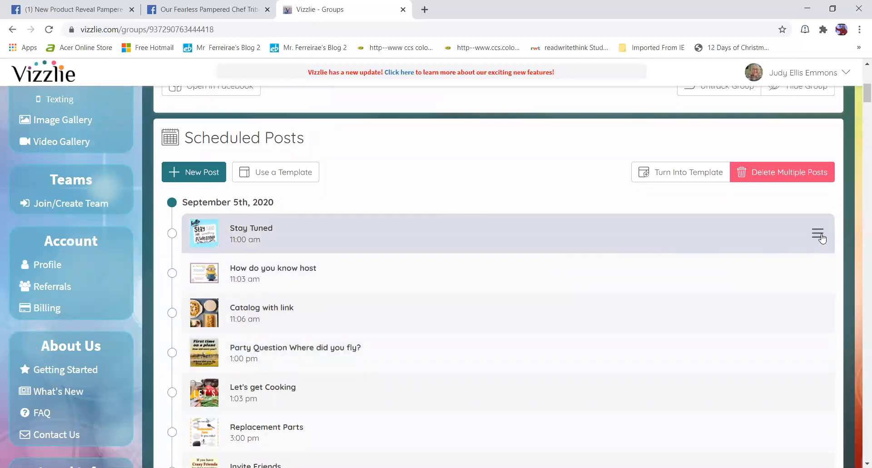
pyautogui.click(818, 233)
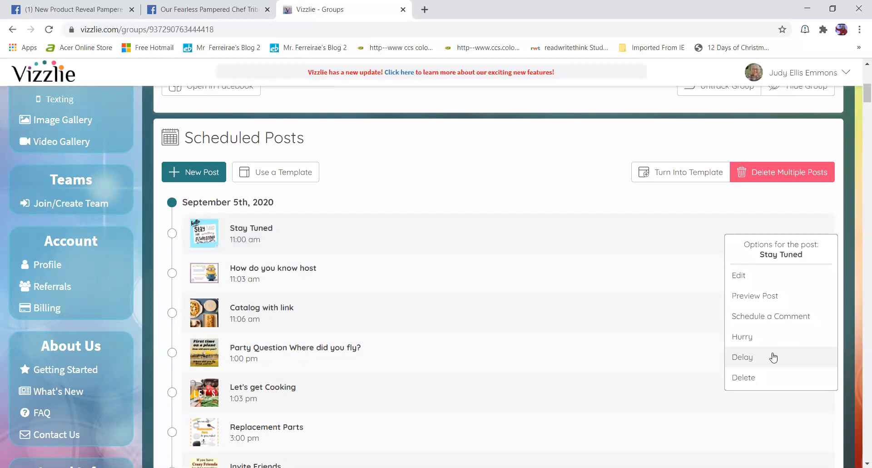
pyautogui.click(742, 357)
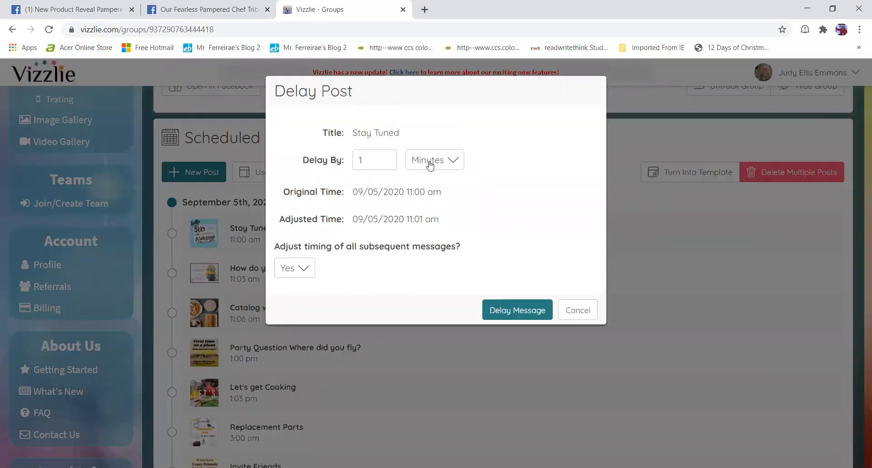
pyautogui.click(434, 159)
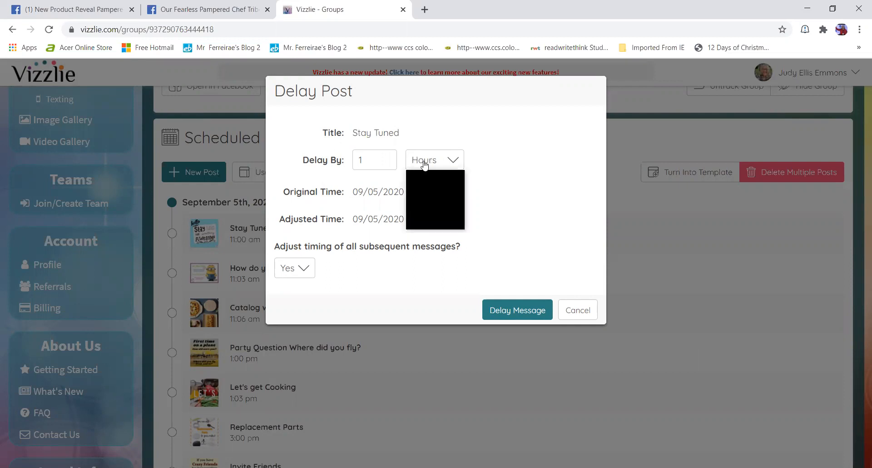
pyautogui.click(435, 160)
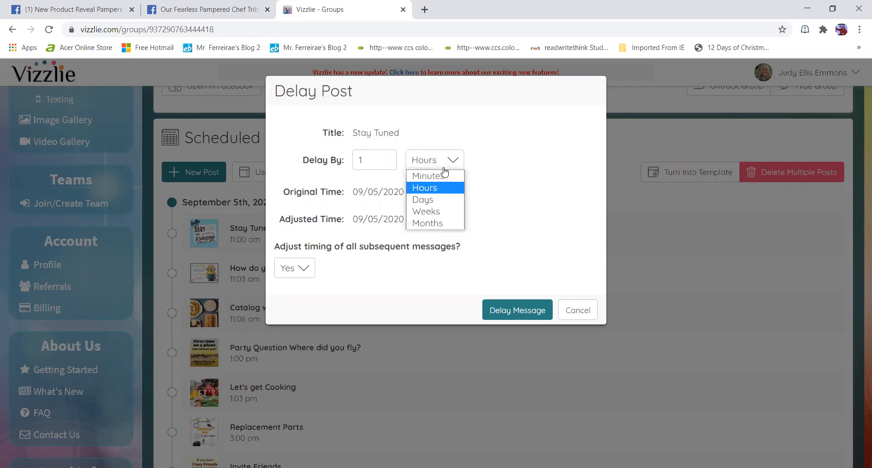
pyautogui.click(422, 199)
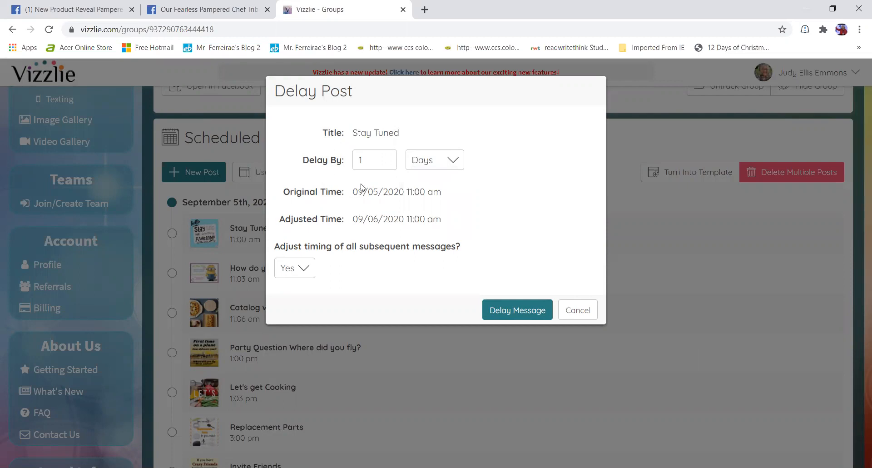
pyautogui.moveTo(388, 217)
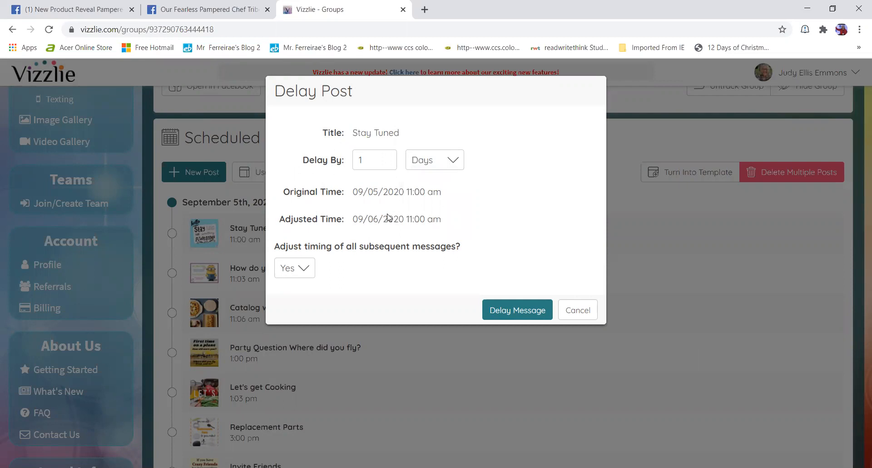
pyautogui.moveTo(517, 310)
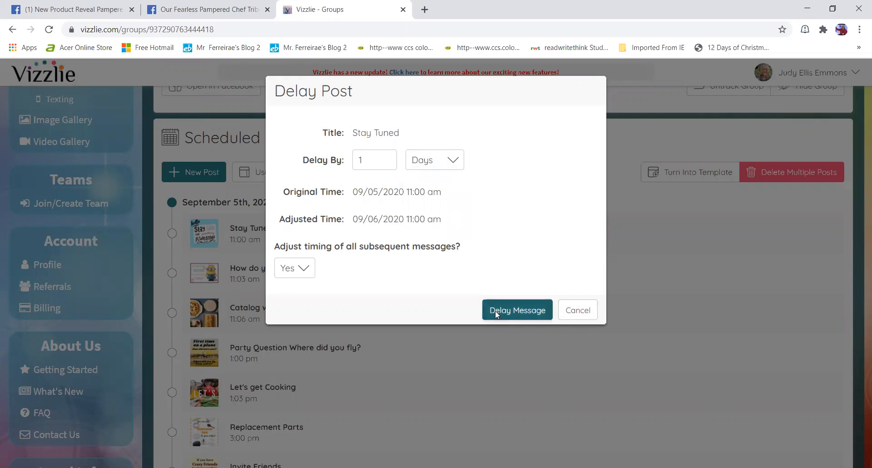
pyautogui.click(516, 310)
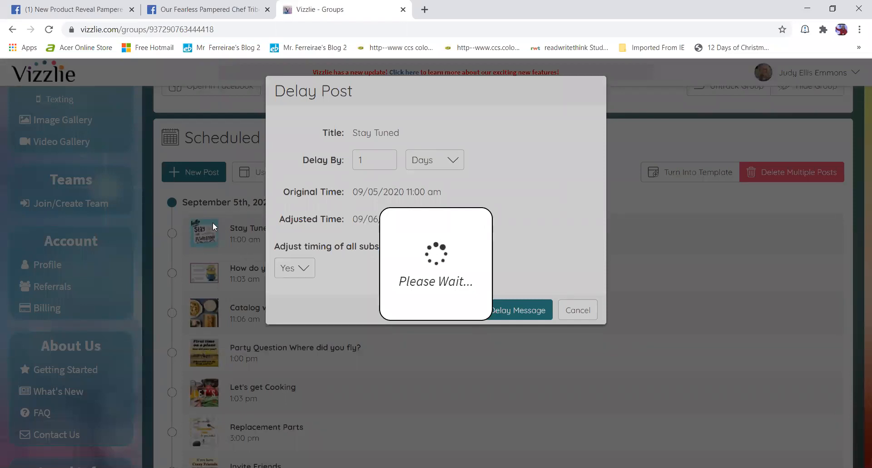
pyautogui.click(517, 310)
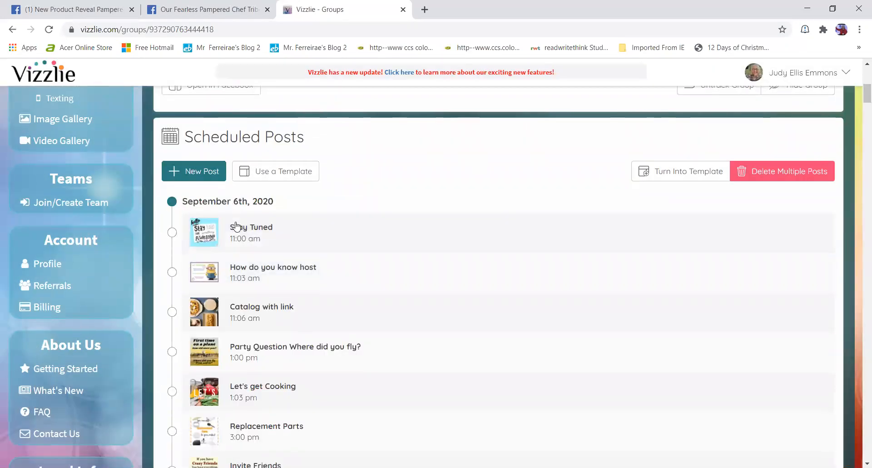
pyautogui.scroll(-3)
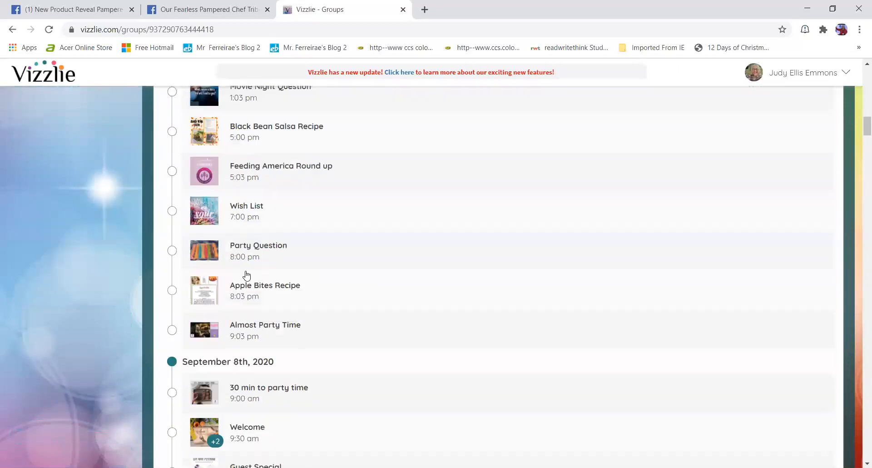
pyautogui.scroll(-3)
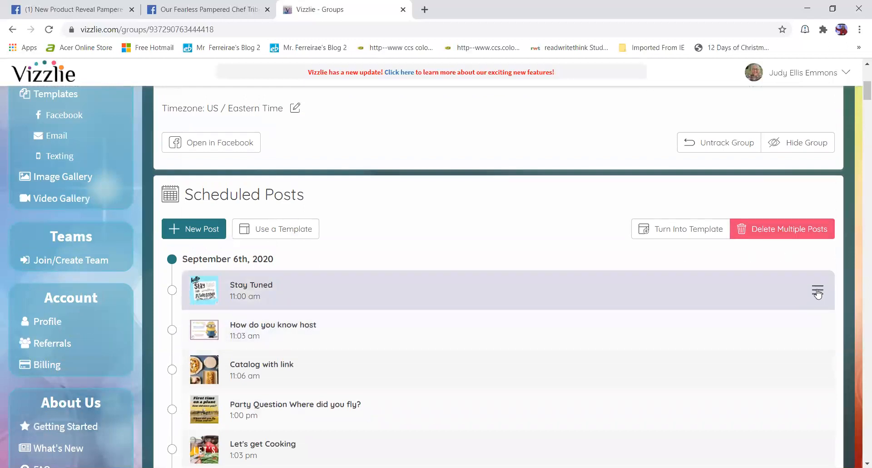
# Step: Hurry the Stay Tuned post by 1 day, also shifting all subsequent posts
pyautogui.click(818, 292)
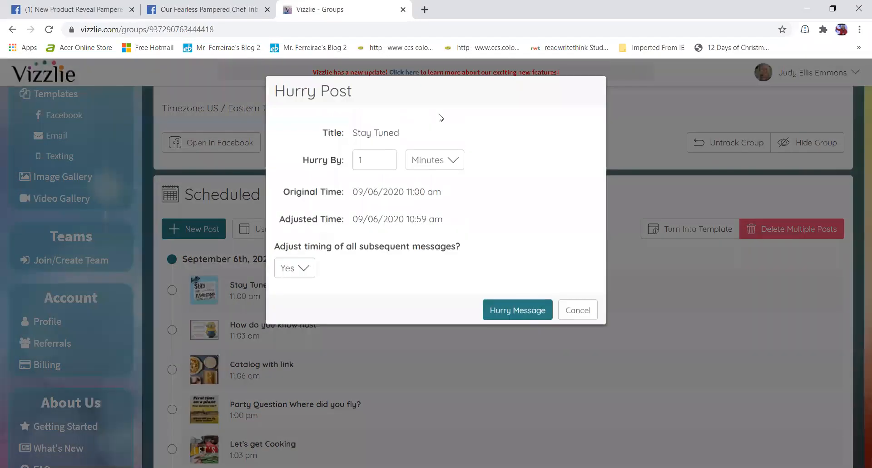
pyautogui.click(434, 159)
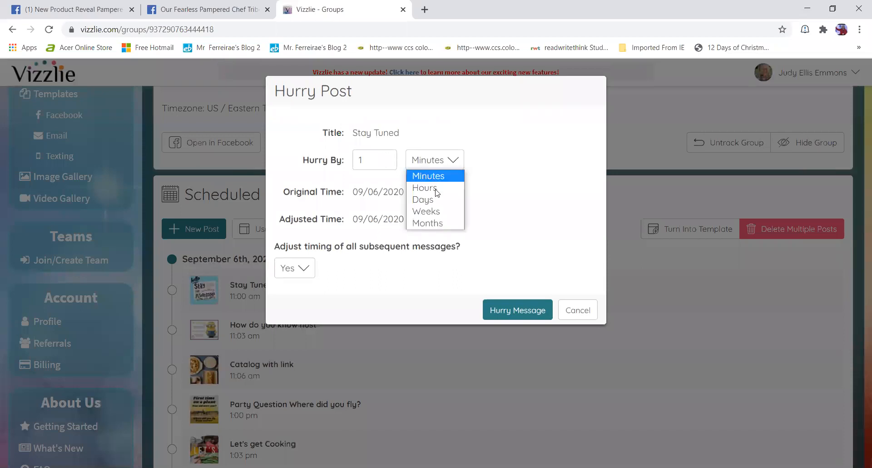
pyautogui.click(423, 200)
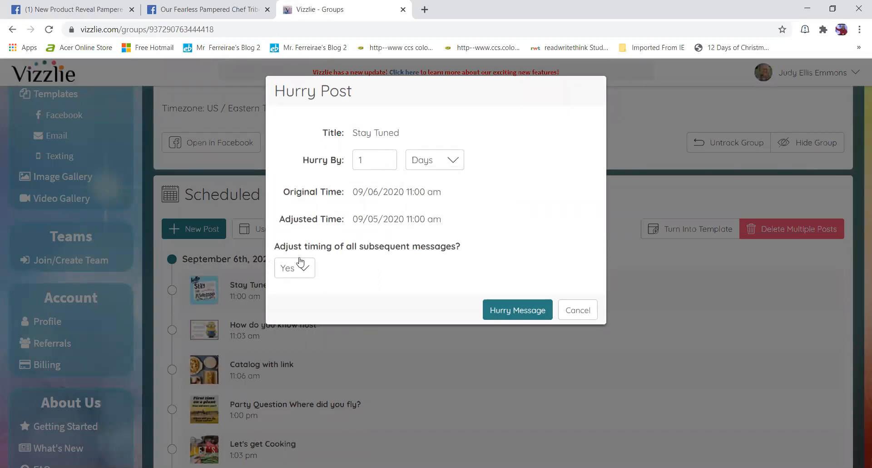
pyautogui.moveTo(312, 262)
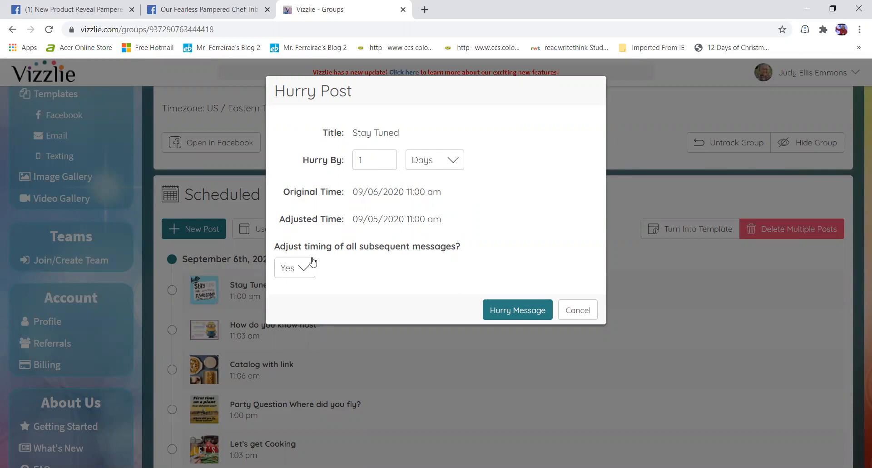
pyautogui.moveTo(307, 268)
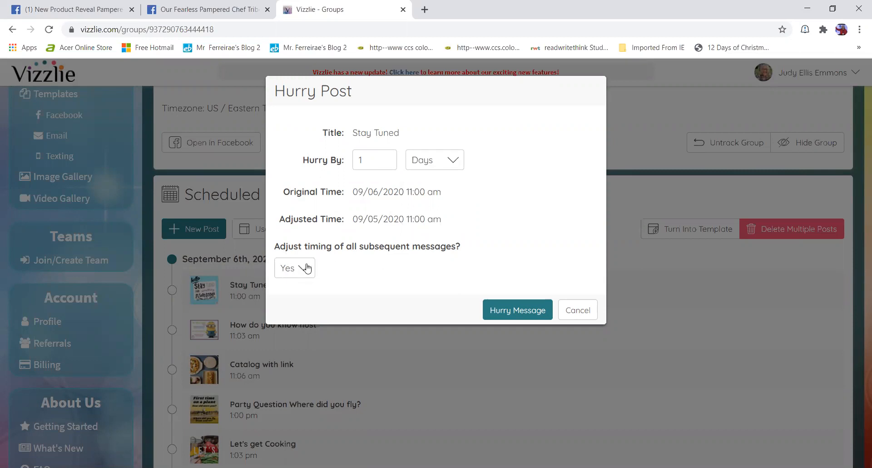
pyautogui.moveTo(314, 258)
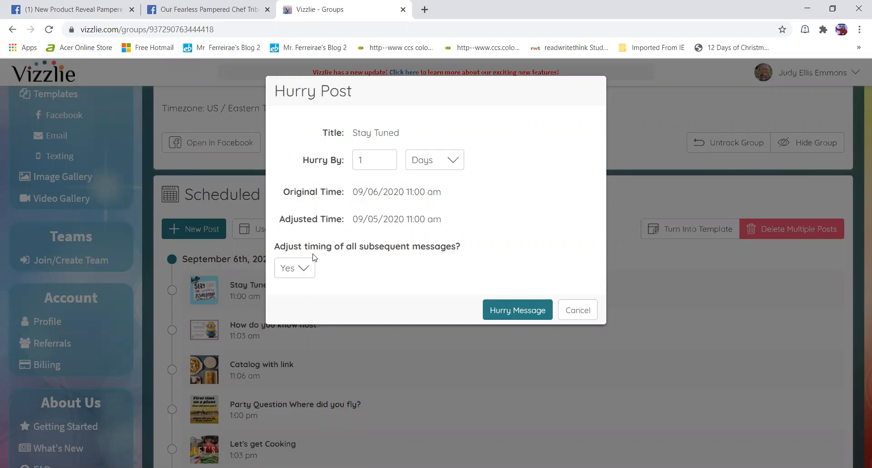
pyautogui.click(293, 268)
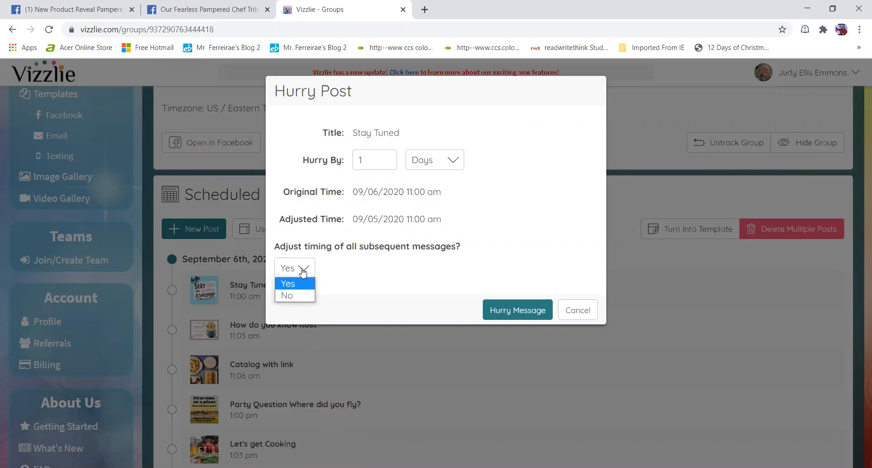
pyautogui.click(288, 283)
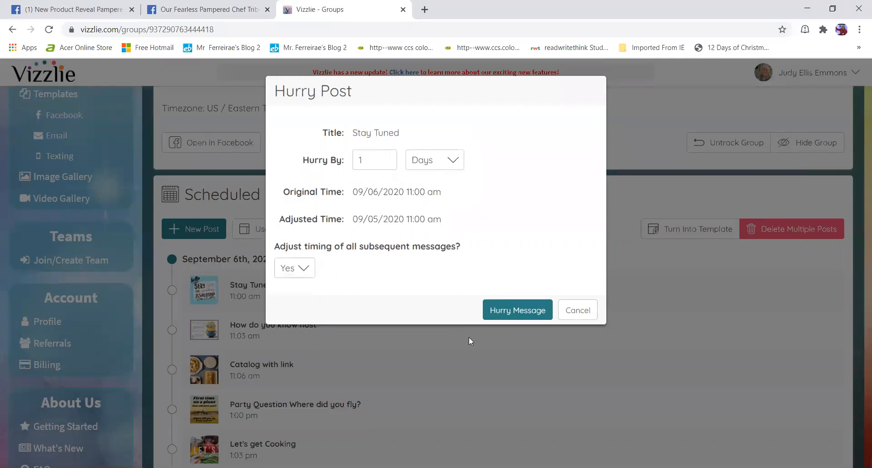
pyautogui.click(517, 309)
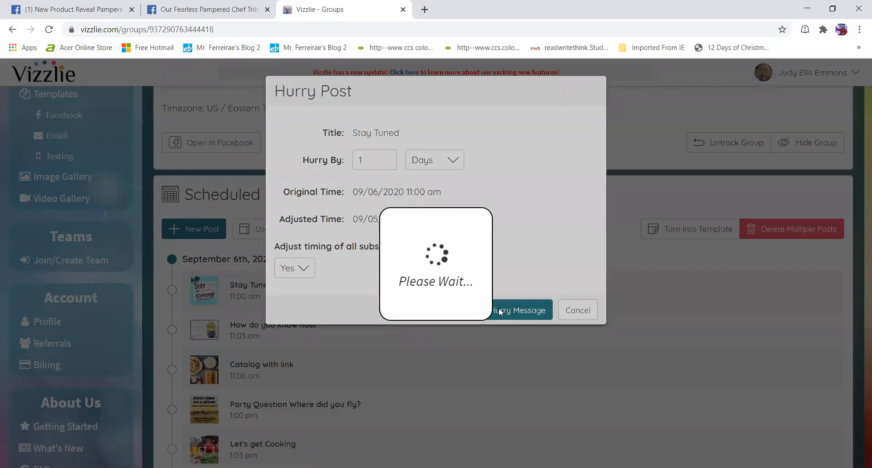
pyautogui.click(519, 310)
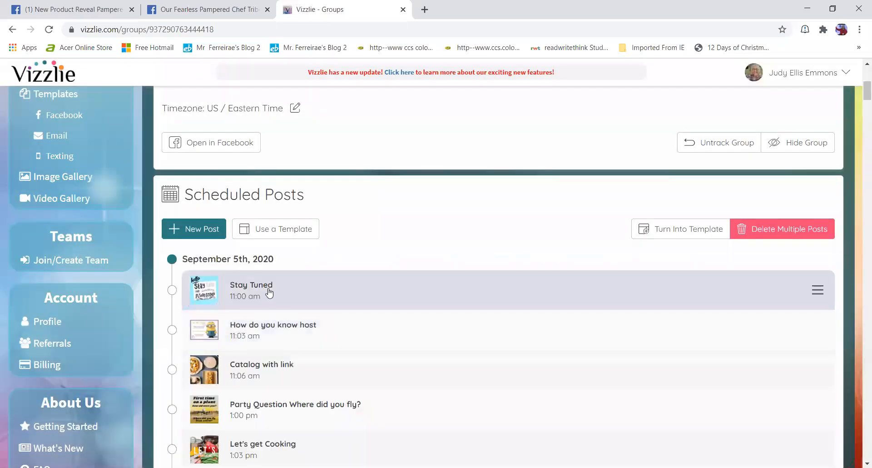
pyautogui.scroll(-3)
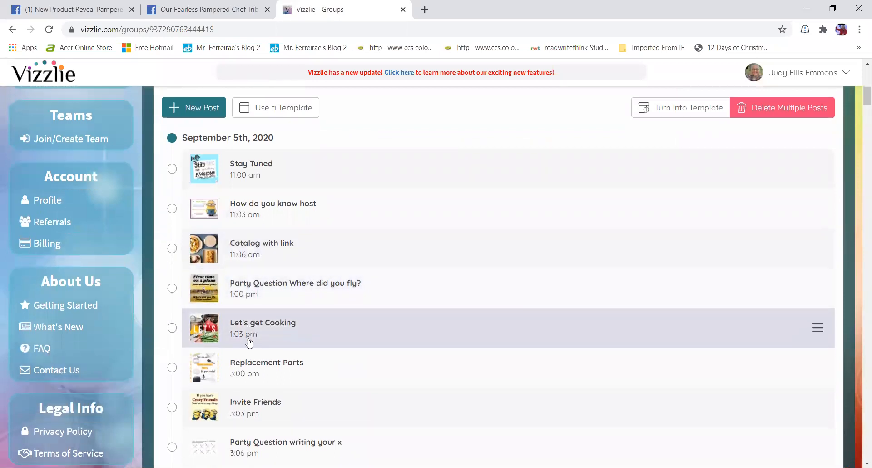
pyautogui.scroll(-3)
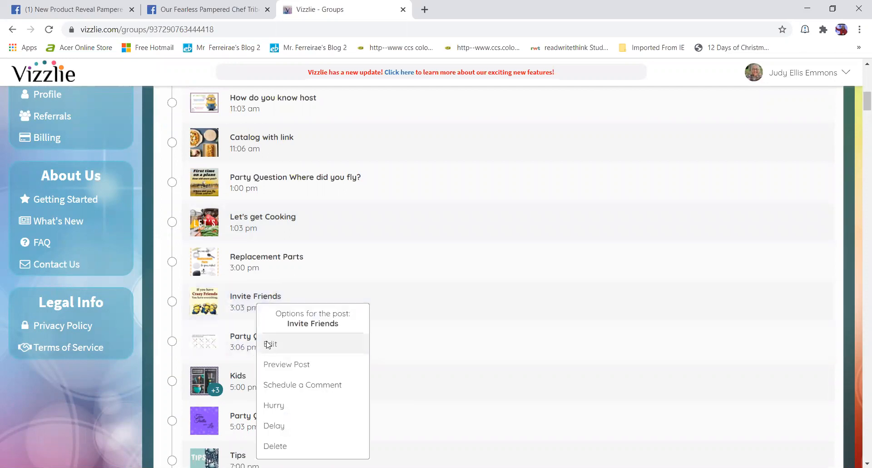
pyautogui.click(271, 344)
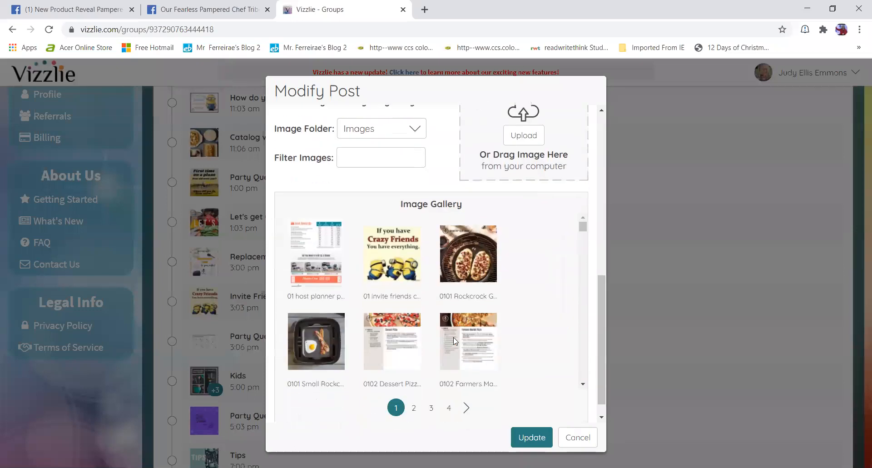
pyautogui.scroll(-3)
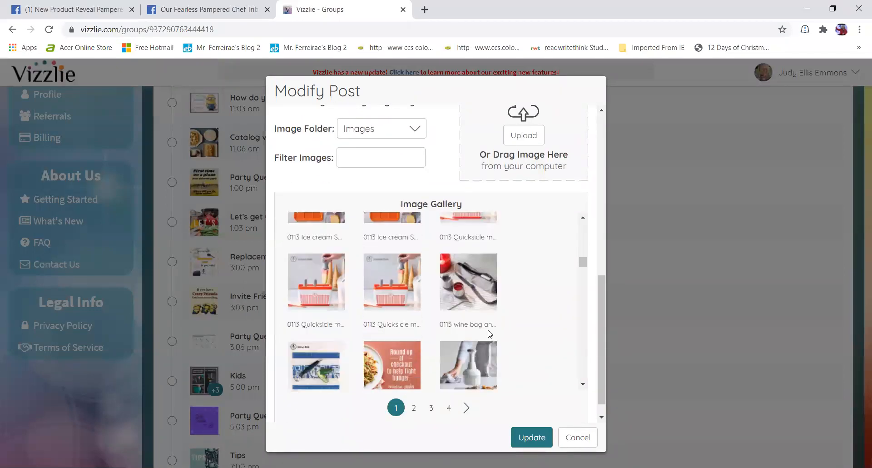
pyautogui.scroll(-3)
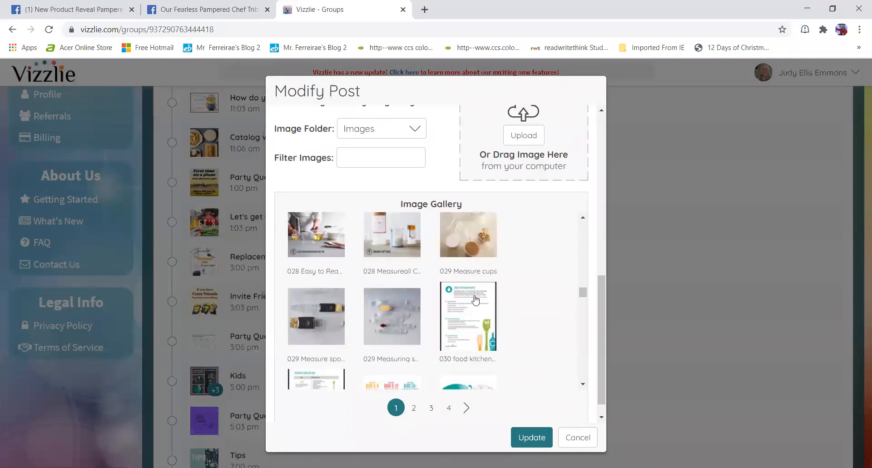
pyautogui.scroll(-3)
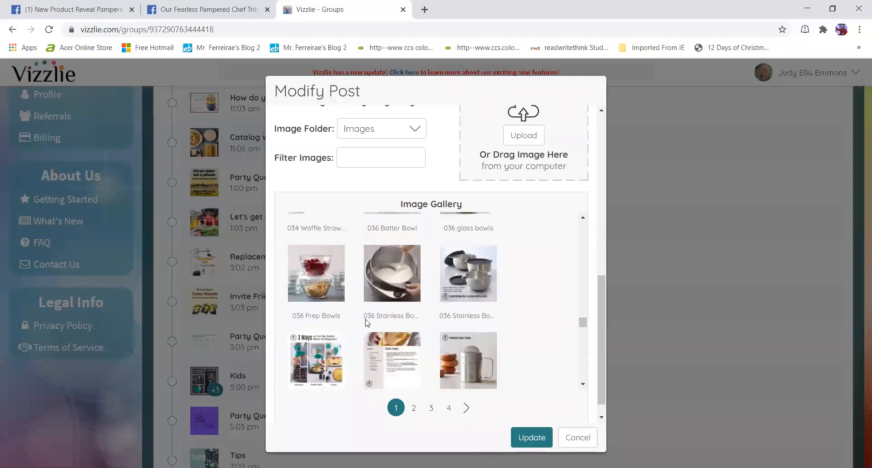
pyautogui.scroll(-3)
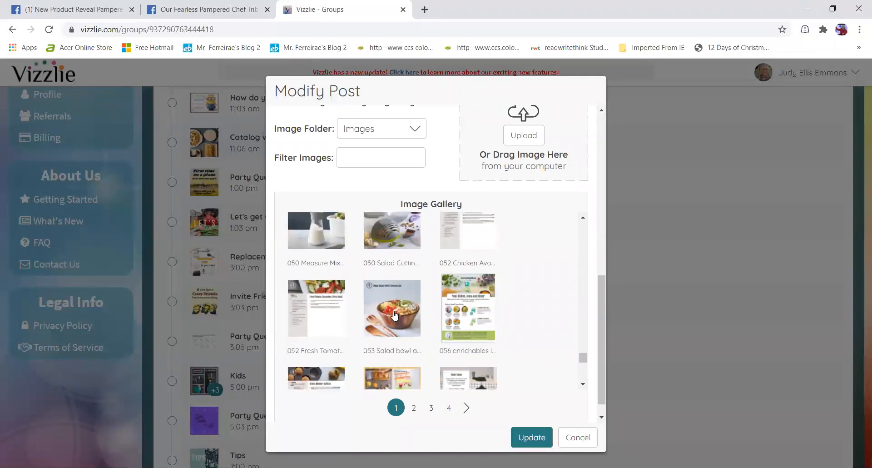
pyautogui.scroll(-3)
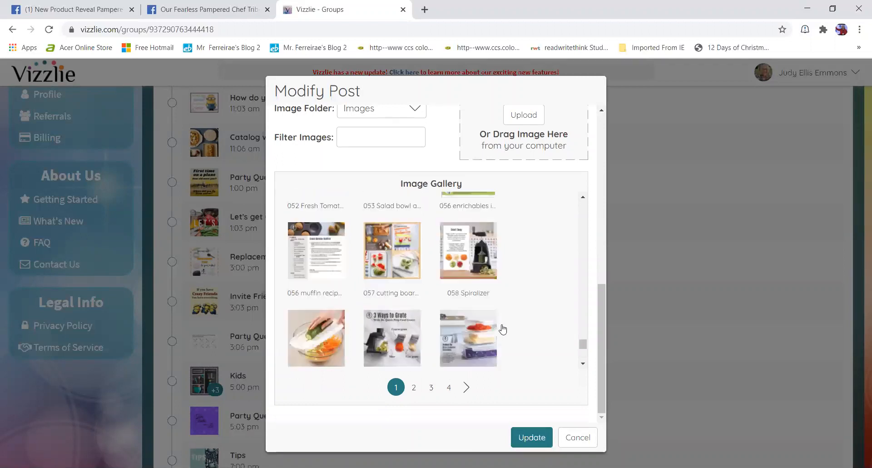
pyautogui.scroll(-3)
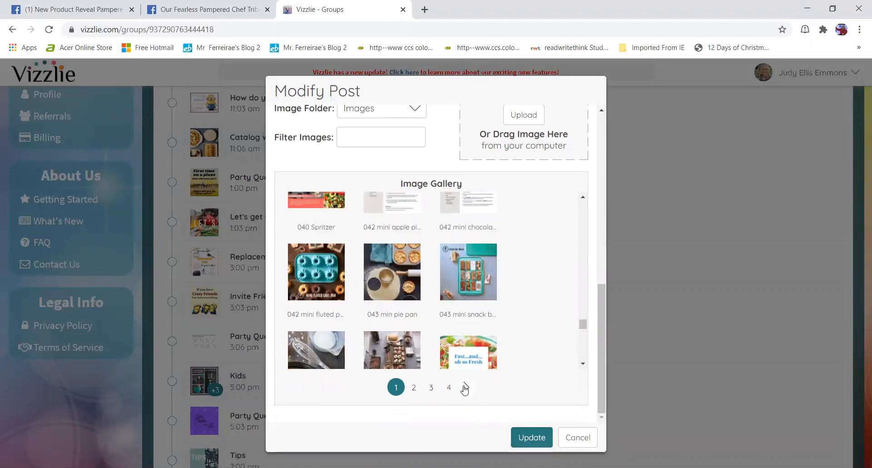
pyautogui.click(414, 387)
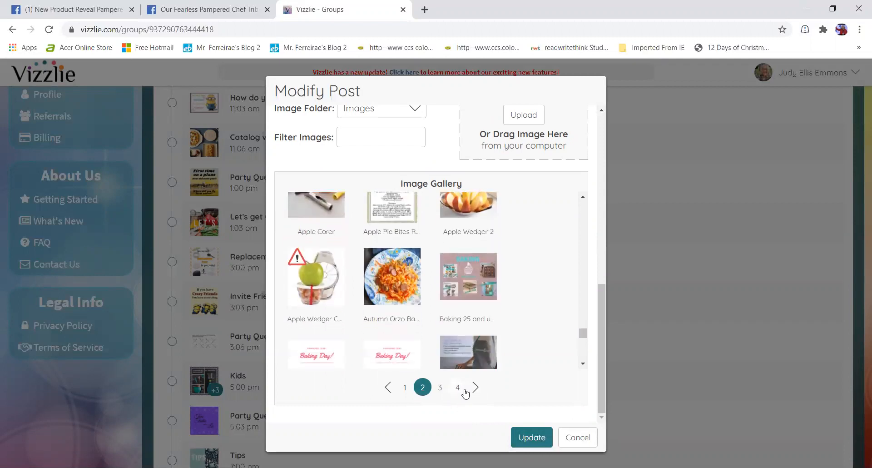
pyautogui.click(440, 387)
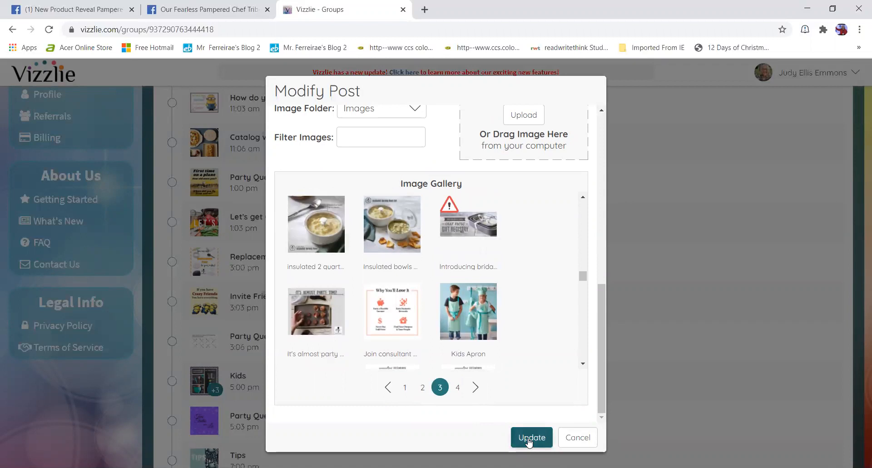
pyautogui.click(530, 438)
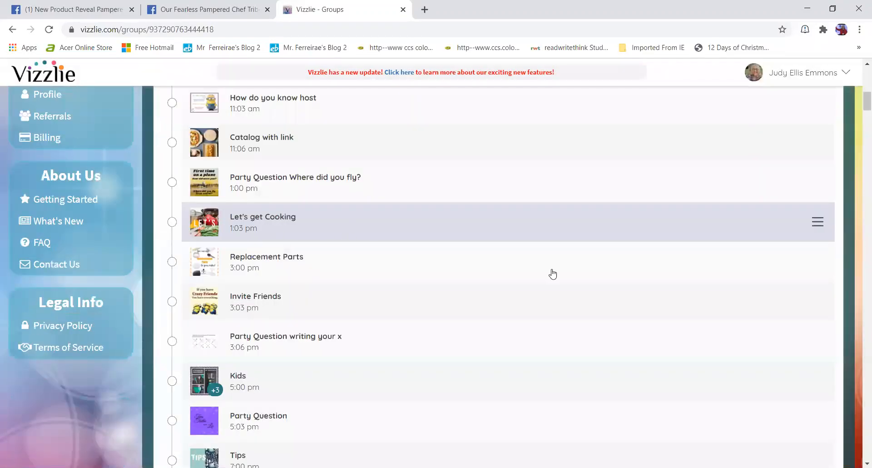
# Step: Edit the Monday text replacement, keeping 'Monday' as its replacement, and save it
pyautogui.scroll(-3)
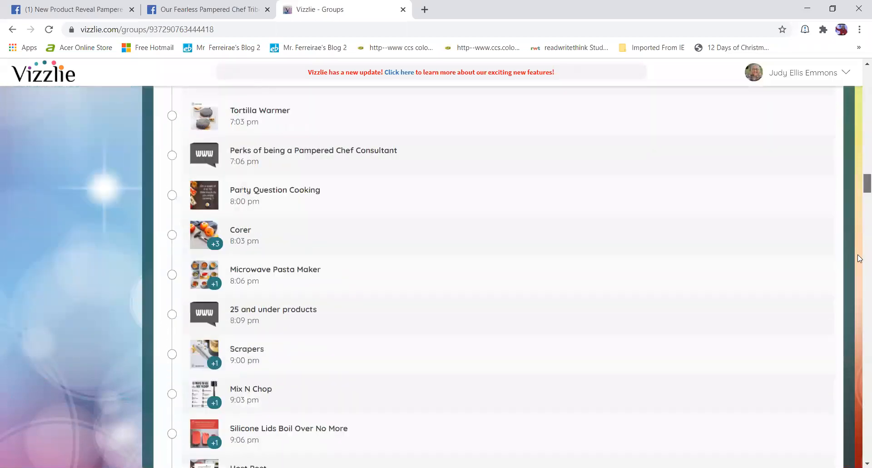
pyautogui.scroll(-3)
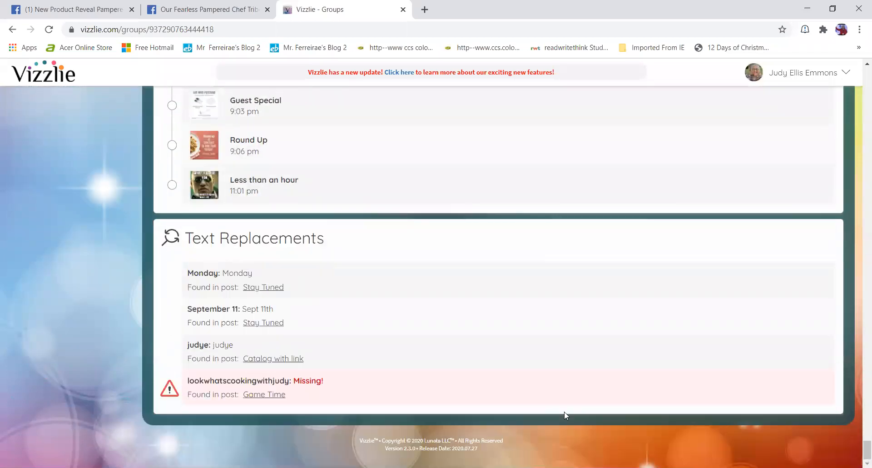
pyautogui.moveTo(255, 270)
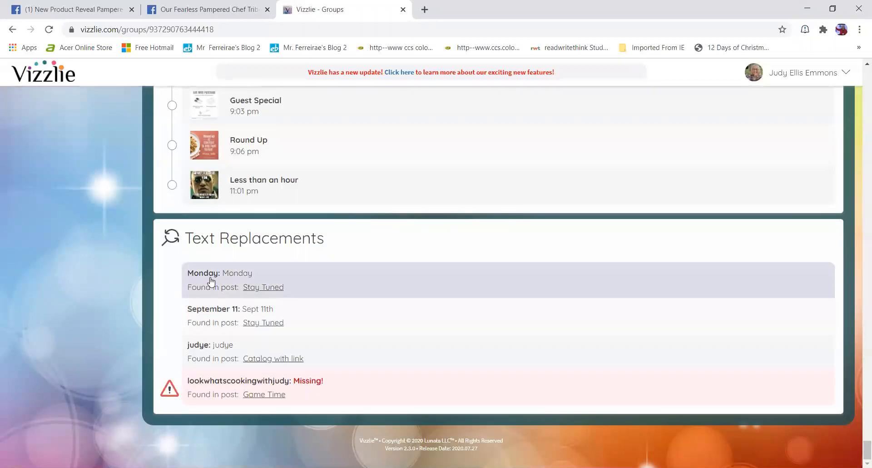
pyautogui.click(219, 273)
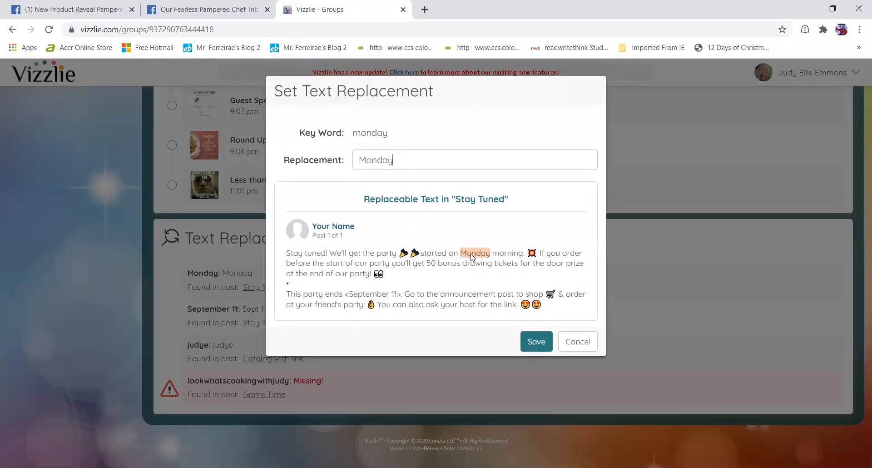
pyautogui.moveTo(420, 218)
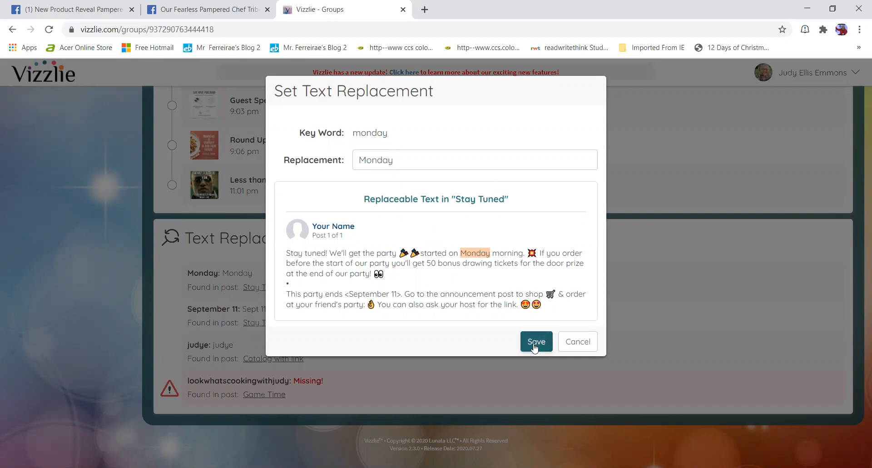
pyautogui.click(535, 341)
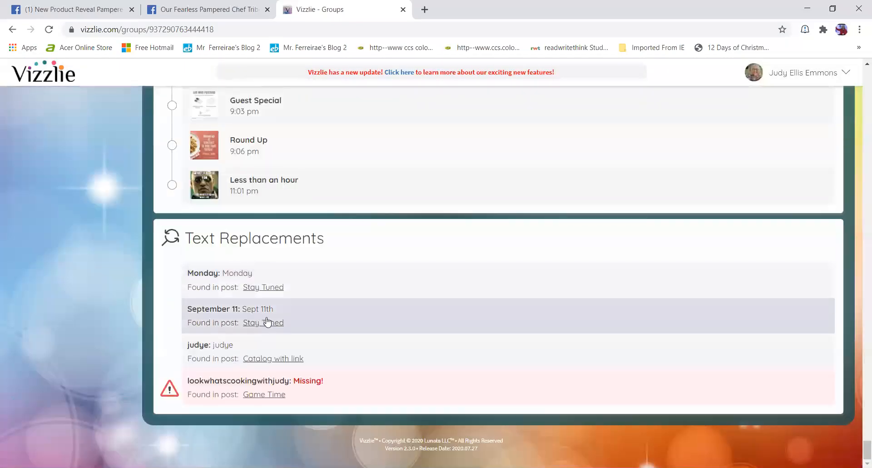
# Step: Confirm the September 11 replacement as 'Sept 11th' and the judye replacement as 'judye'
pyautogui.click(264, 322)
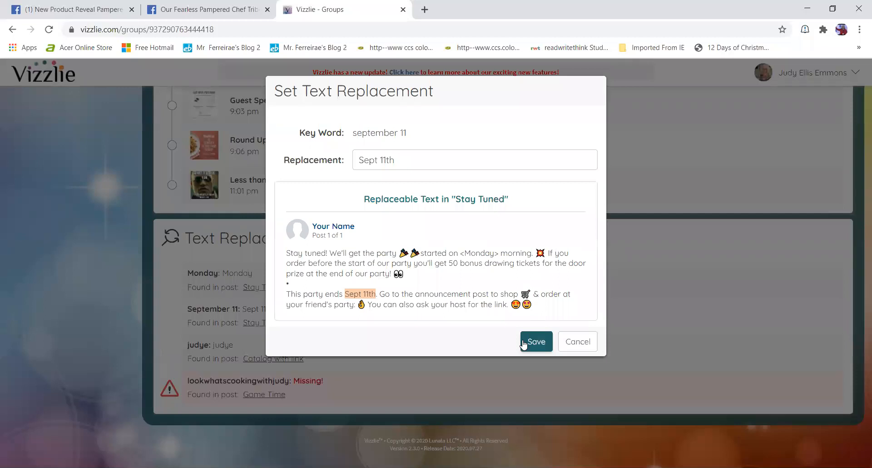
pyautogui.click(535, 341)
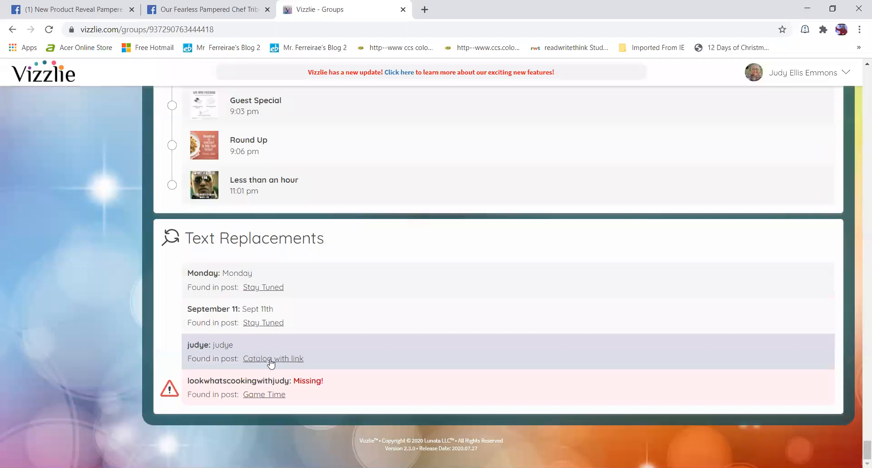
pyautogui.click(273, 358)
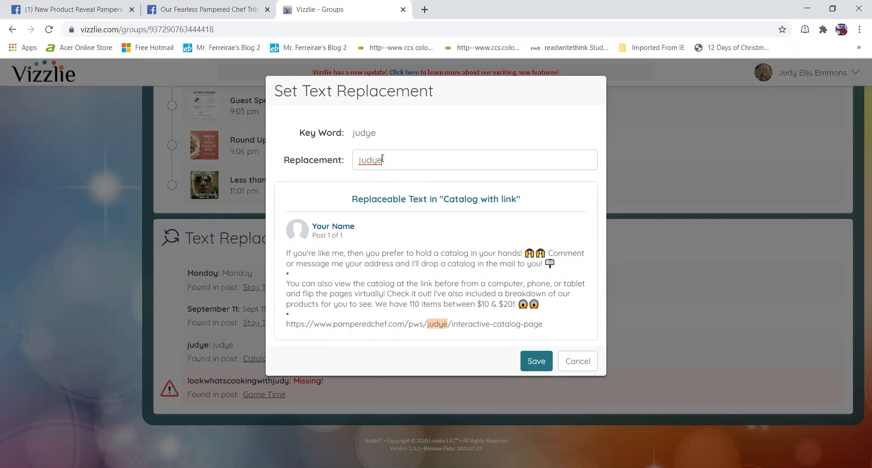
pyautogui.moveTo(381, 159)
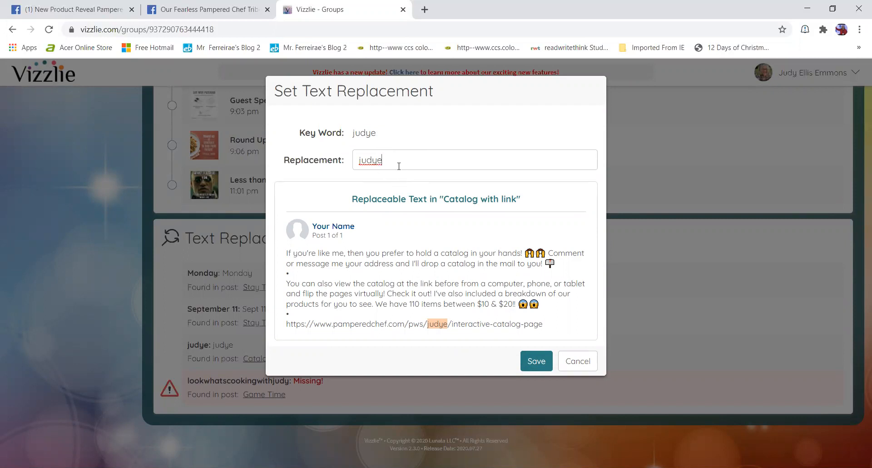
pyautogui.moveTo(433, 328)
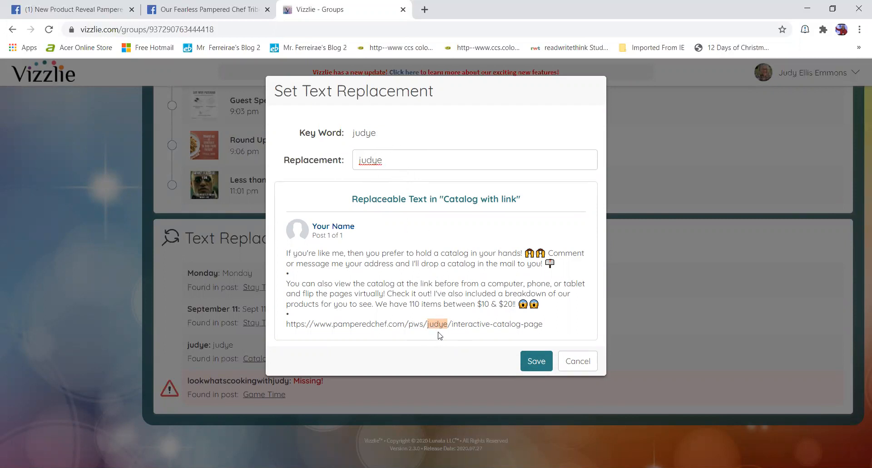
pyautogui.moveTo(446, 365)
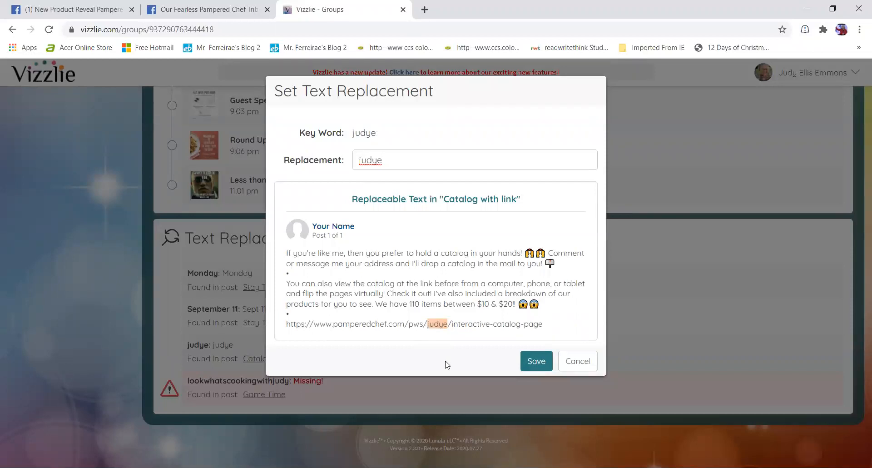
pyautogui.click(535, 361)
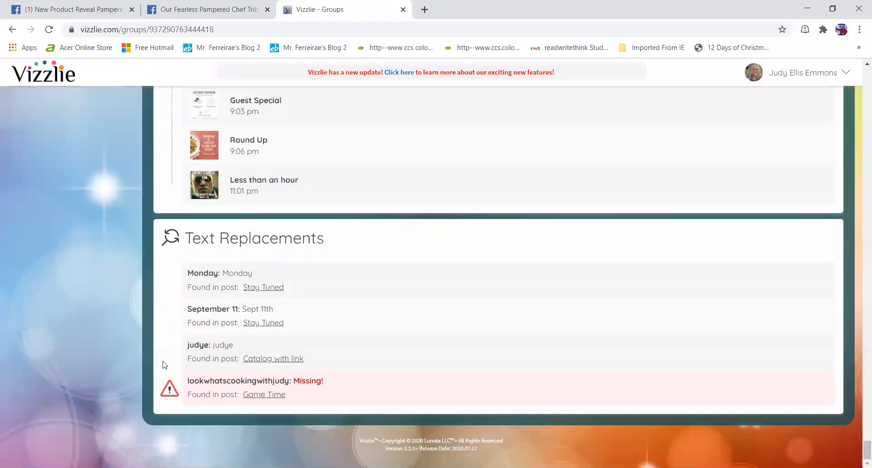
# Step: Set the lookwhatscookingwithjudy keyword's replacement to 'lookwhatscookingwithjudy' and save it
pyautogui.click(256, 380)
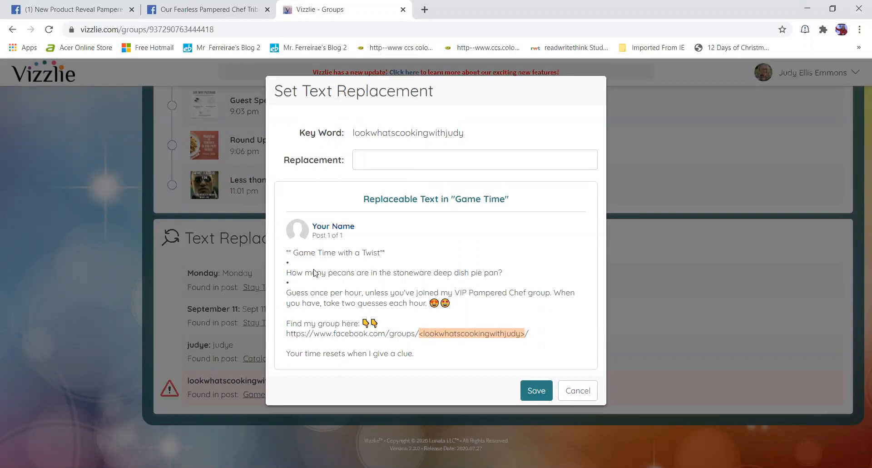
pyautogui.moveTo(411, 341)
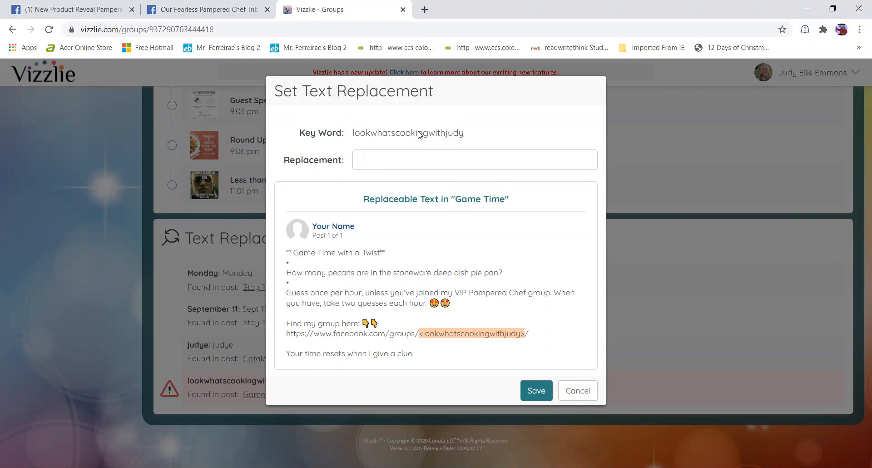
pyautogui.click(473, 159)
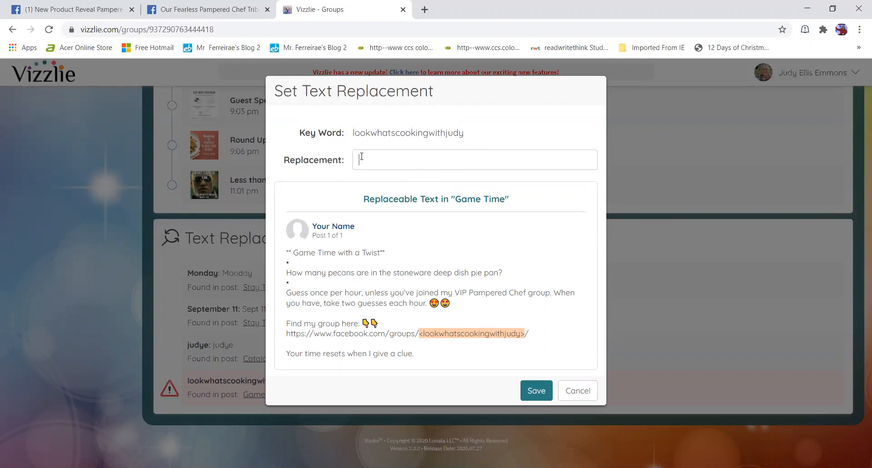
pyautogui.click(473, 160)
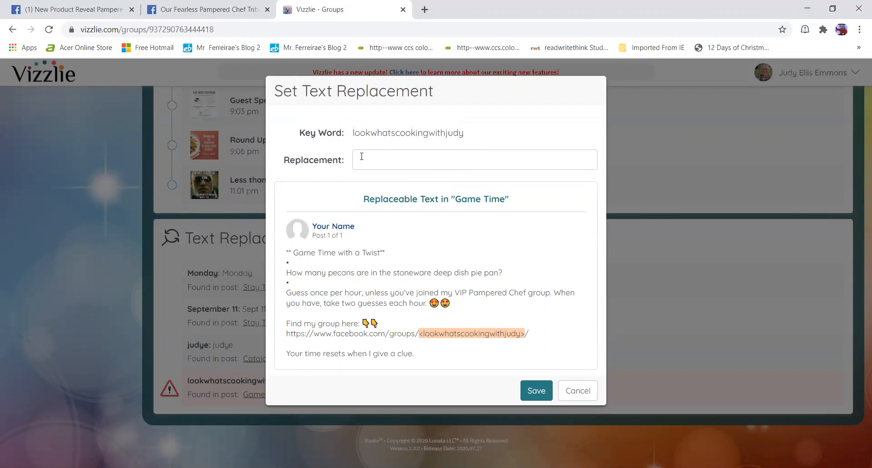
pyautogui.write('lookwhatscookingwit')
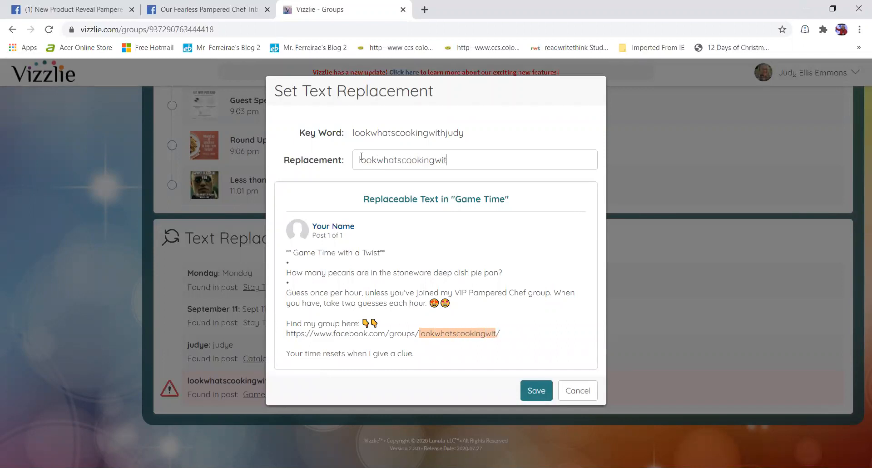
pyautogui.write('hjudy')
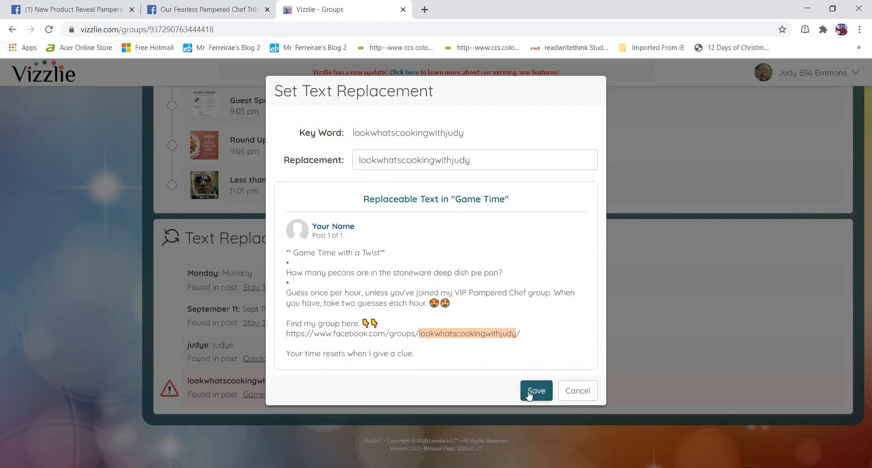
pyautogui.click(536, 390)
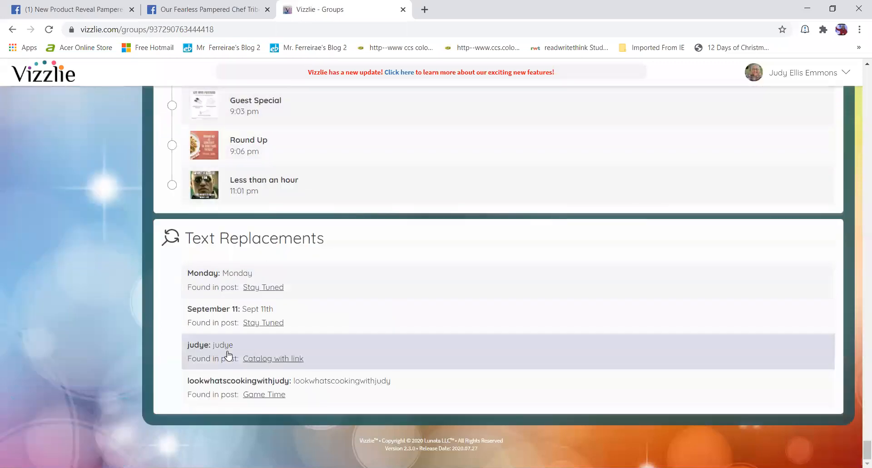
pyautogui.moveTo(210, 389)
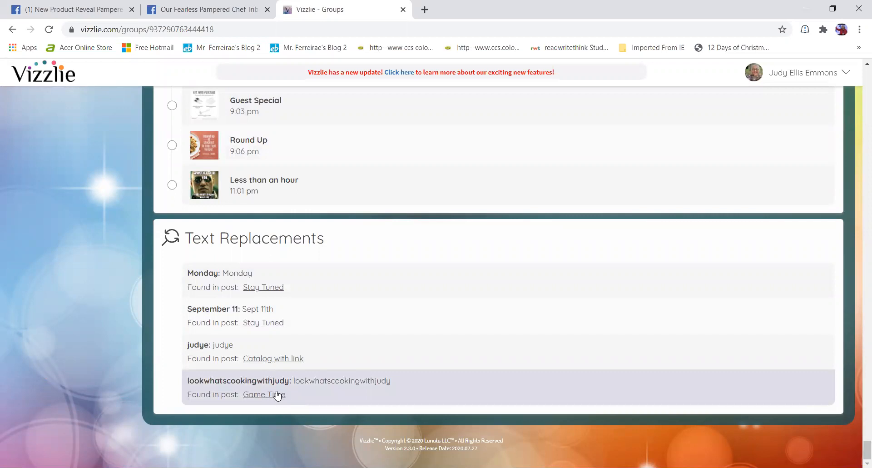
pyautogui.moveTo(248, 392)
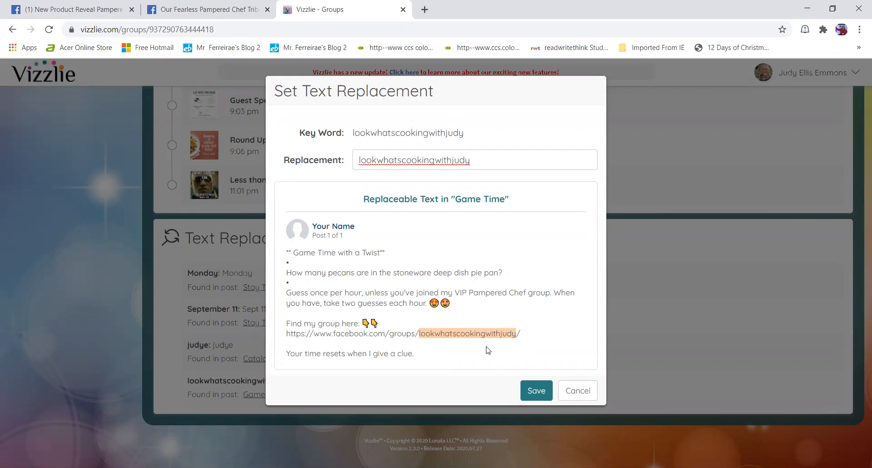
pyautogui.moveTo(412, 342)
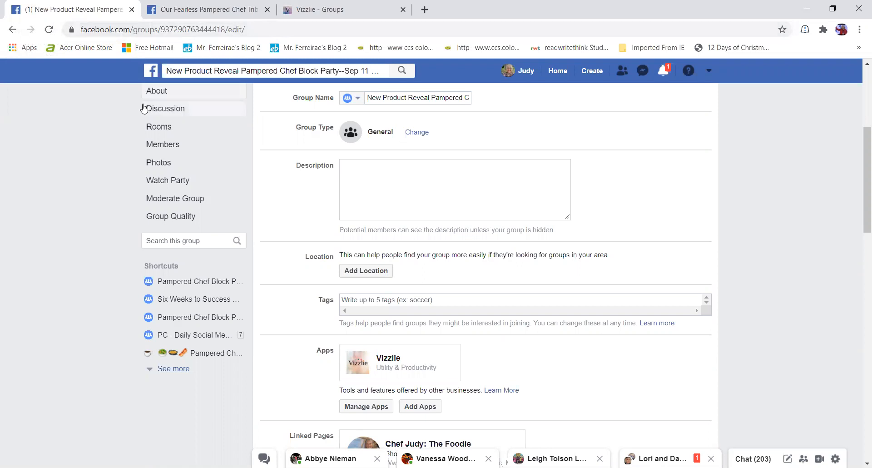
pyautogui.click(168, 109)
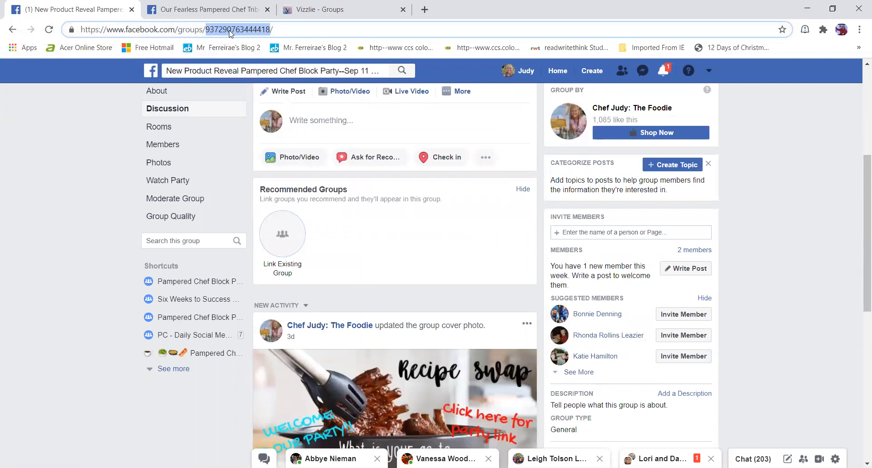
pyautogui.moveTo(258, 35)
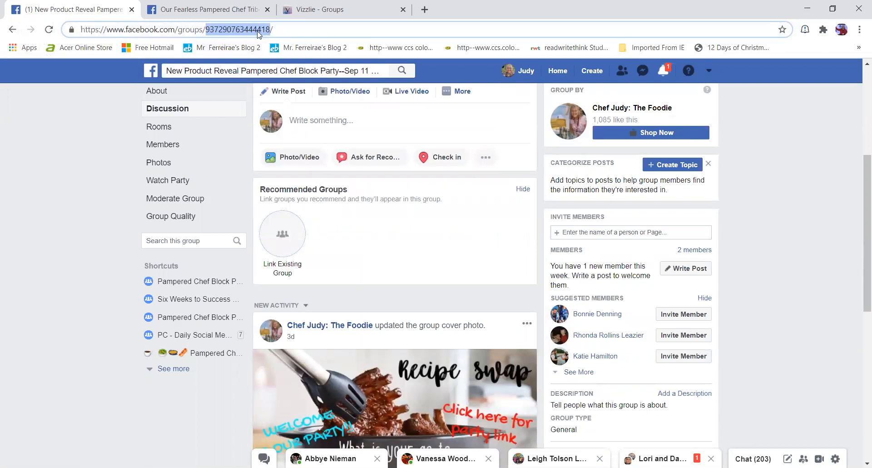
pyautogui.rightClick(256, 29)
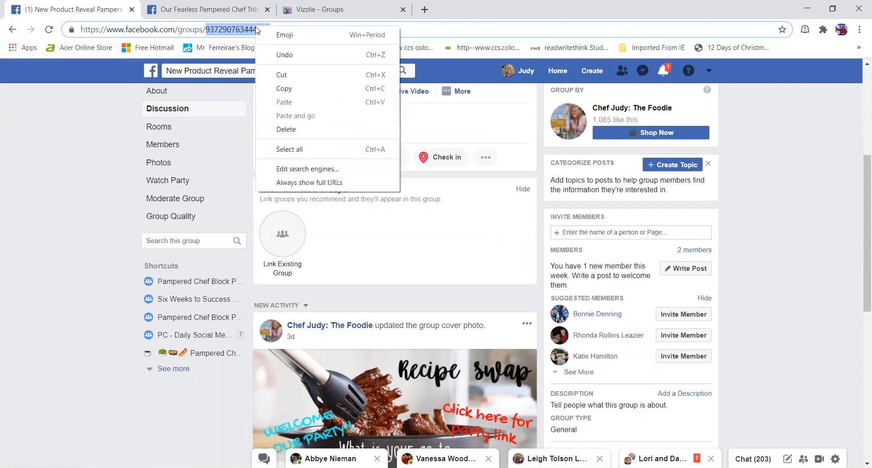
pyautogui.click(205, 9)
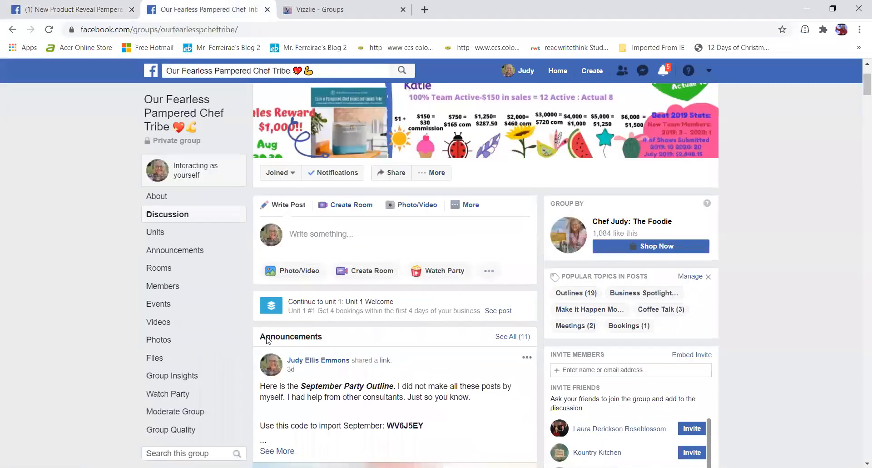
pyautogui.click(341, 10)
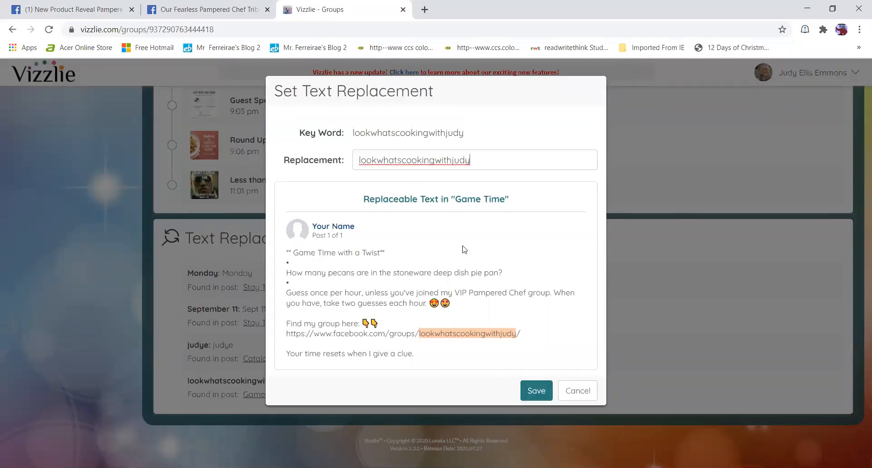
# Step: Save and close the Set Text Replacement dialog, returning to the party group overview
pyautogui.click(535, 391)
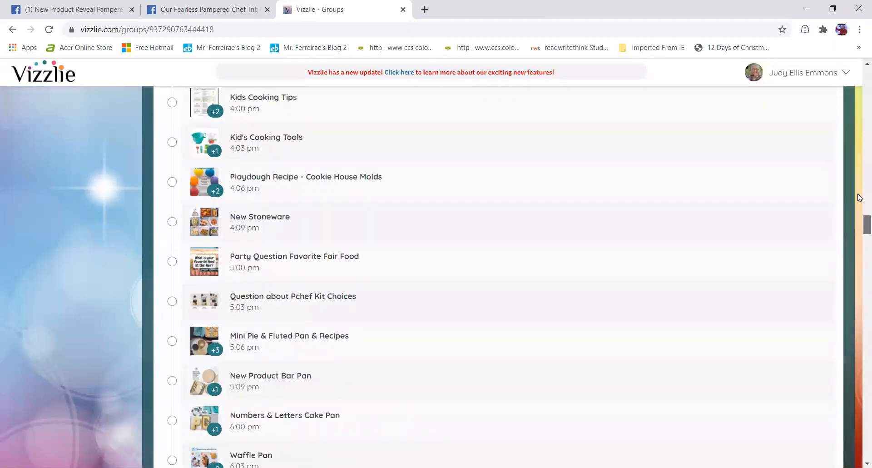
pyautogui.scroll(-3)
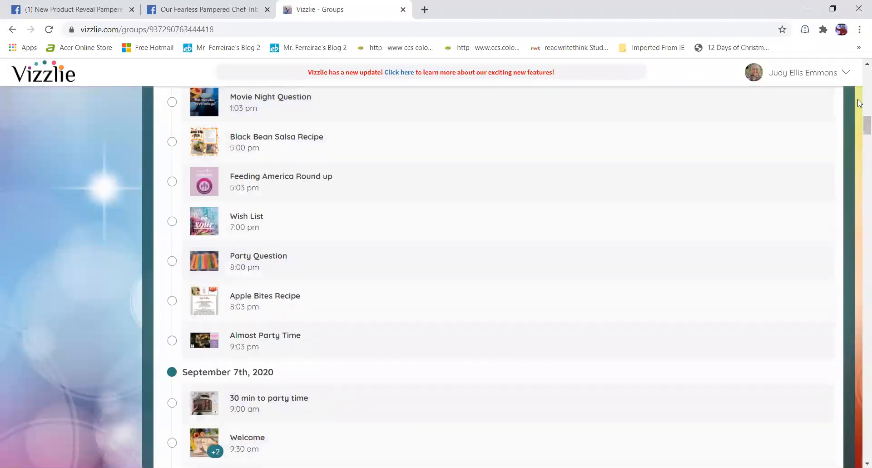
pyautogui.scroll(-3)
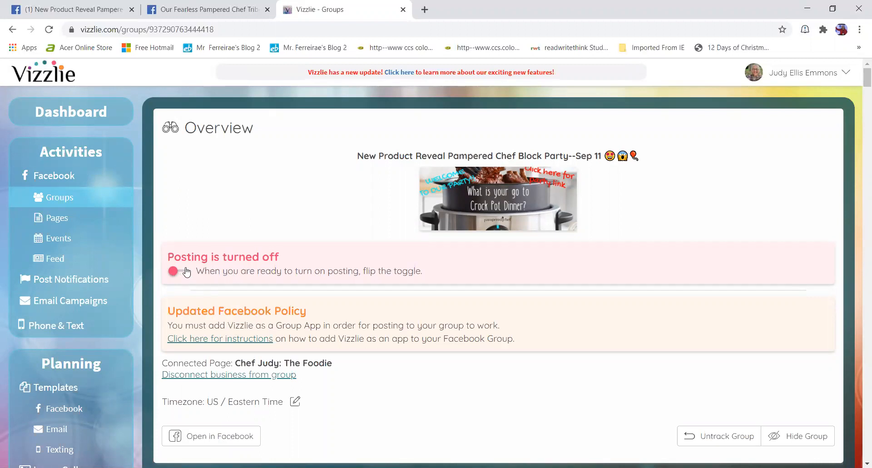
# Step: Switch on automated posting for the group and confirm Continue in Resume Automated Posts
pyautogui.click(178, 271)
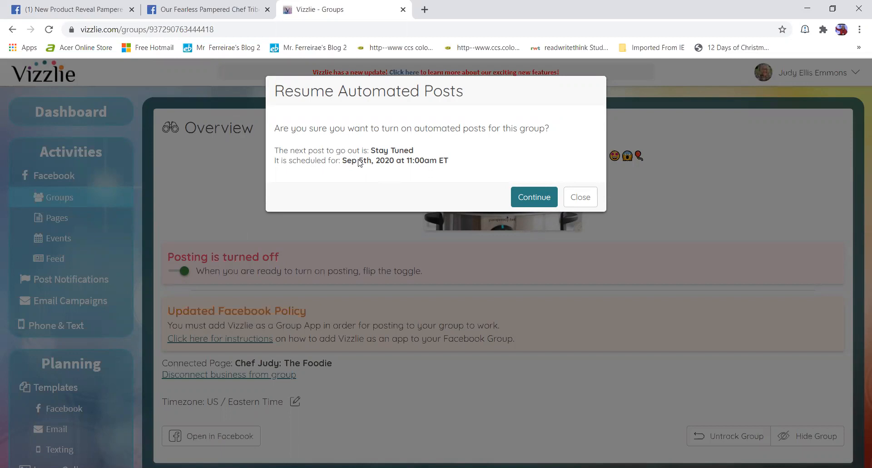
pyautogui.moveTo(377, 176)
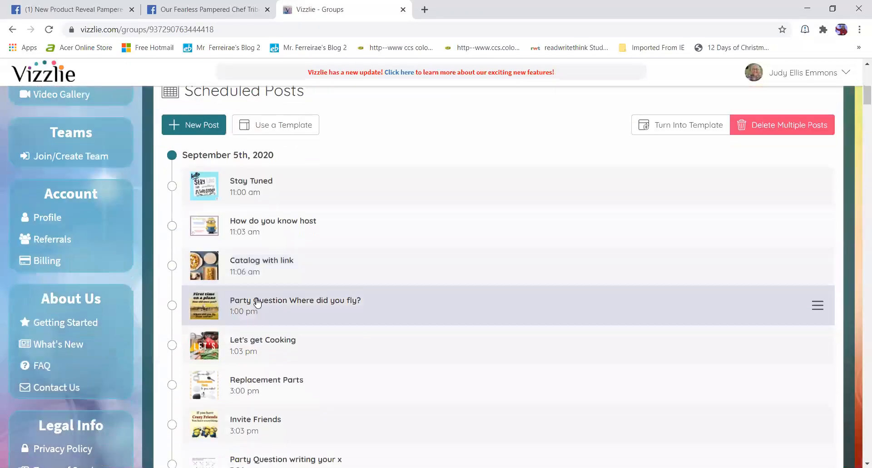
pyautogui.scroll(-3)
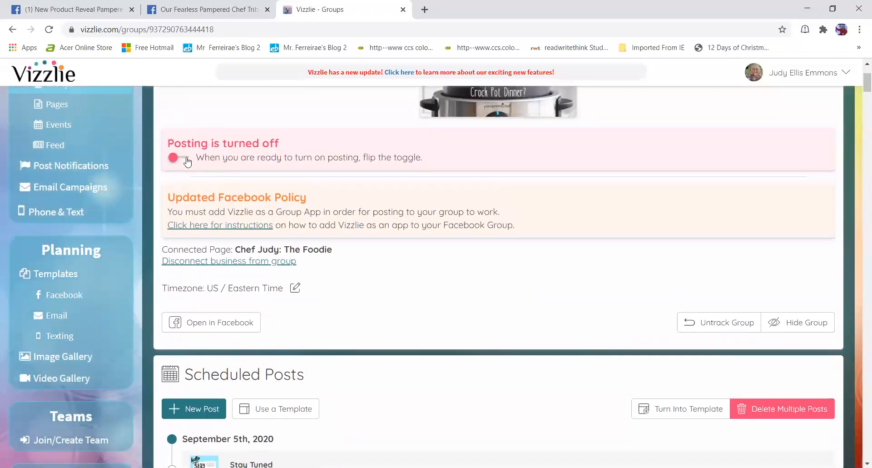
pyautogui.click(179, 158)
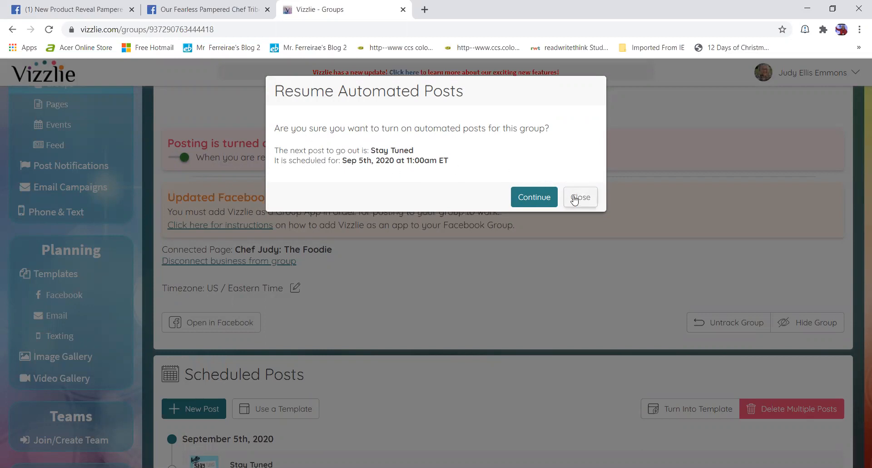
pyautogui.click(581, 197)
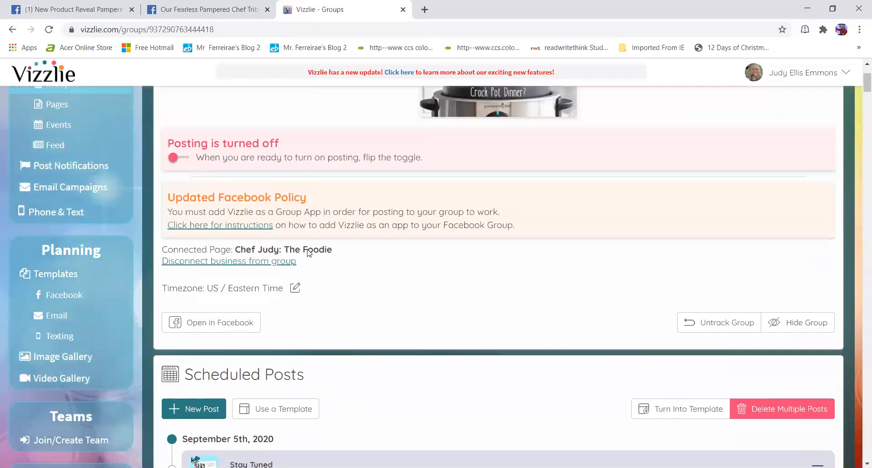
pyautogui.click(173, 157)
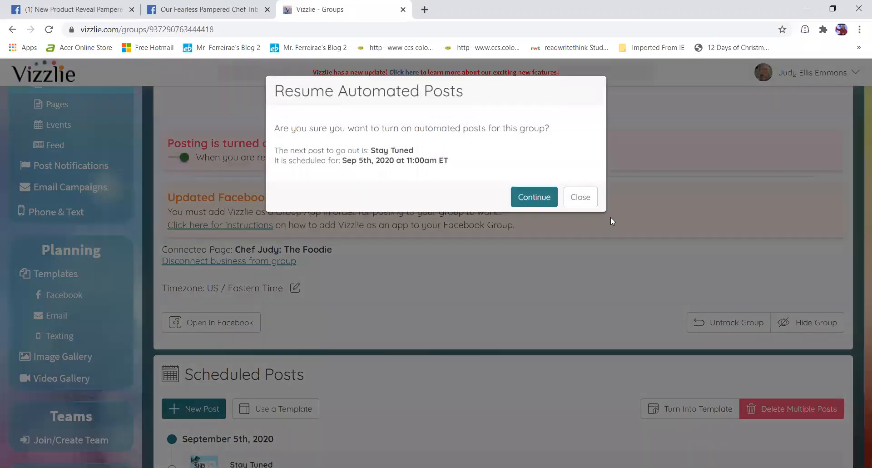
pyautogui.click(533, 198)
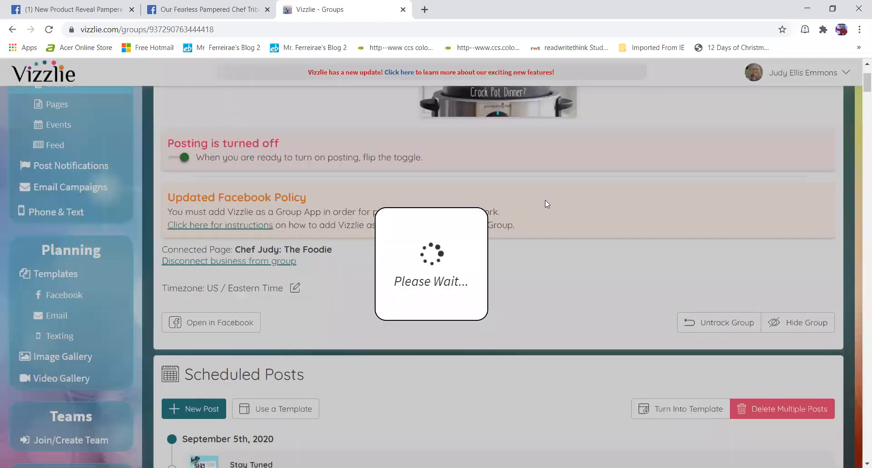
pyautogui.click(179, 158)
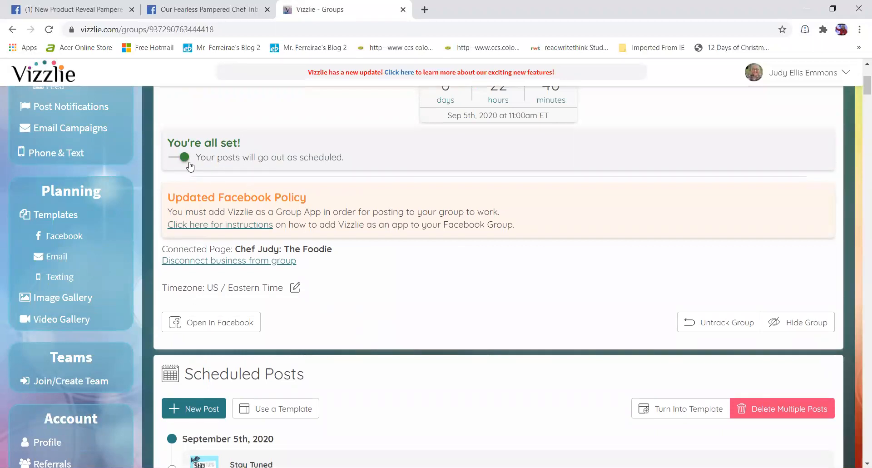
pyautogui.moveTo(238, 191)
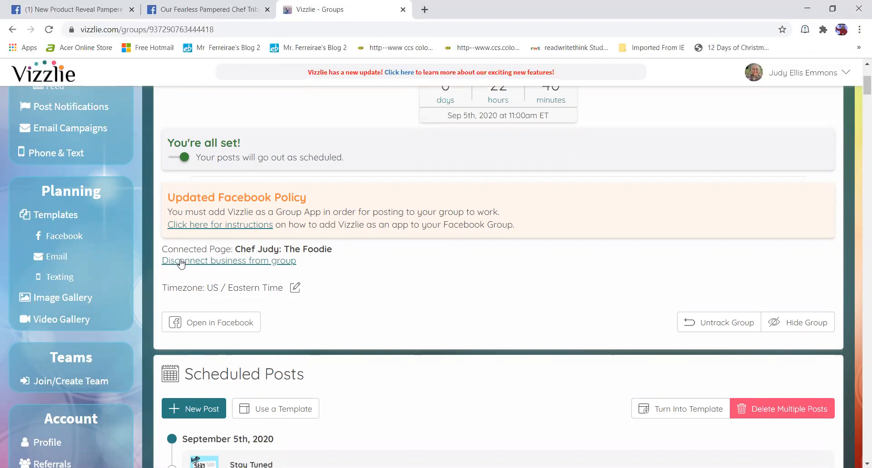
pyautogui.scroll(-3)
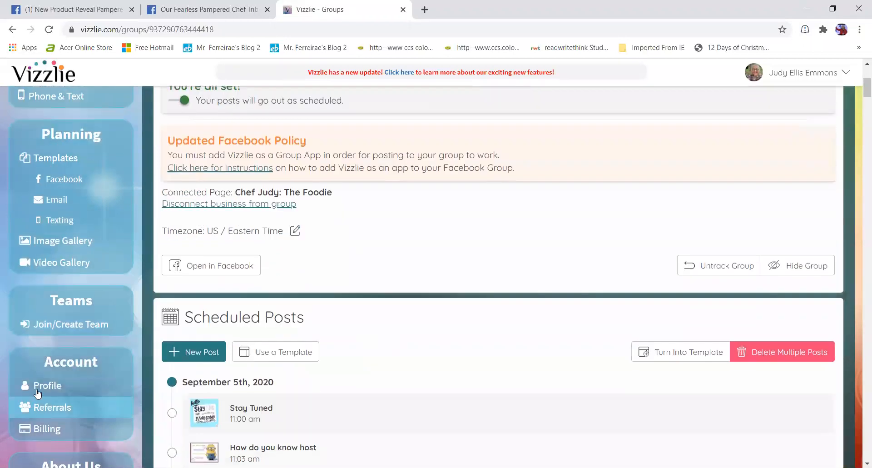
# Step: Glance at the Vizzlie profile, then go to the Facebook Groups page
pyautogui.click(47, 385)
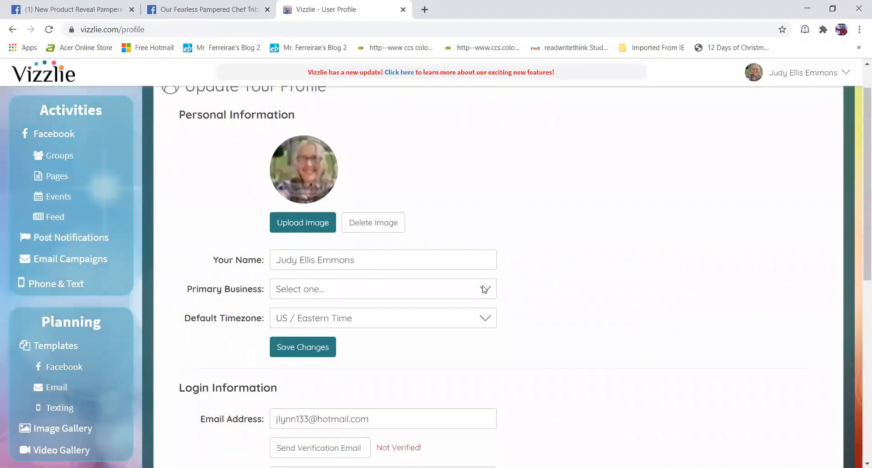
pyautogui.scroll(-3)
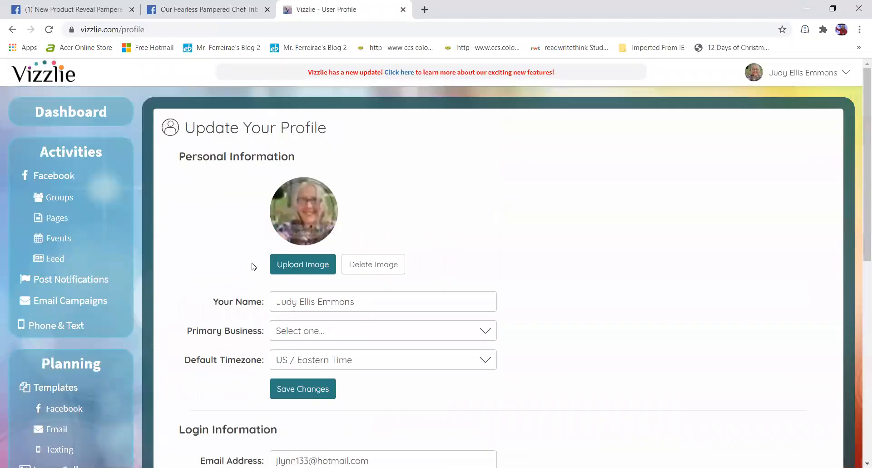
pyautogui.moveTo(60, 197)
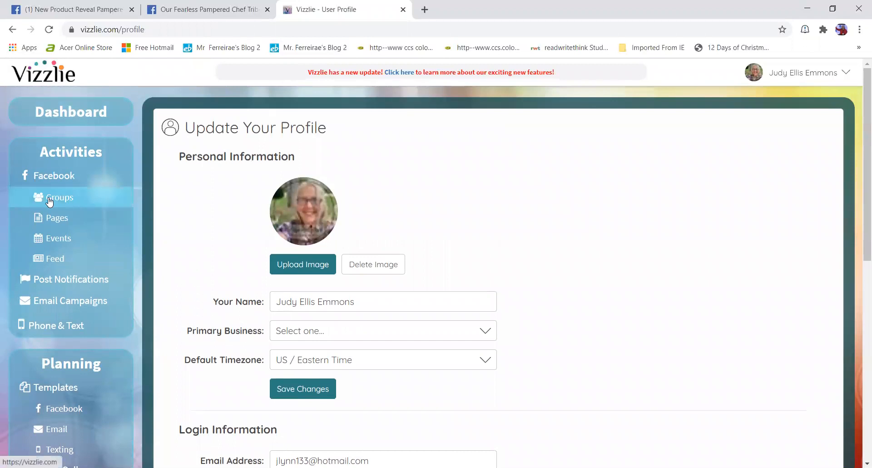
pyautogui.click(59, 198)
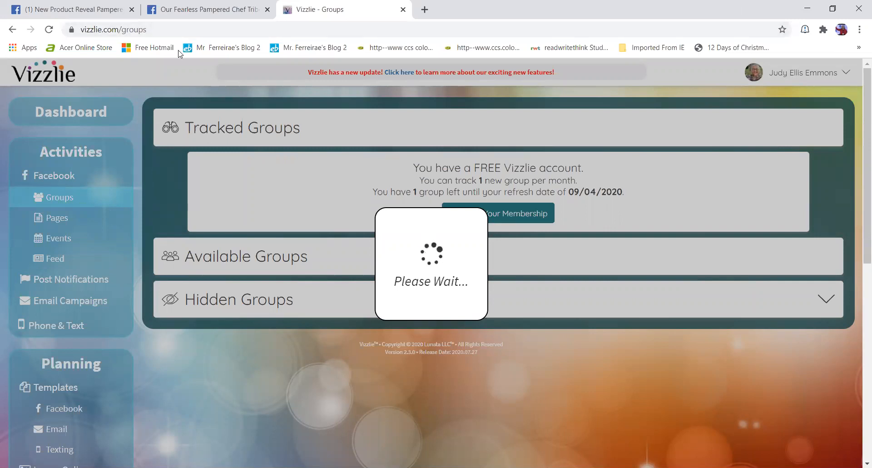
# Step: In the Our Fearless Pampered Chef Tribe tab, scroll past the Vizzlie announcement to the group Photos
pyautogui.click(207, 10)
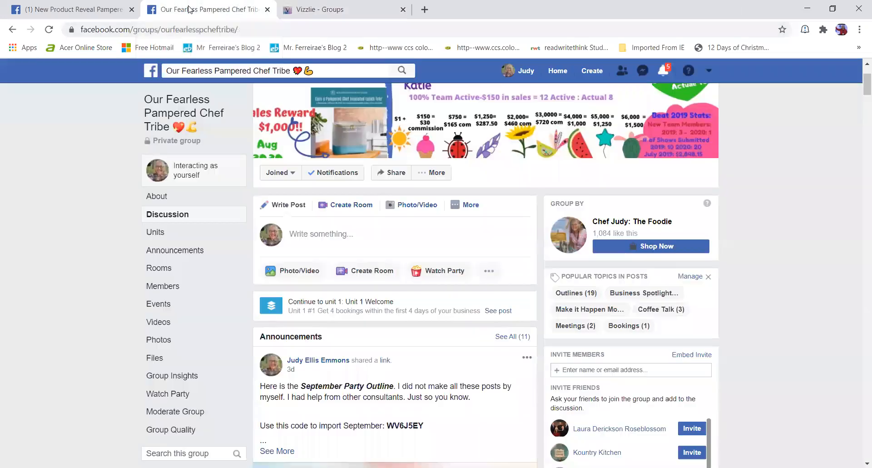
pyautogui.scroll(-3)
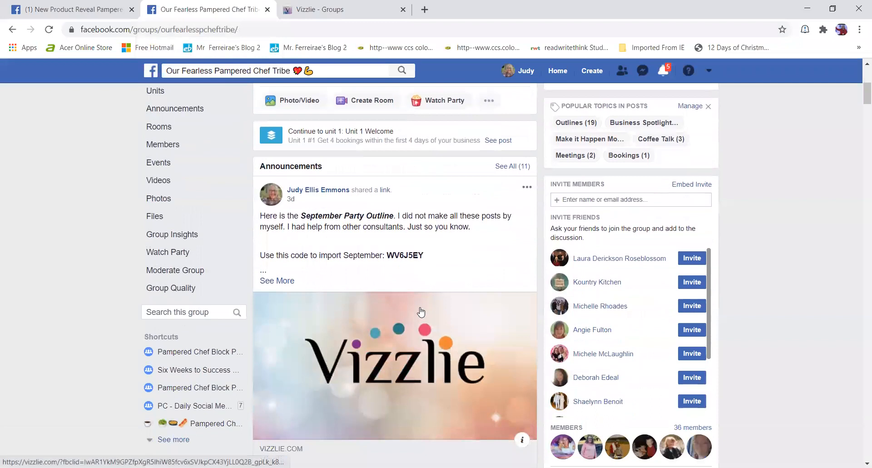
pyautogui.scroll(-3)
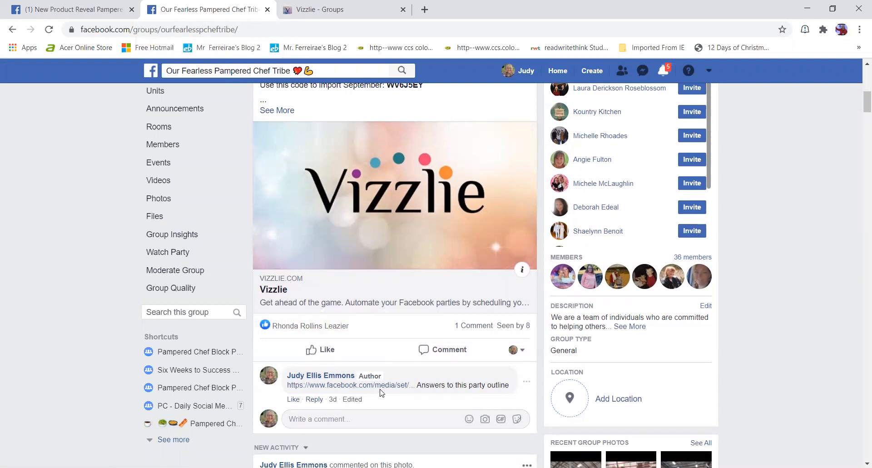
pyautogui.moveTo(410, 394)
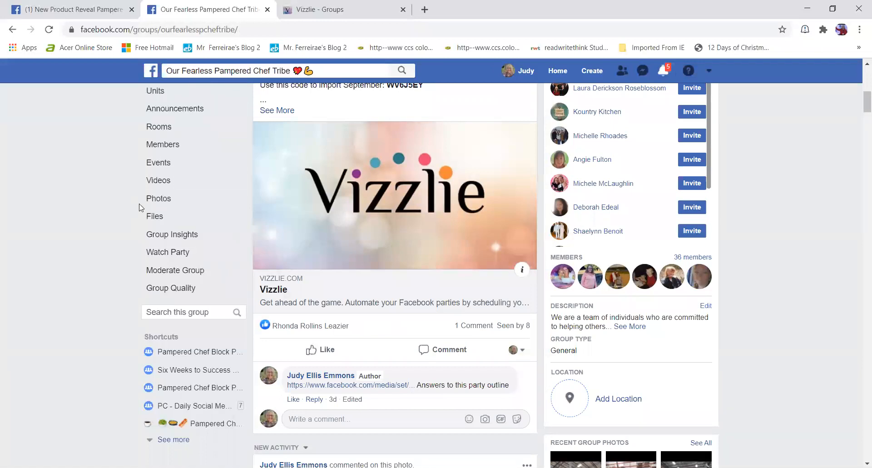
pyautogui.moveTo(172, 233)
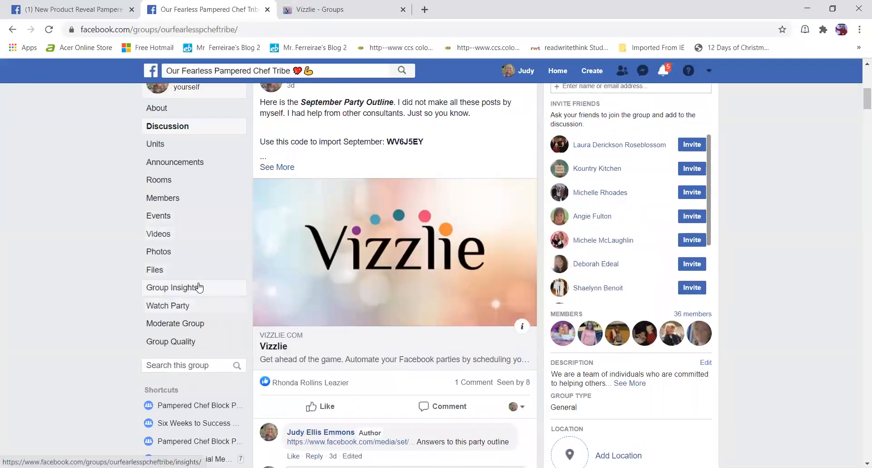
pyautogui.click(158, 250)
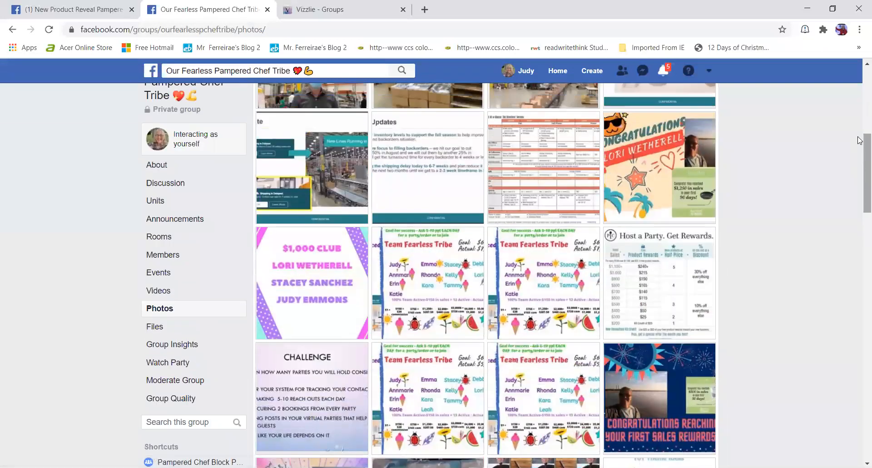
# Step: Show the group's photo Albums and browse past September Party Answers and Banners/Cover Photos
pyautogui.scroll(3)
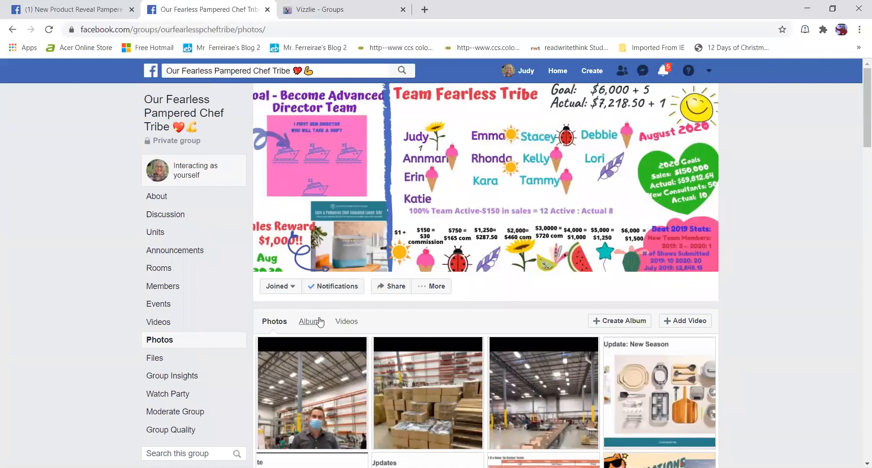
pyautogui.click(310, 321)
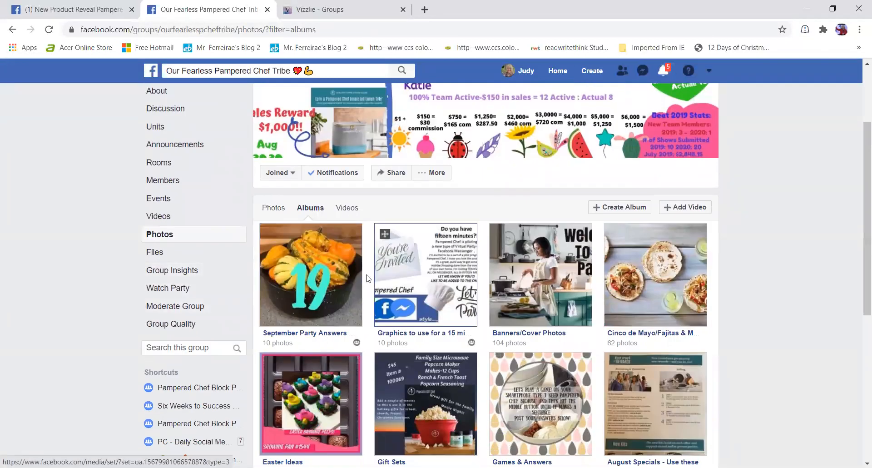
pyautogui.scroll(-3)
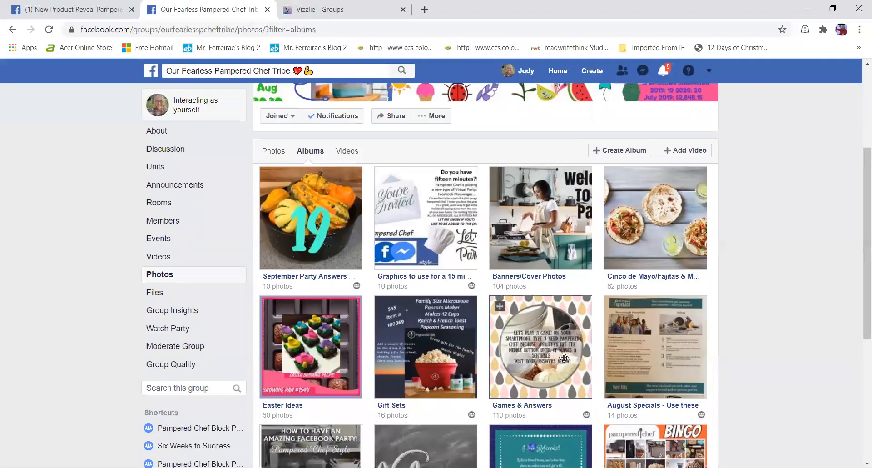
pyautogui.scroll(-3)
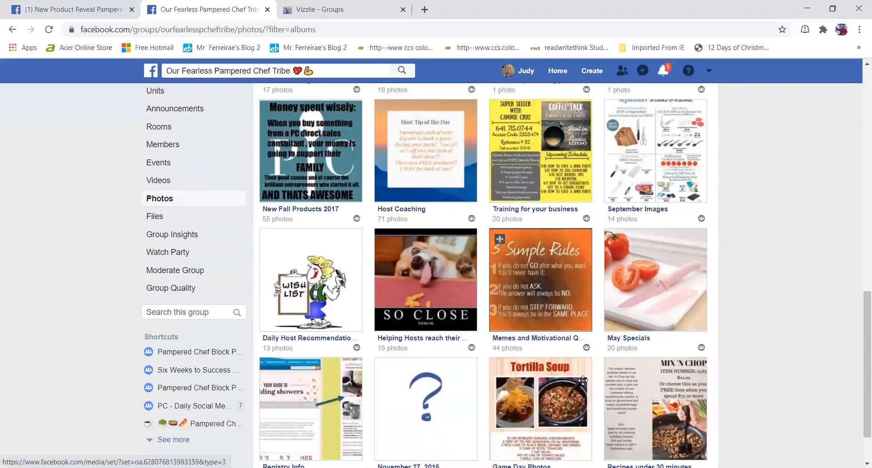
pyautogui.scroll(-3)
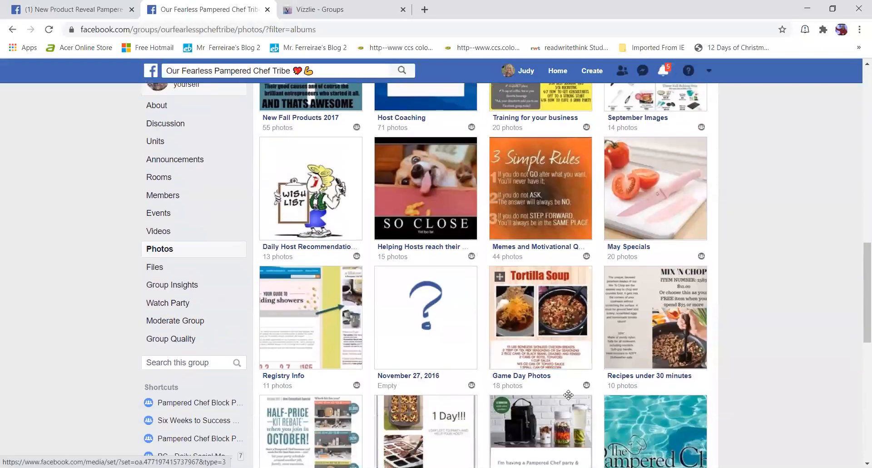
pyautogui.scroll(-3)
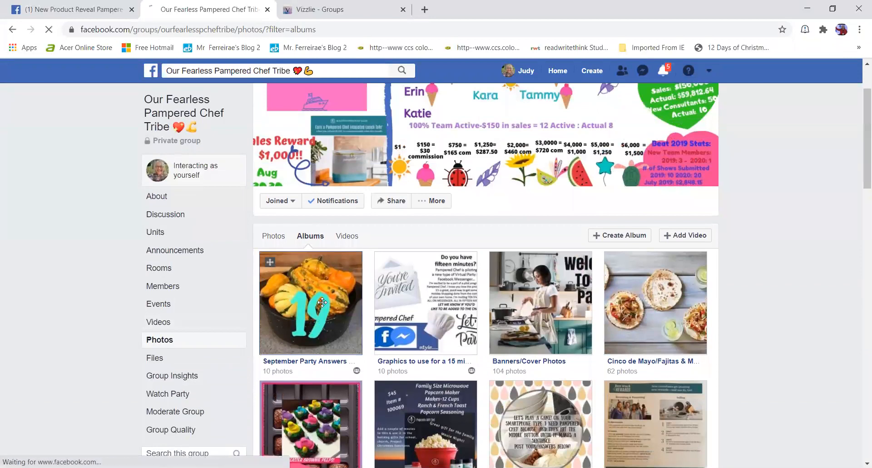
# Step: Open the September Party Answers 2020 album and browse its answer images
pyautogui.click(310, 302)
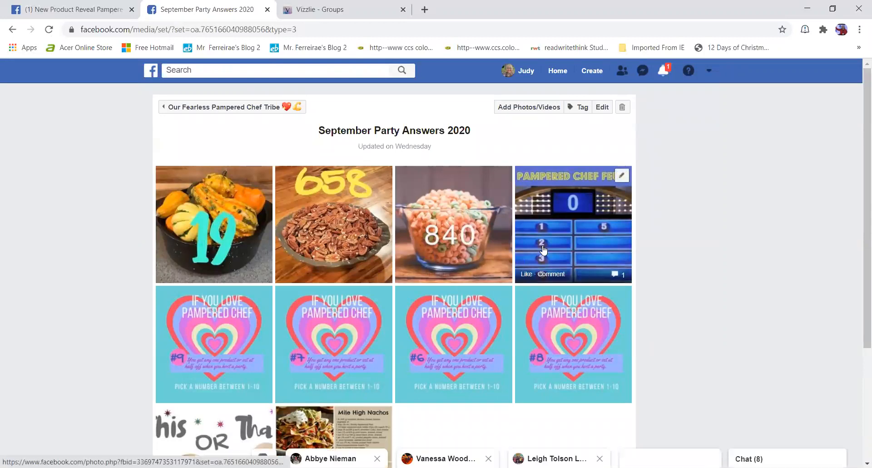
pyautogui.click(662, 70)
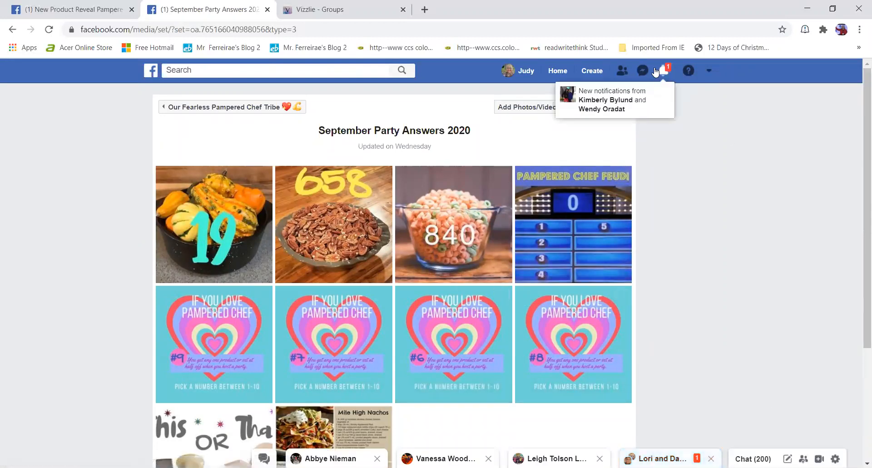
pyautogui.scroll(-3)
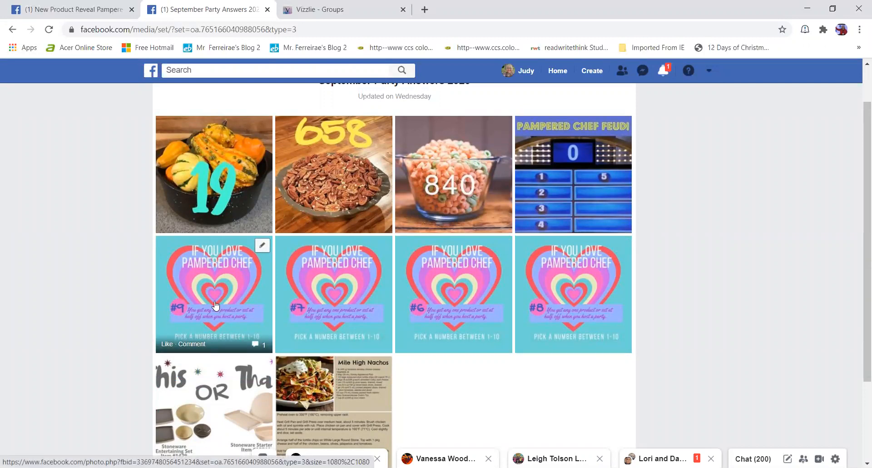
# Step: View the #9 heart and This or That answer photos with their captions and comments
pyautogui.click(214, 294)
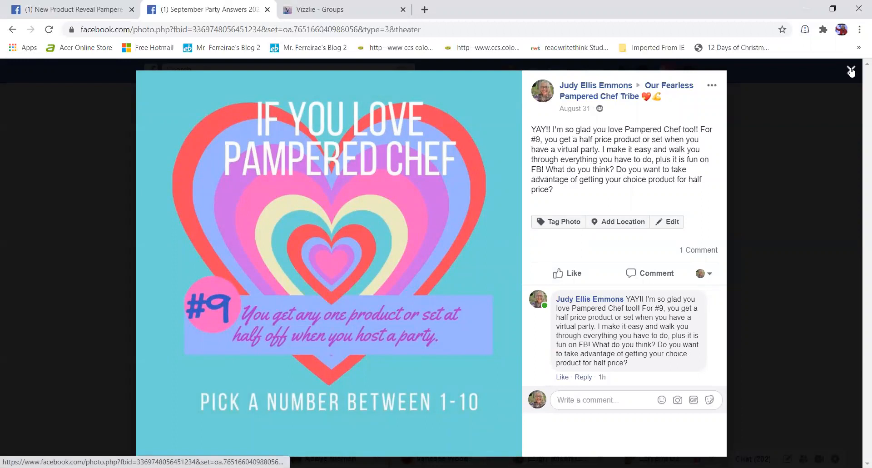
pyautogui.click(851, 72)
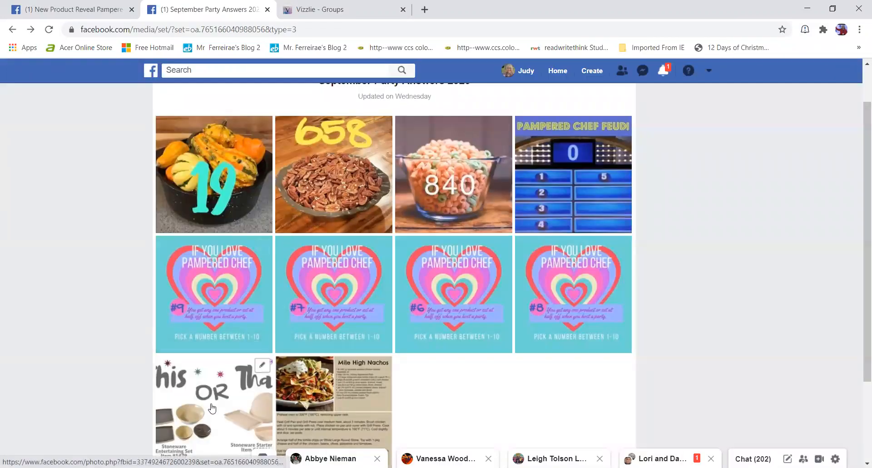
pyautogui.click(213, 406)
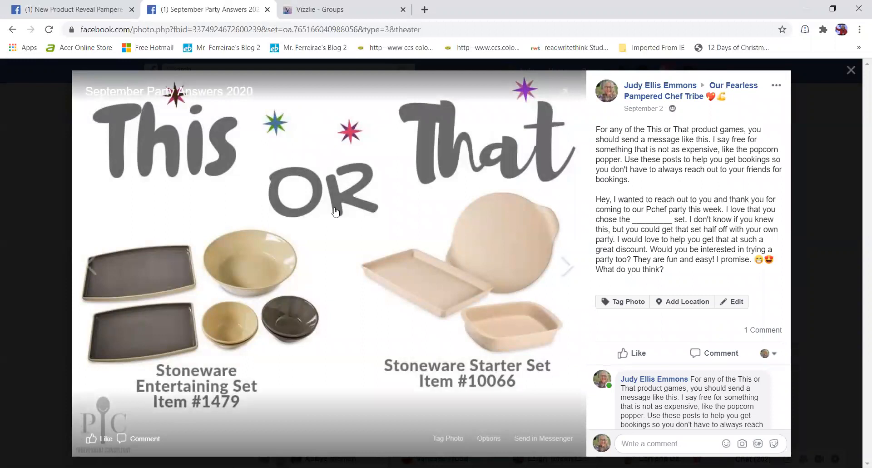
pyautogui.scroll(-3)
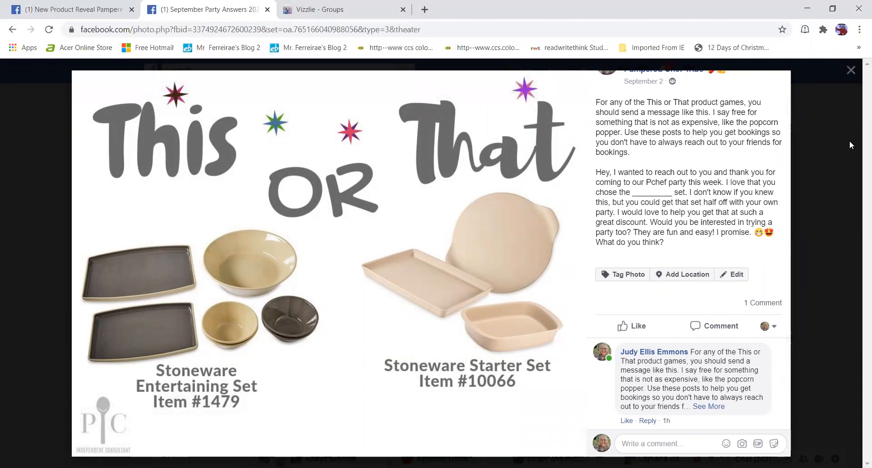
pyautogui.moveTo(845, 134)
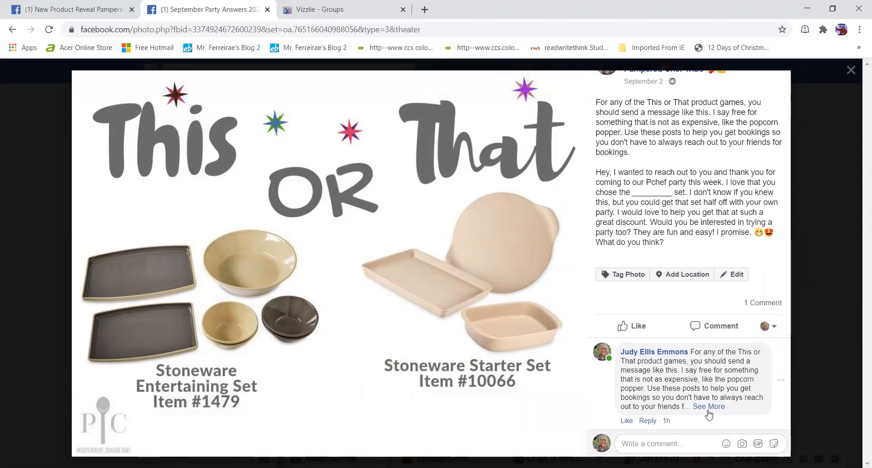
pyautogui.click(708, 406)
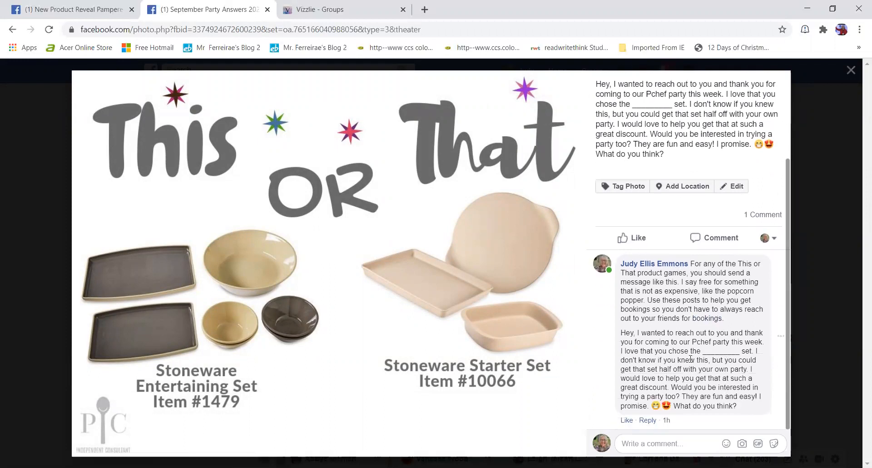
pyautogui.click(850, 70)
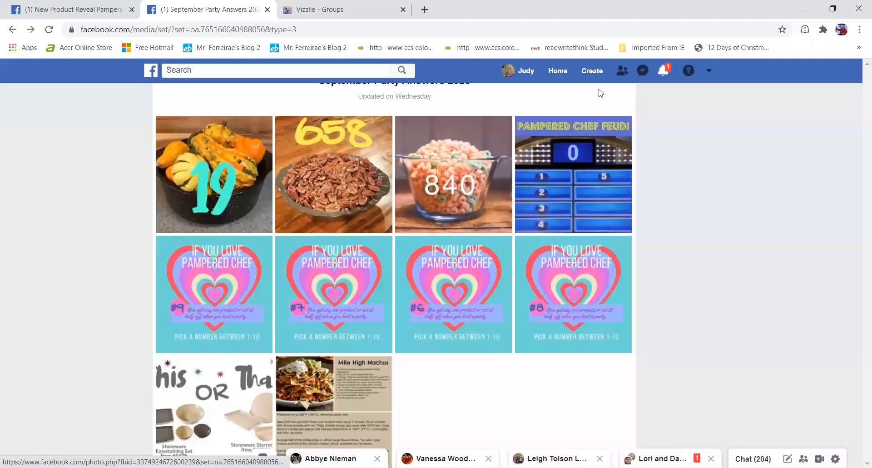
pyautogui.moveTo(473, 156)
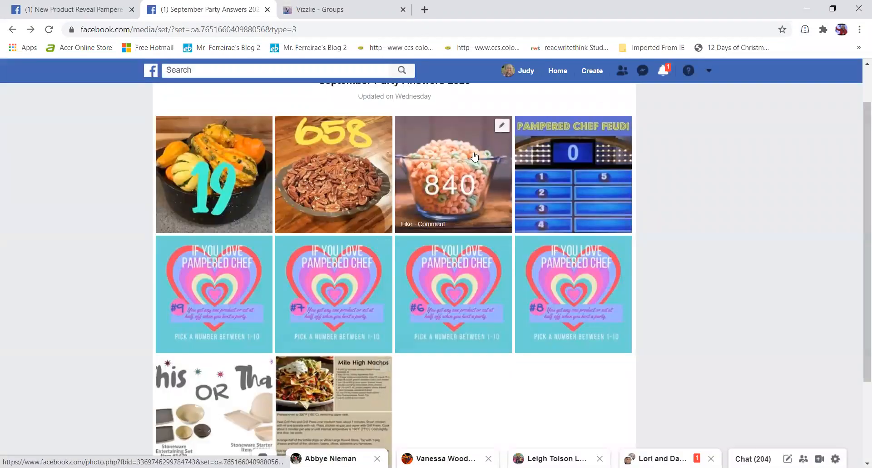